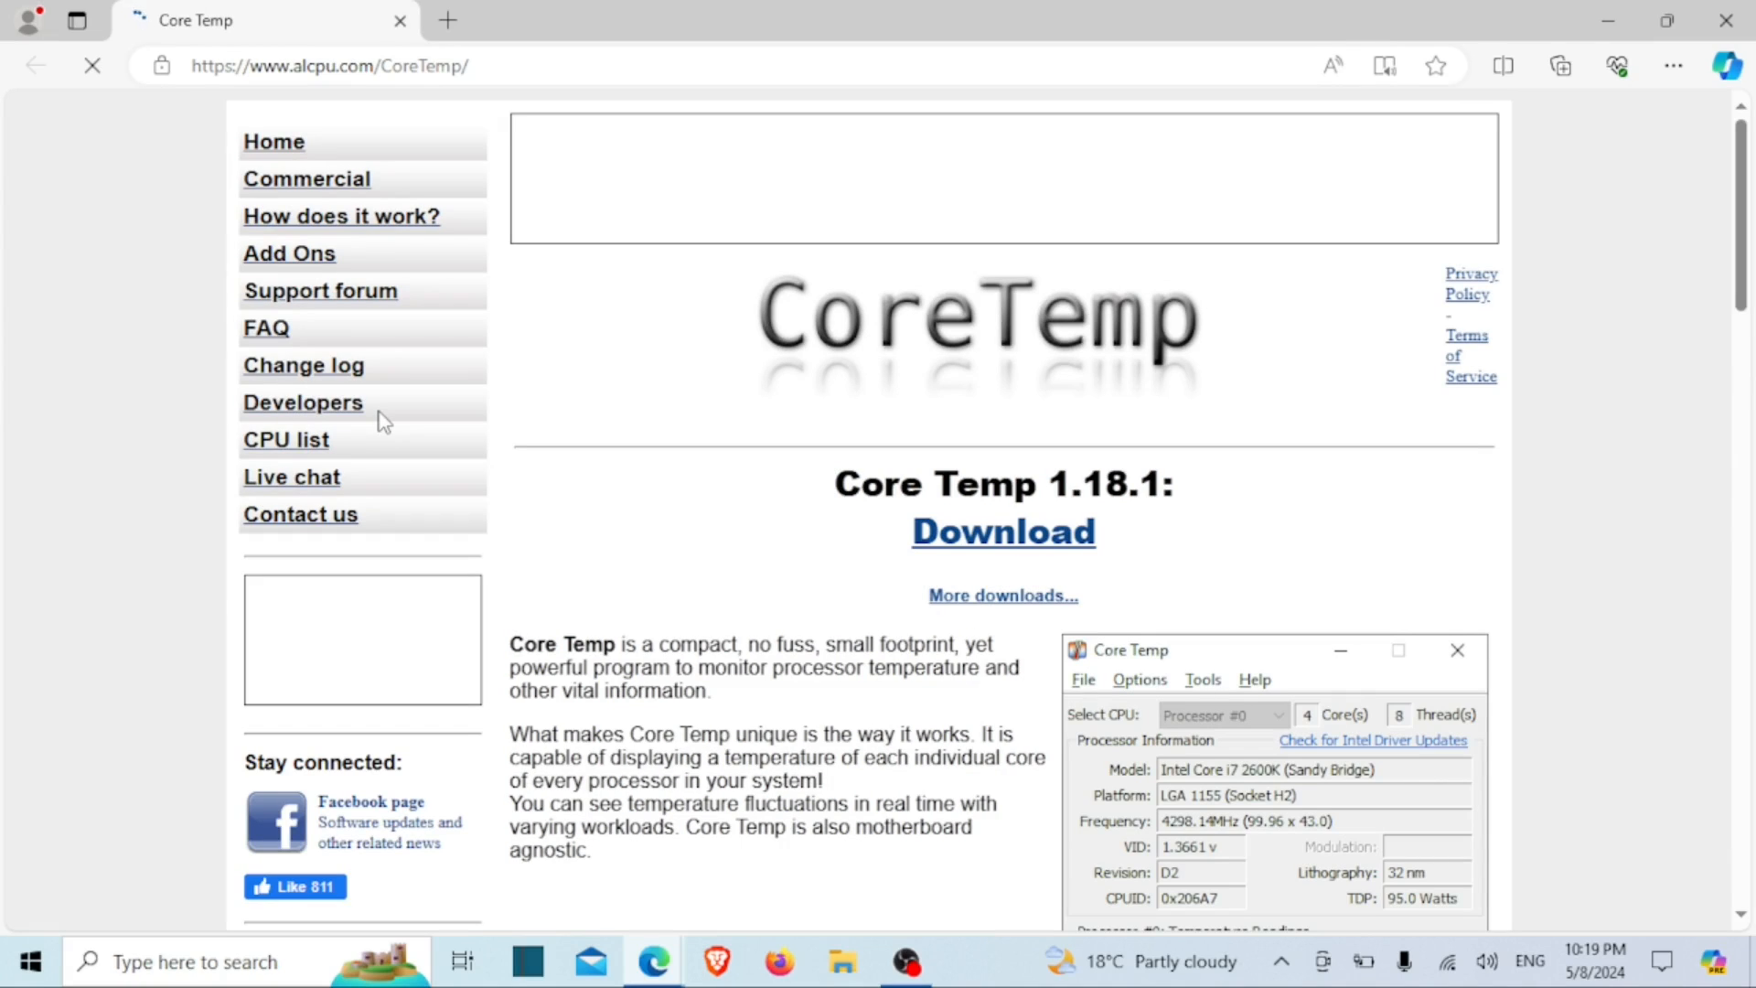
mouse_move(365, 434)
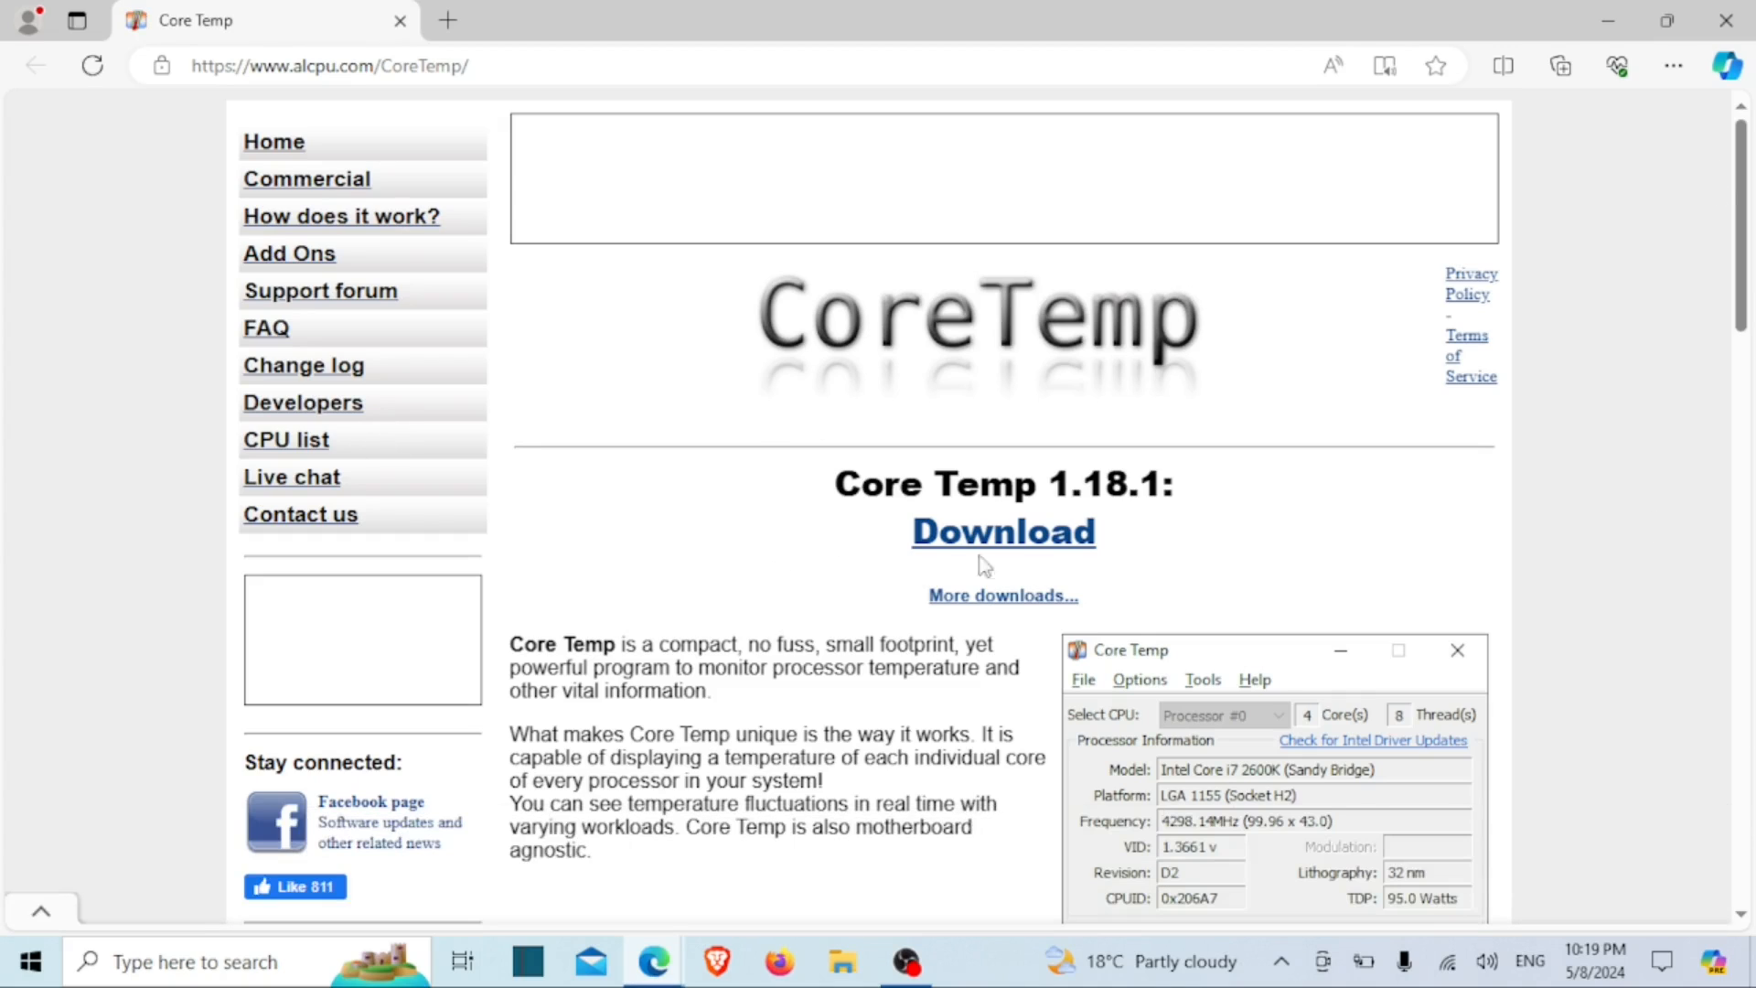
mouse_move(1719, 443)
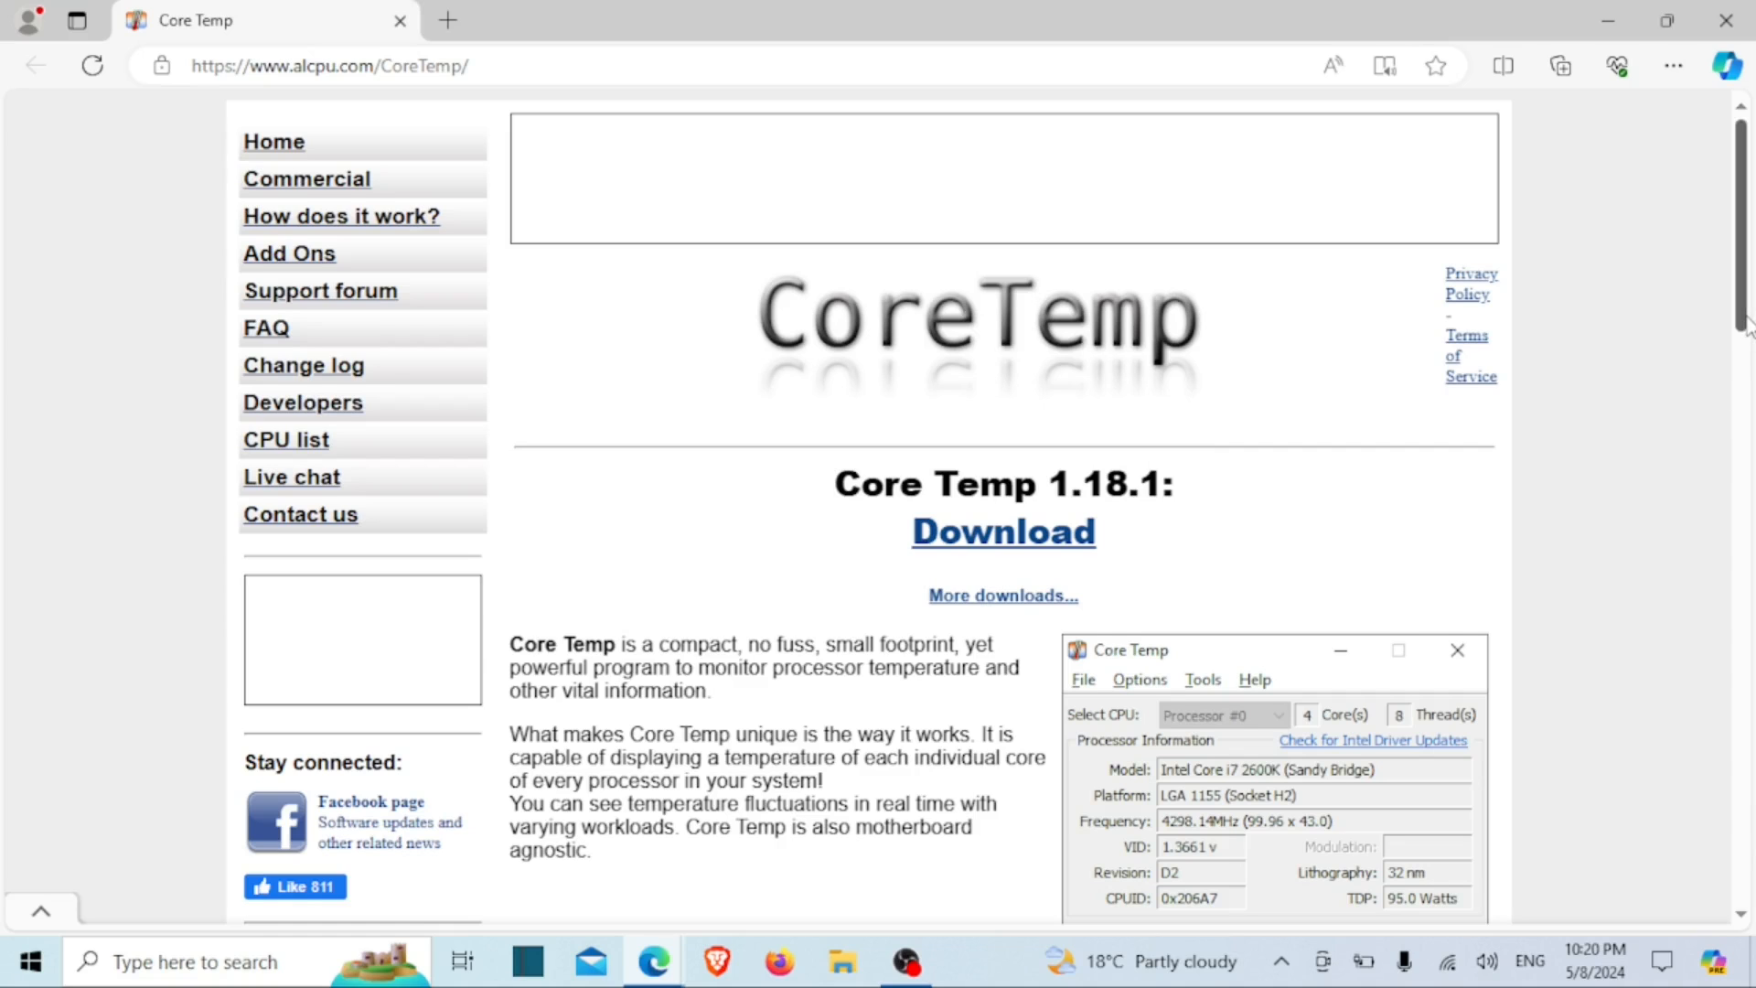
Step: Download Core-Temp-setup-v1.18.1.0.exe from the Core Temp page and open it from Downloads
scroll(down, 3)
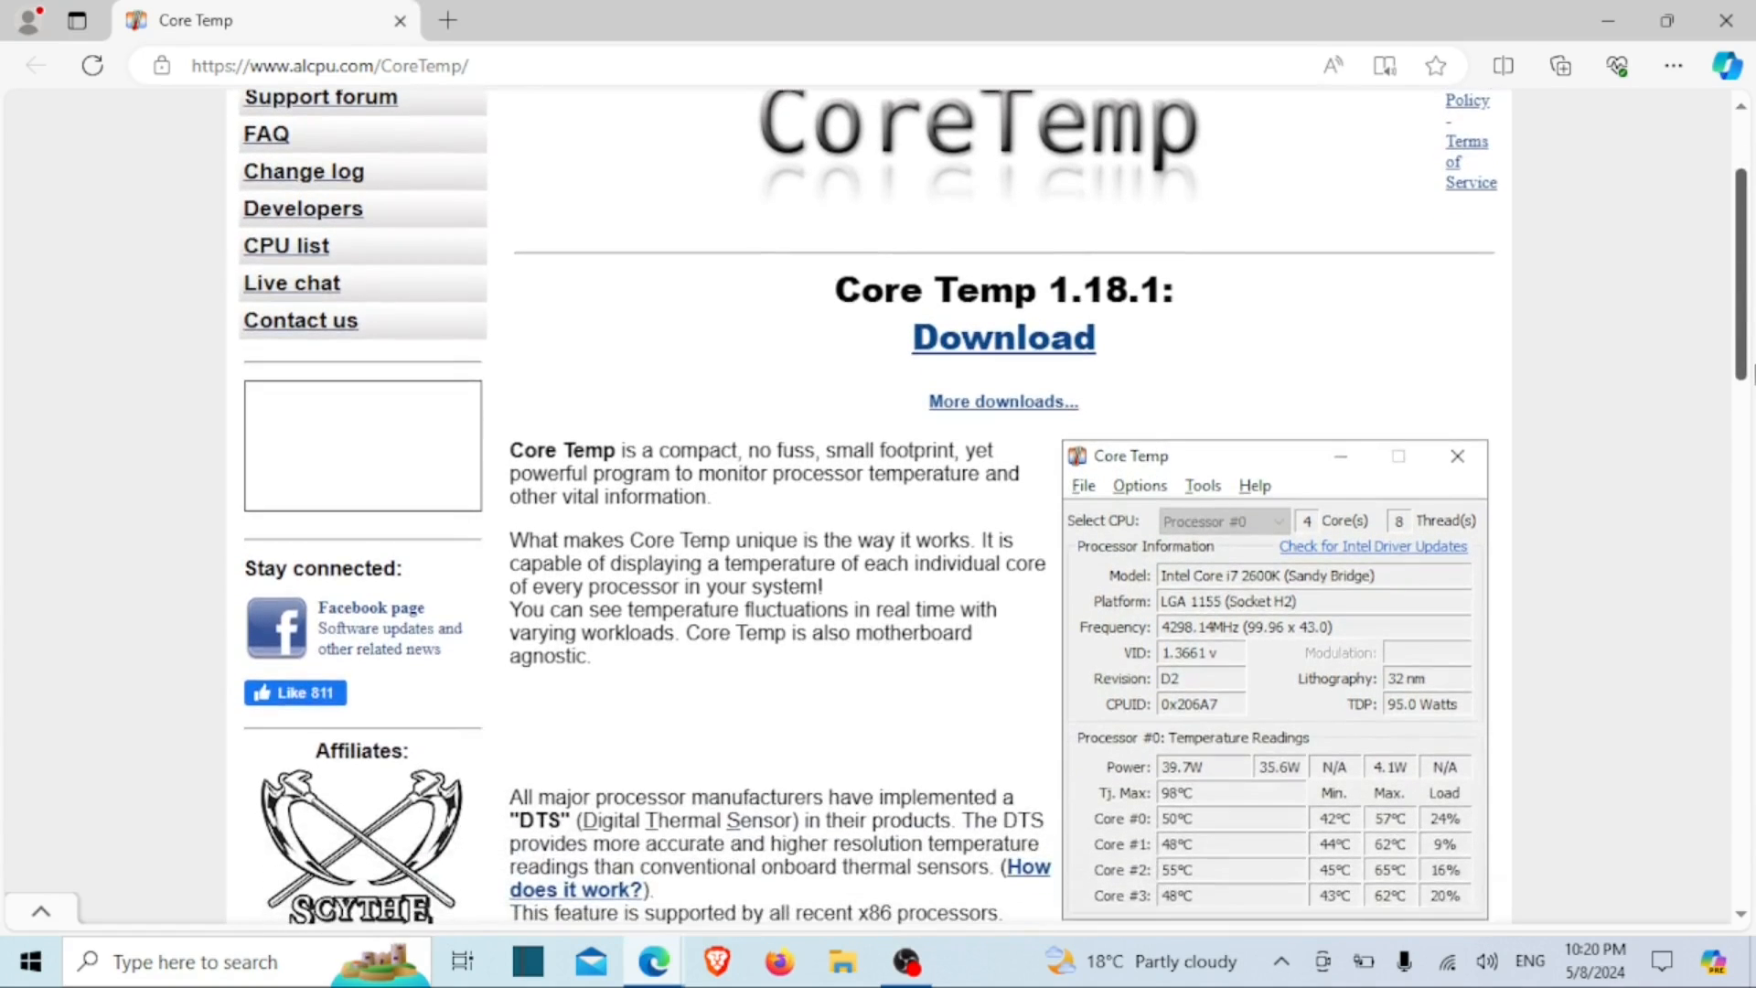
scroll(down, 3)
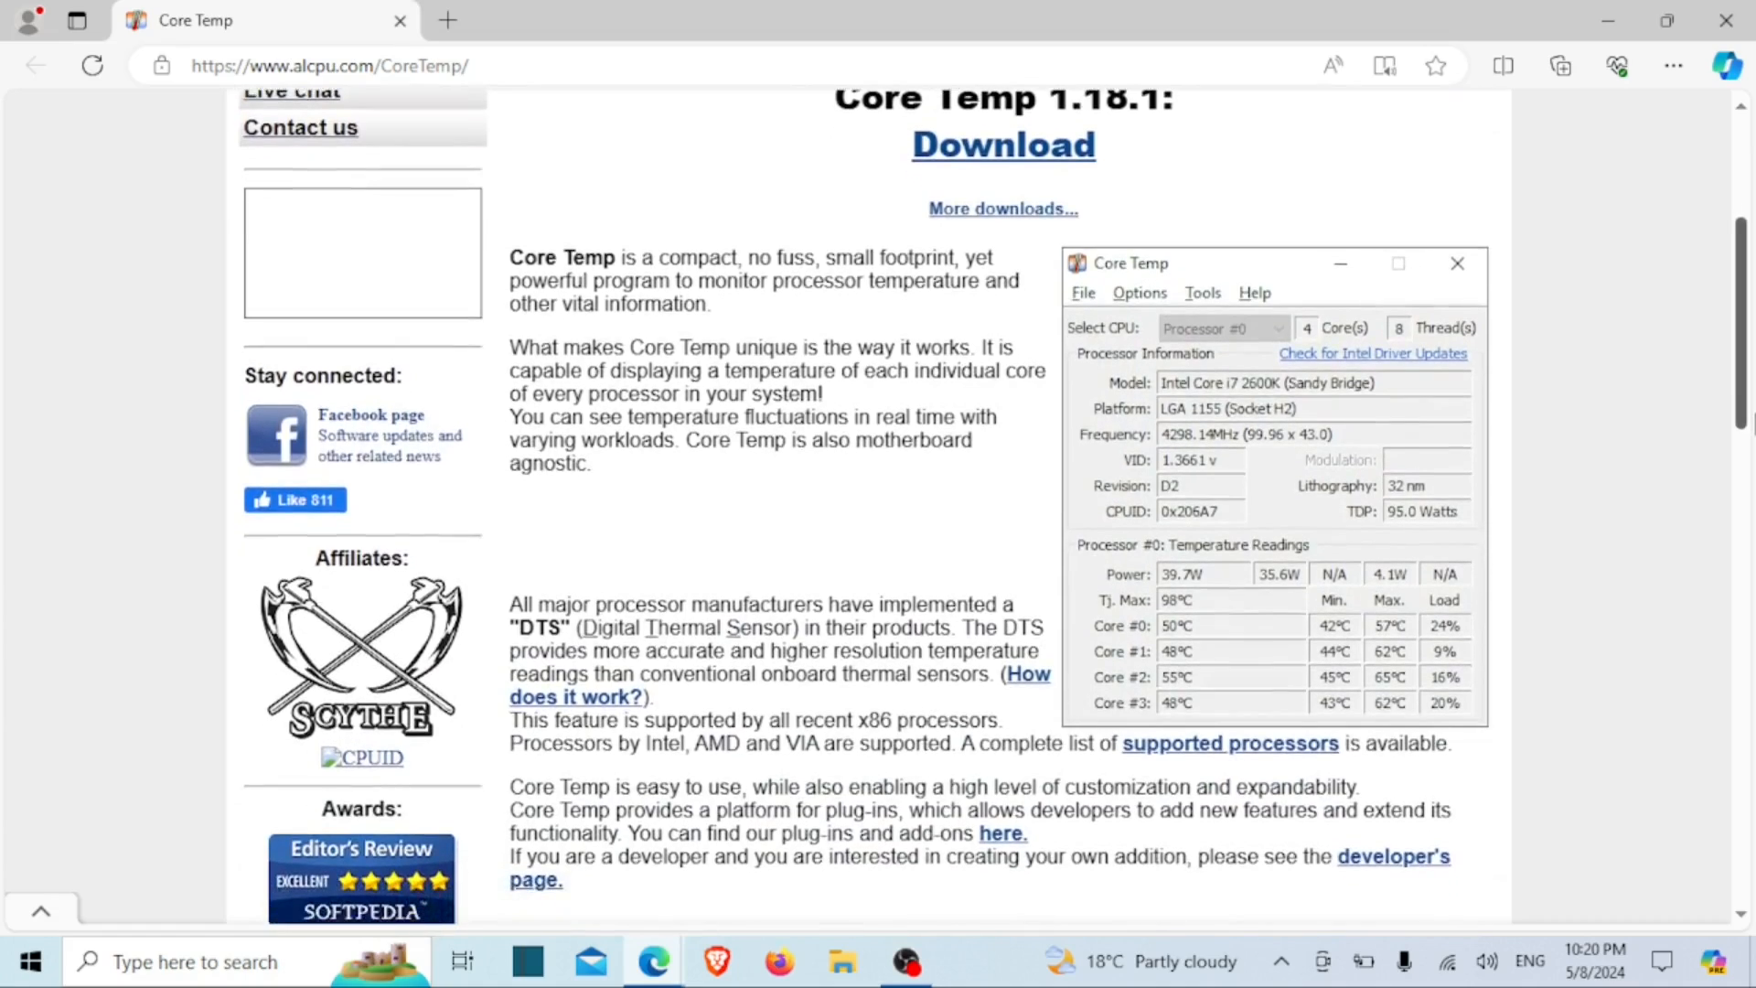
scroll(down, 3)
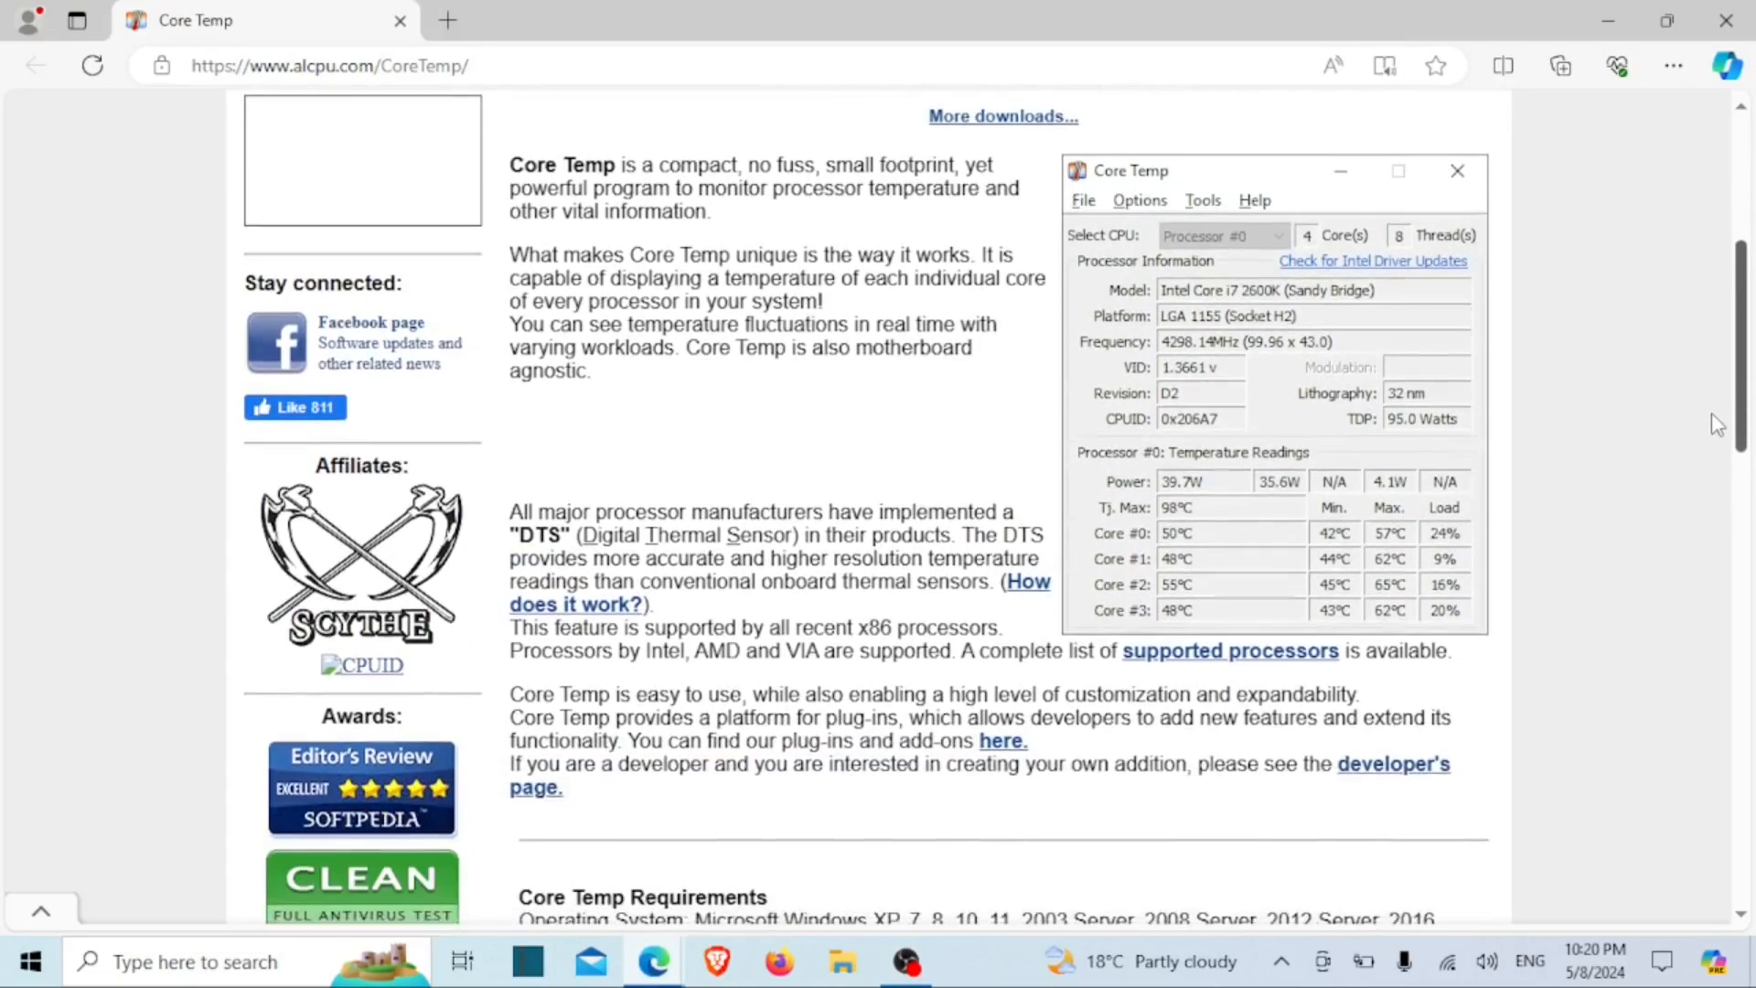
scroll(down, 3)
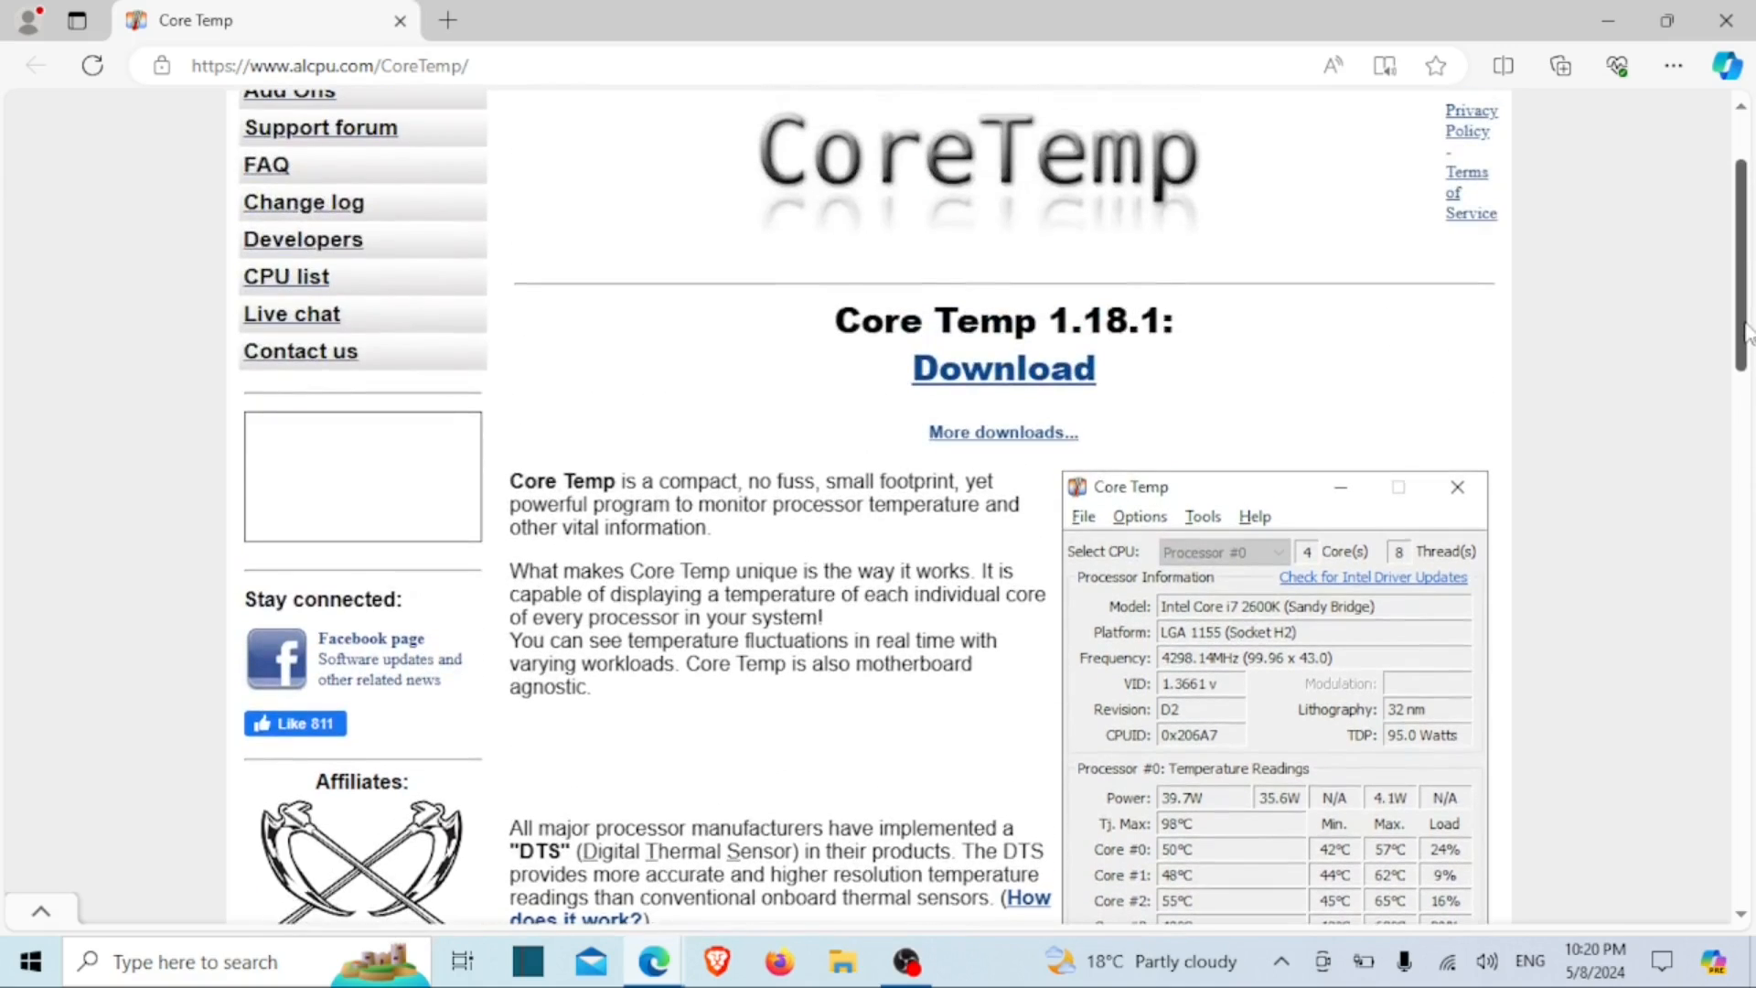
mouse_move(1002, 367)
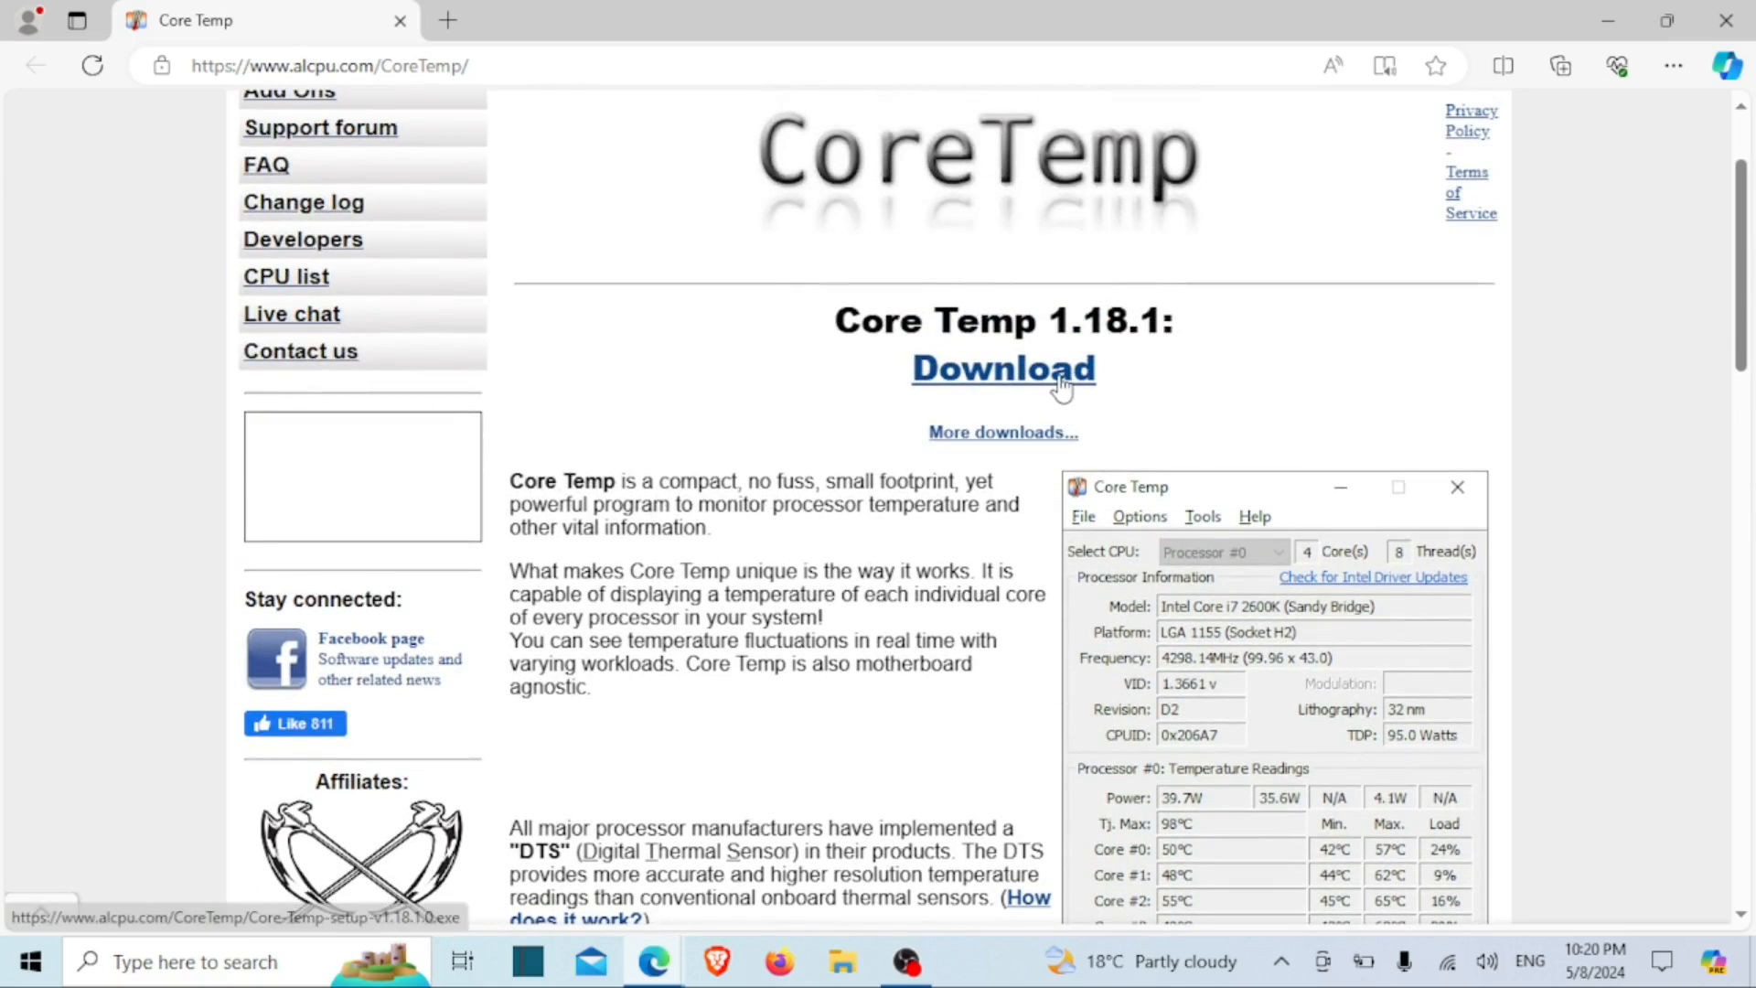
click(1001, 367)
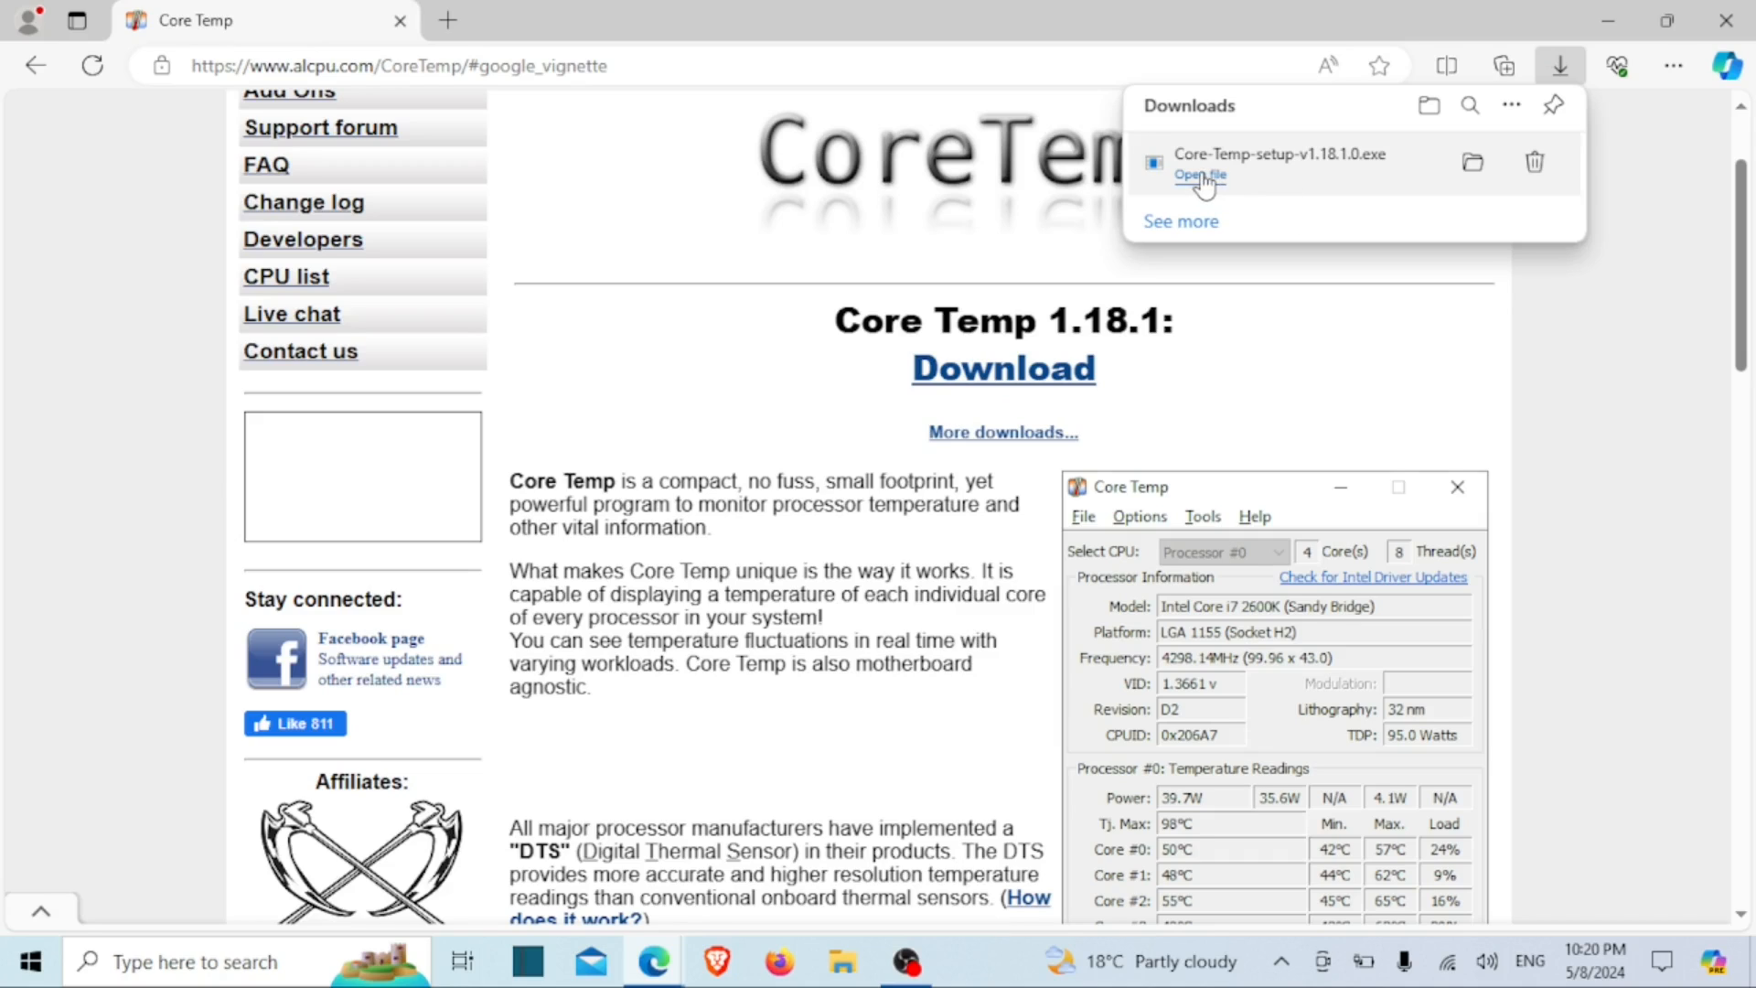
click(1199, 176)
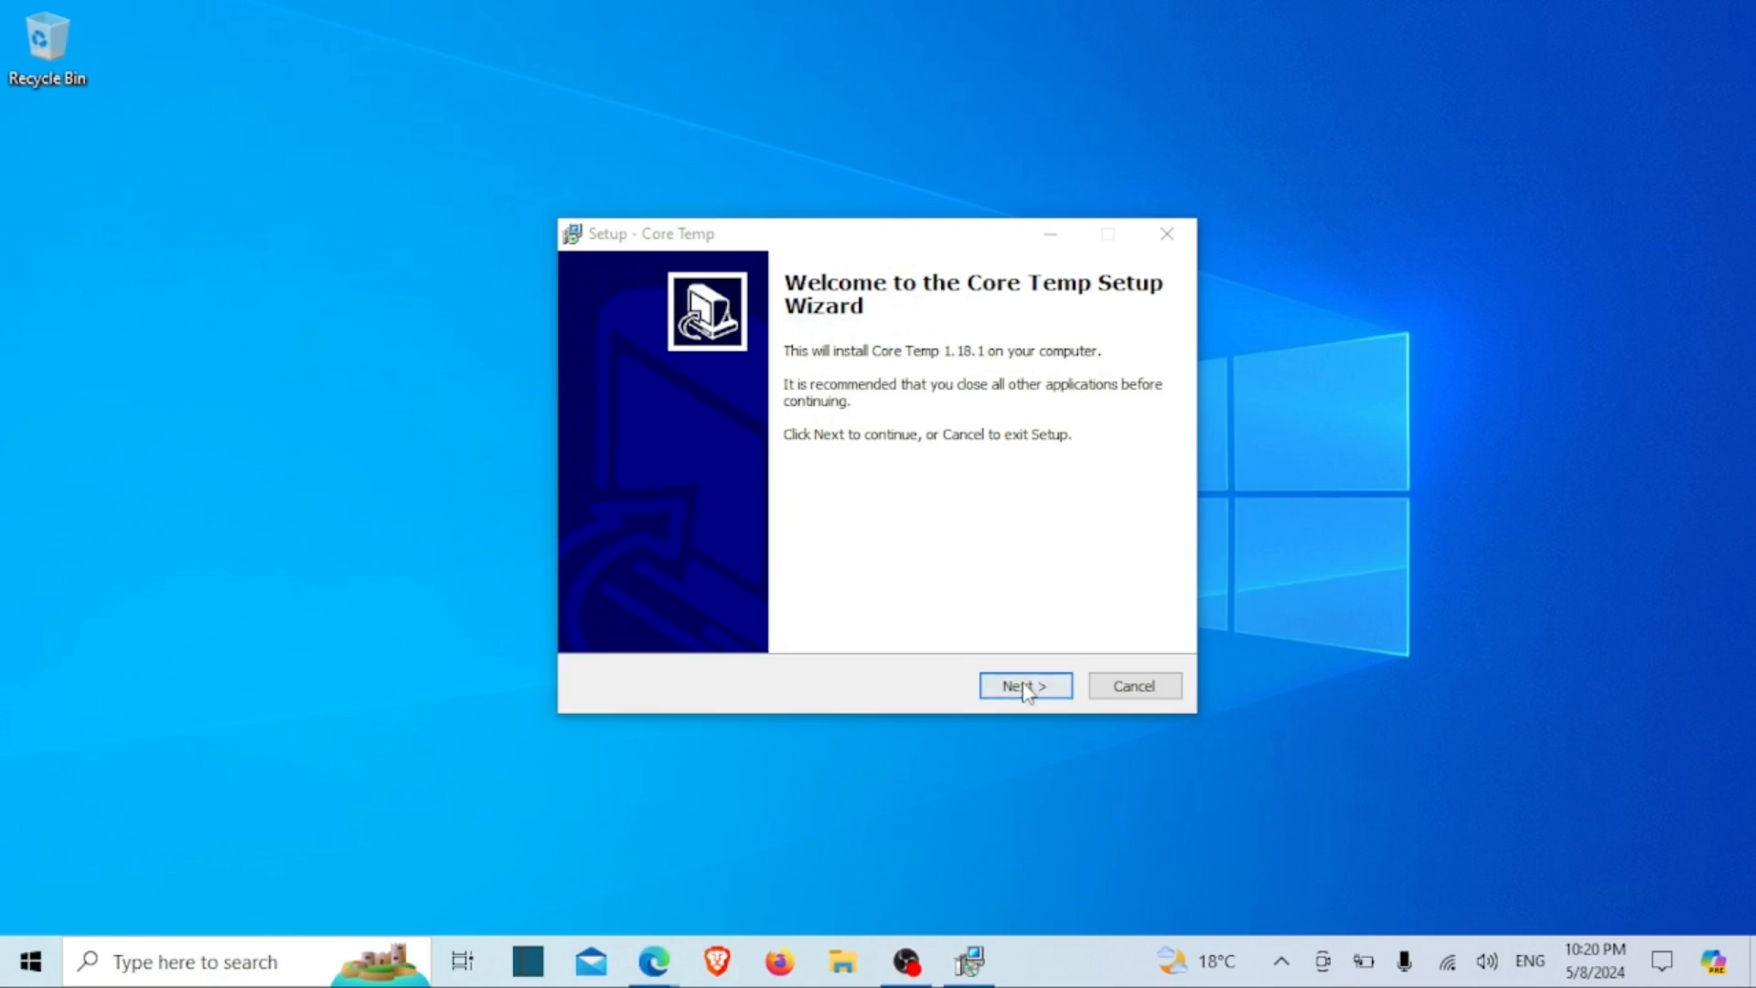
Step: Install Core Temp 1.18.1, accepting the license and unchecking View Readme.txt before finishing
click(1023, 684)
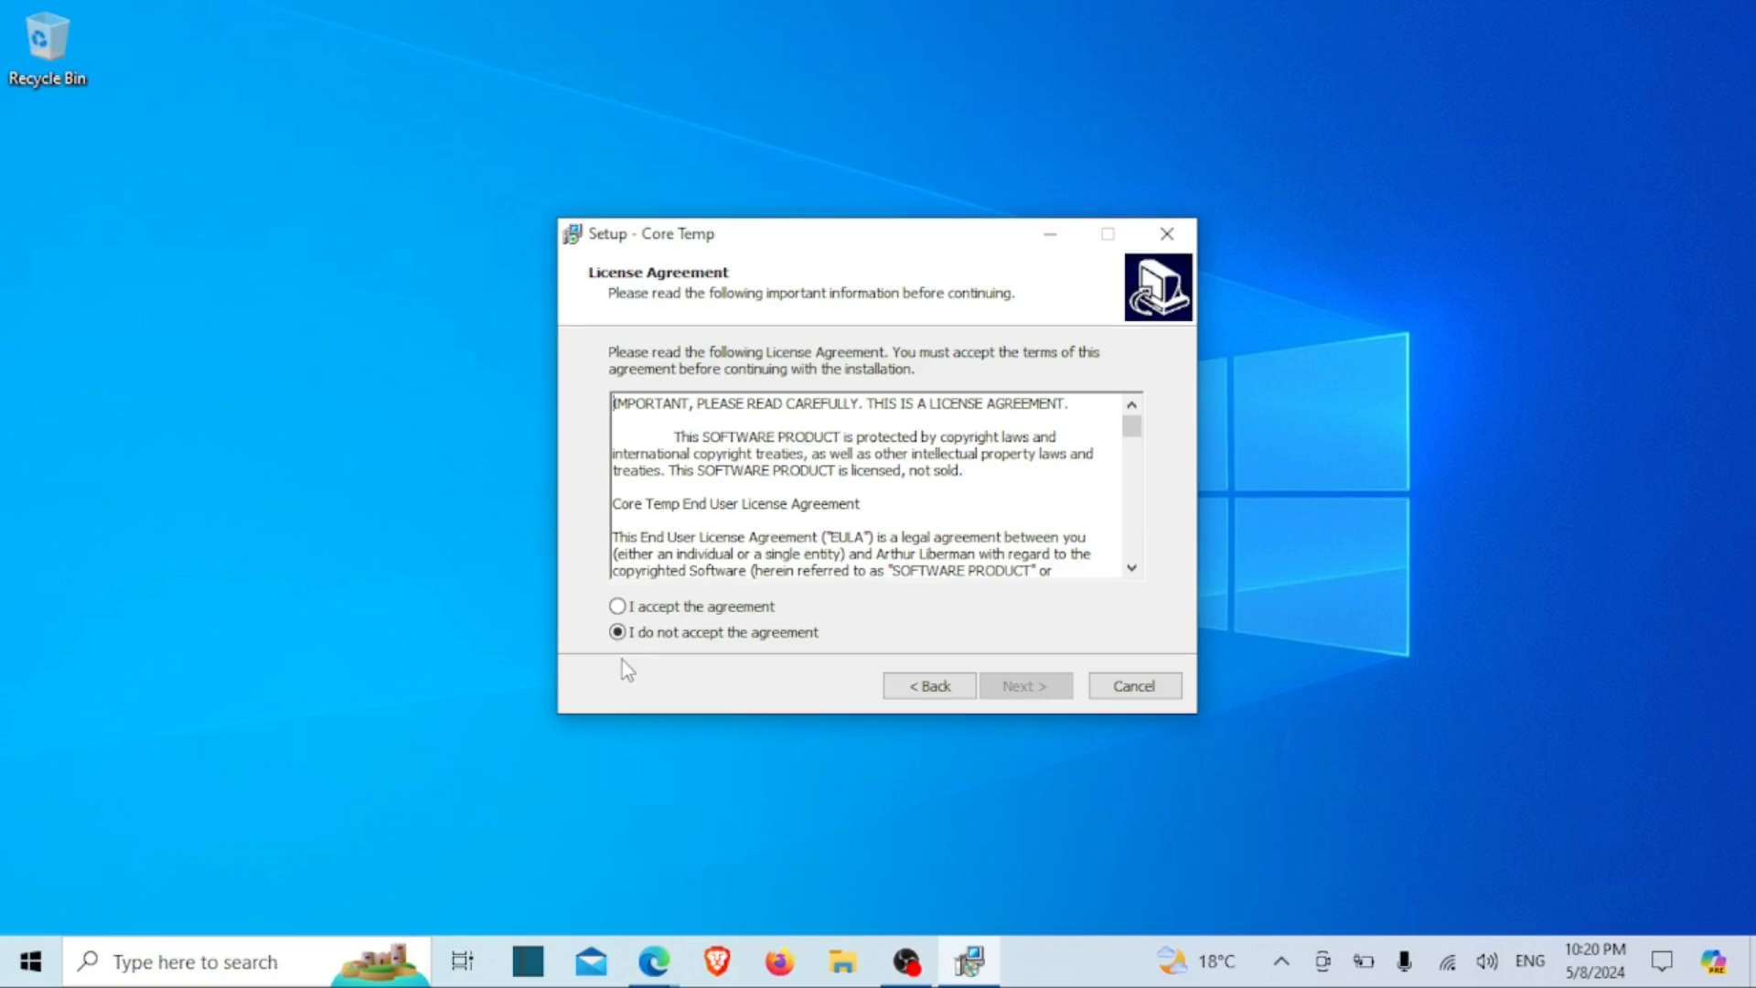
click(617, 605)
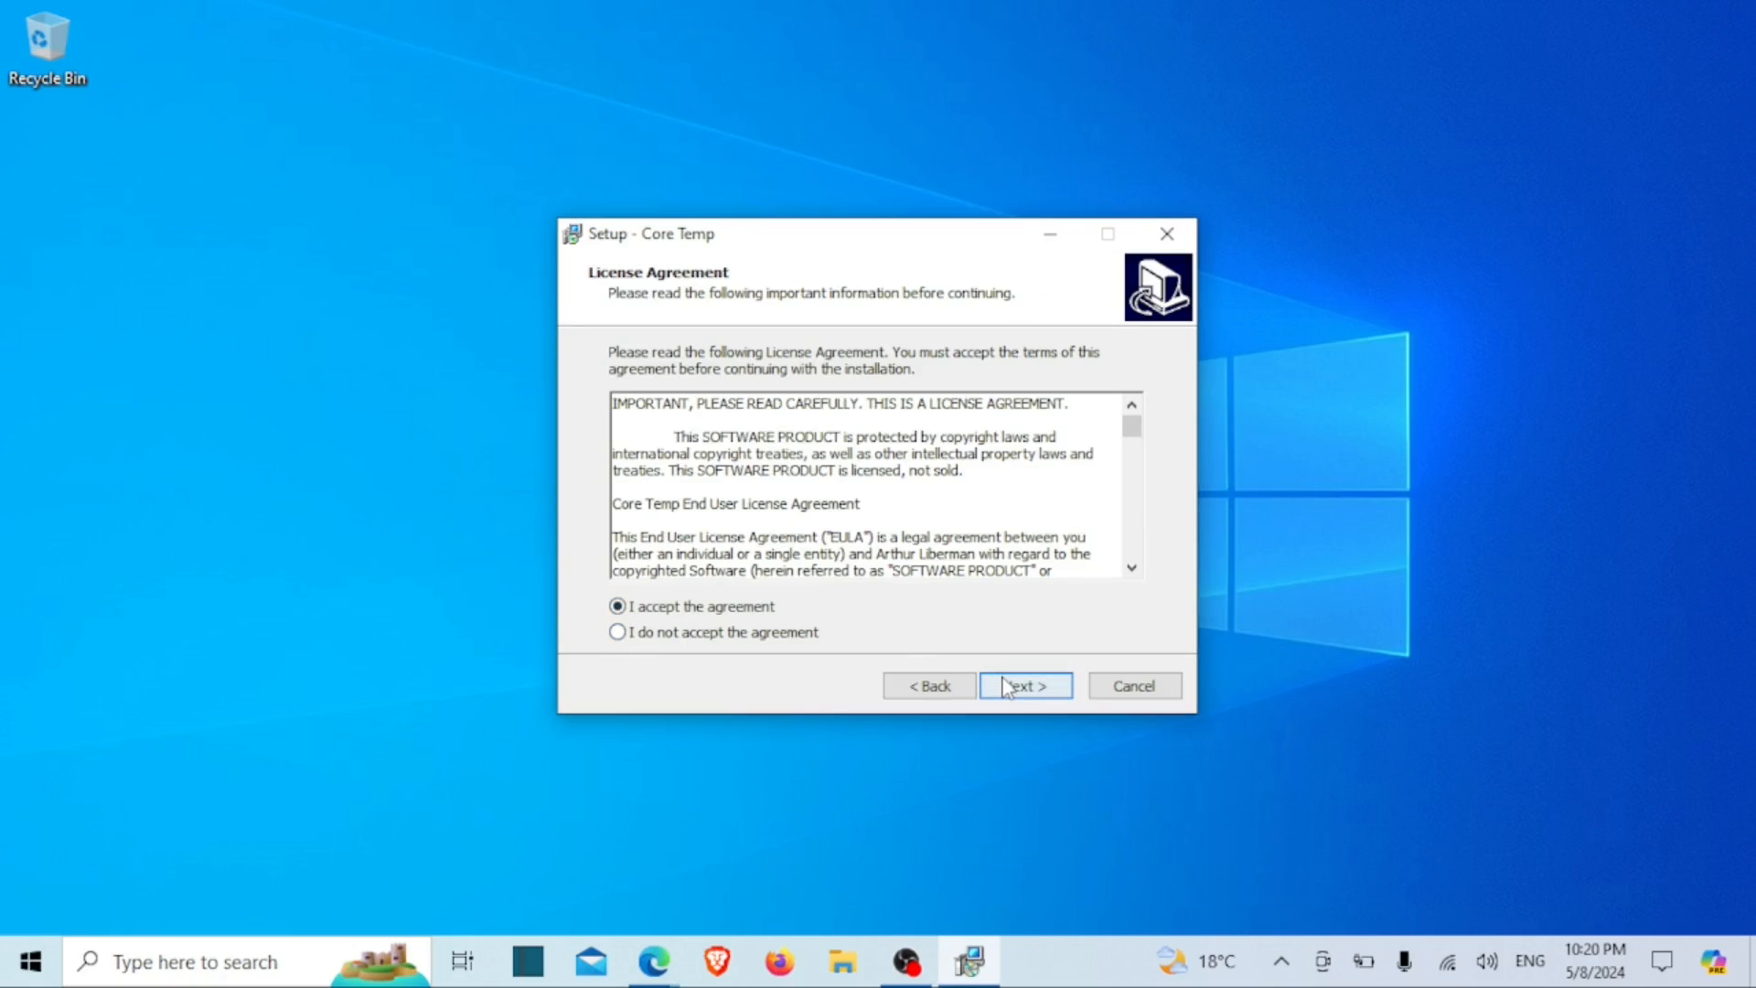
click(1022, 684)
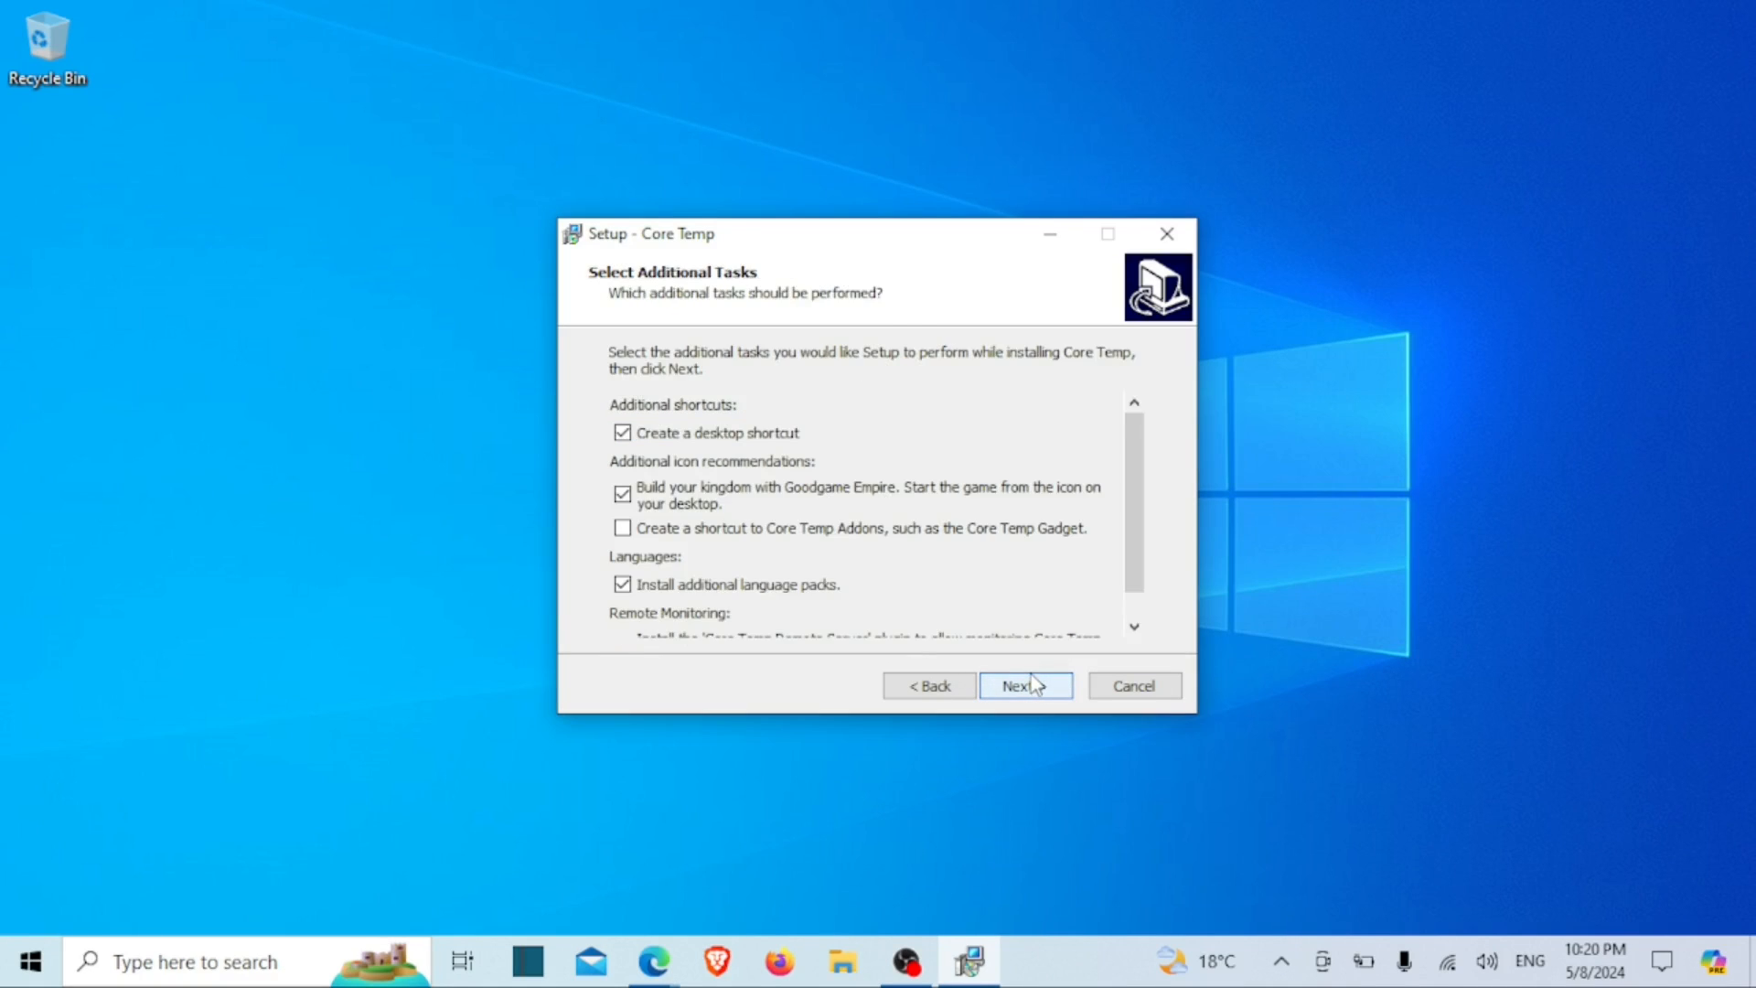
click(1023, 684)
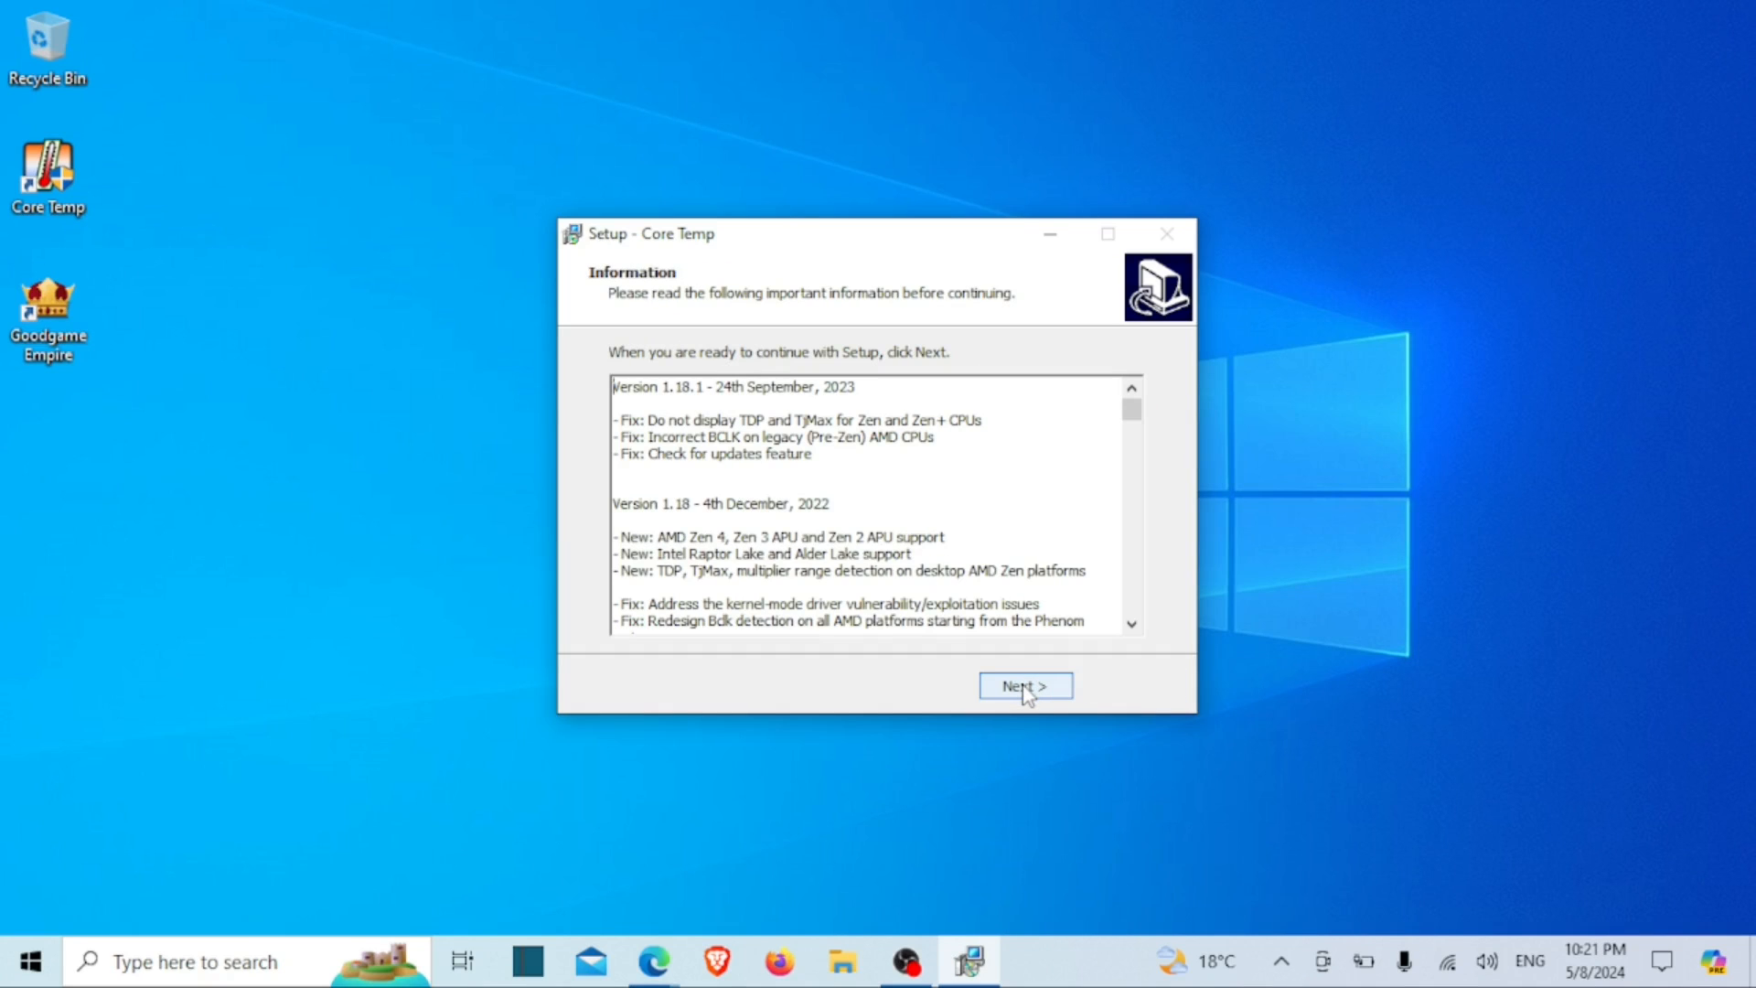
click(1023, 685)
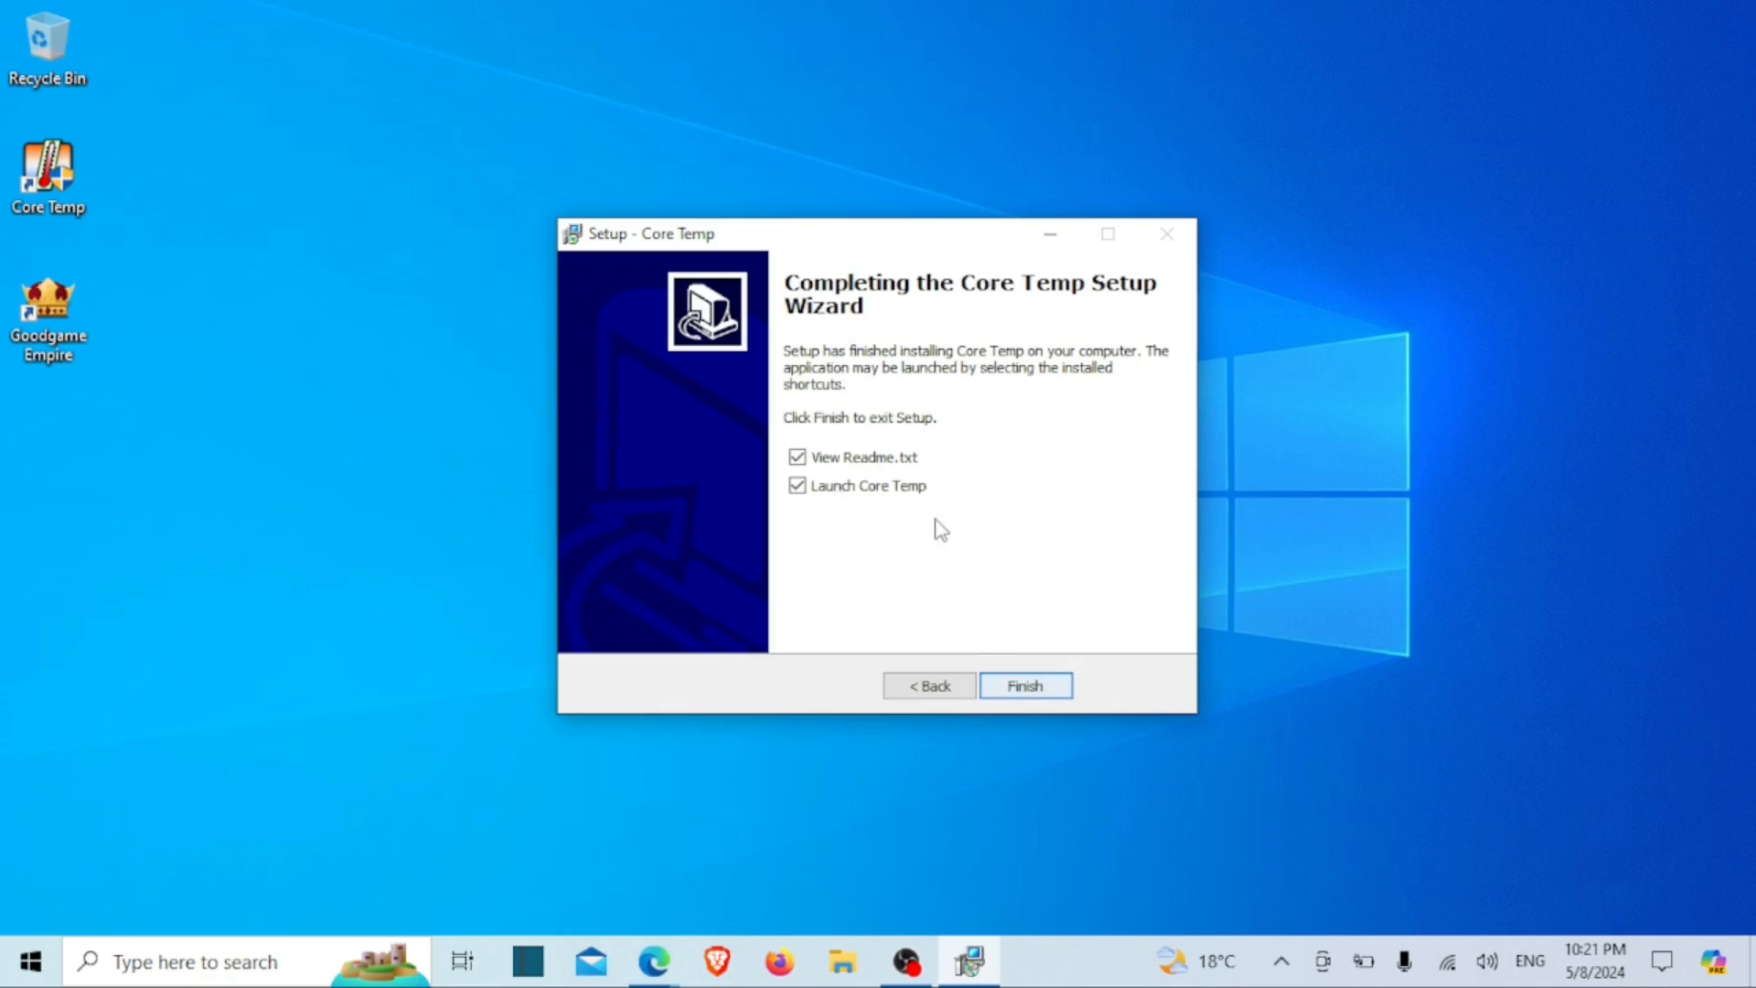
click(796, 457)
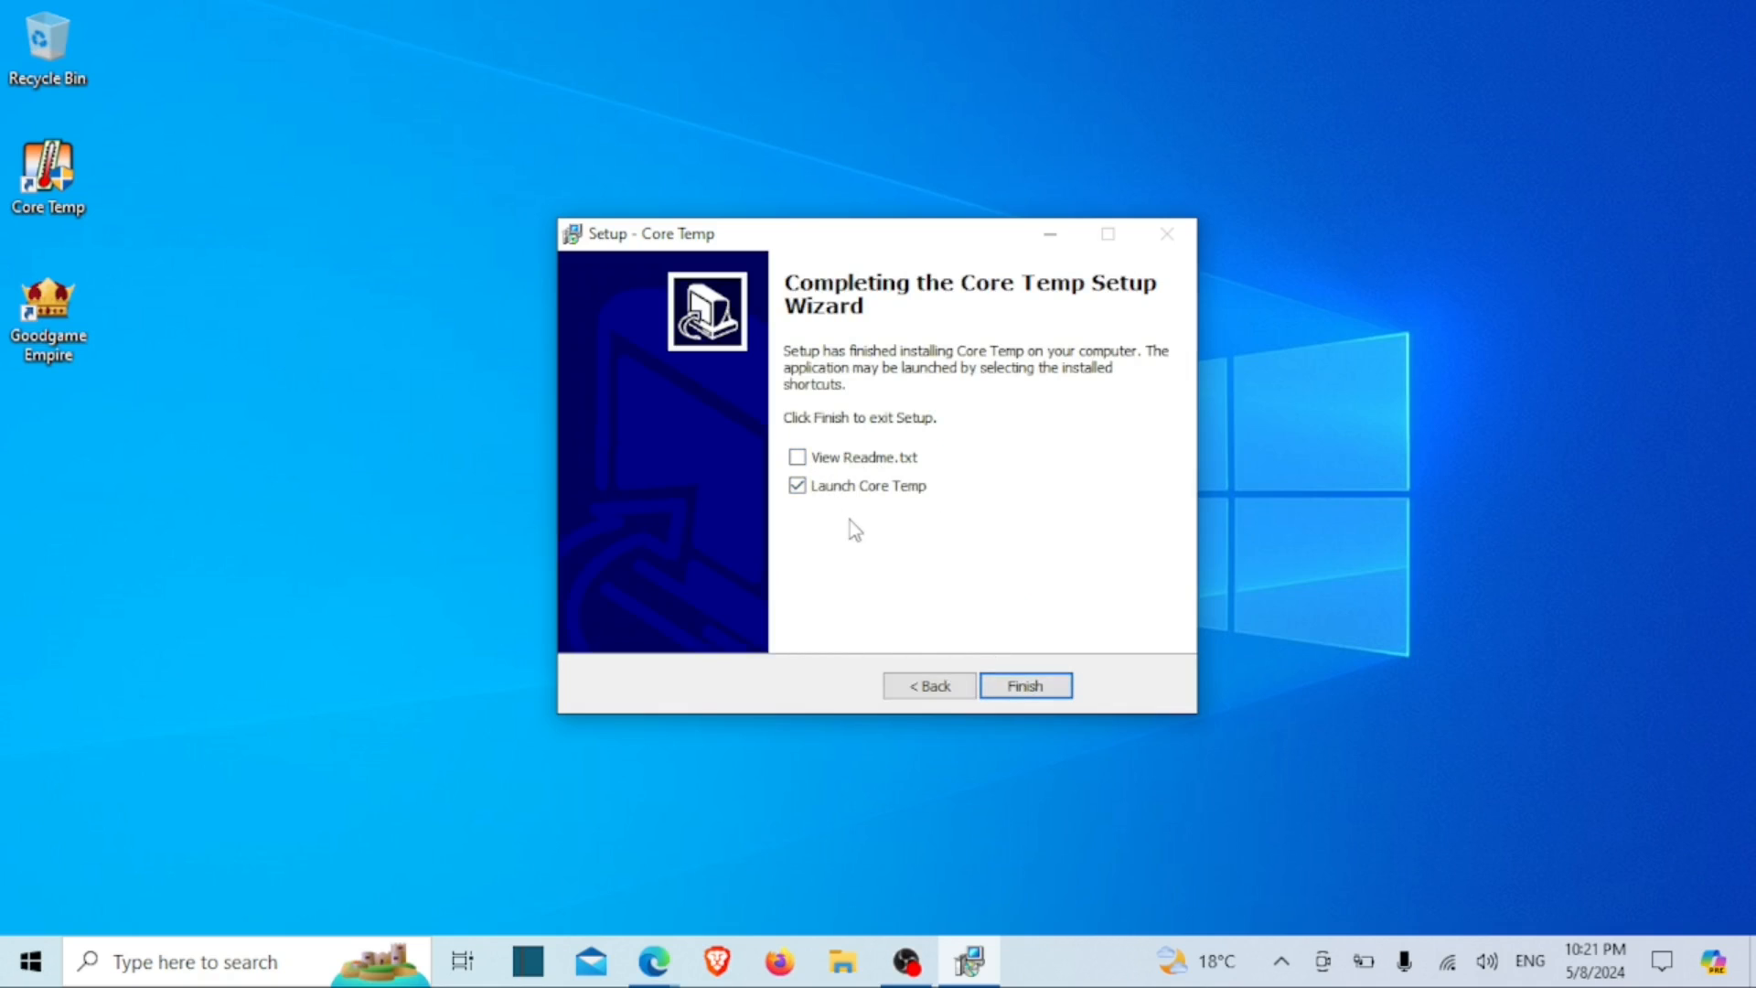
click(1024, 684)
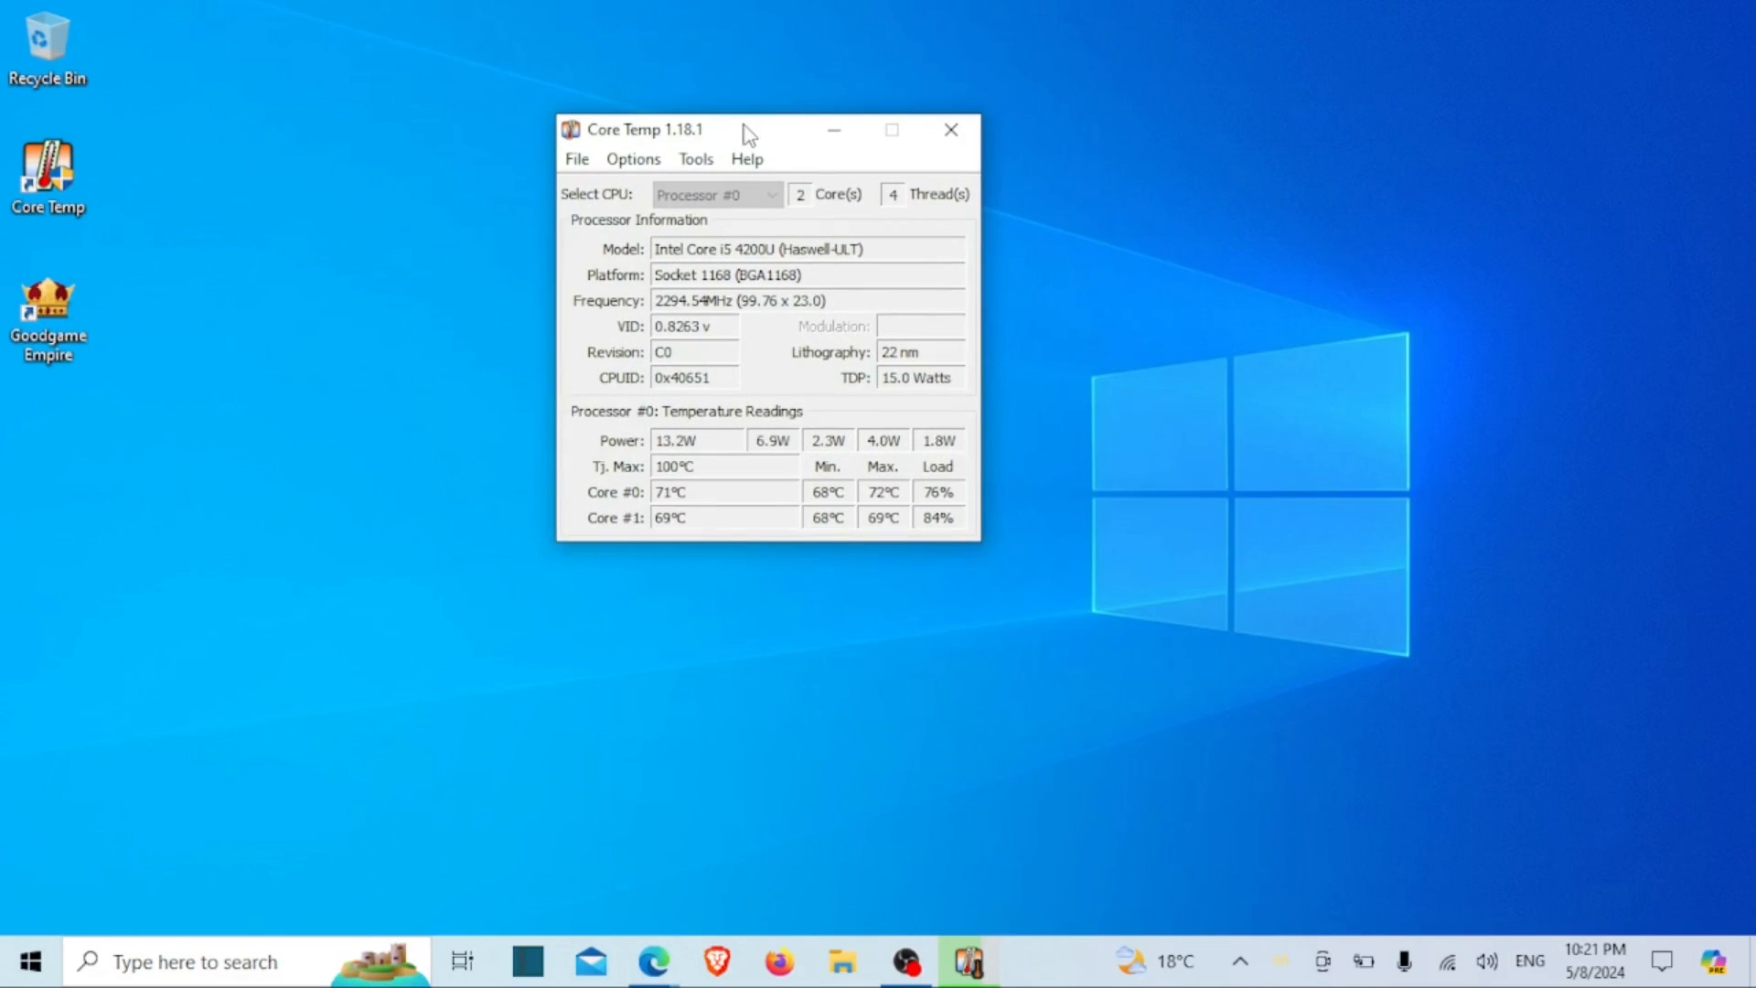
mouse_move(684, 261)
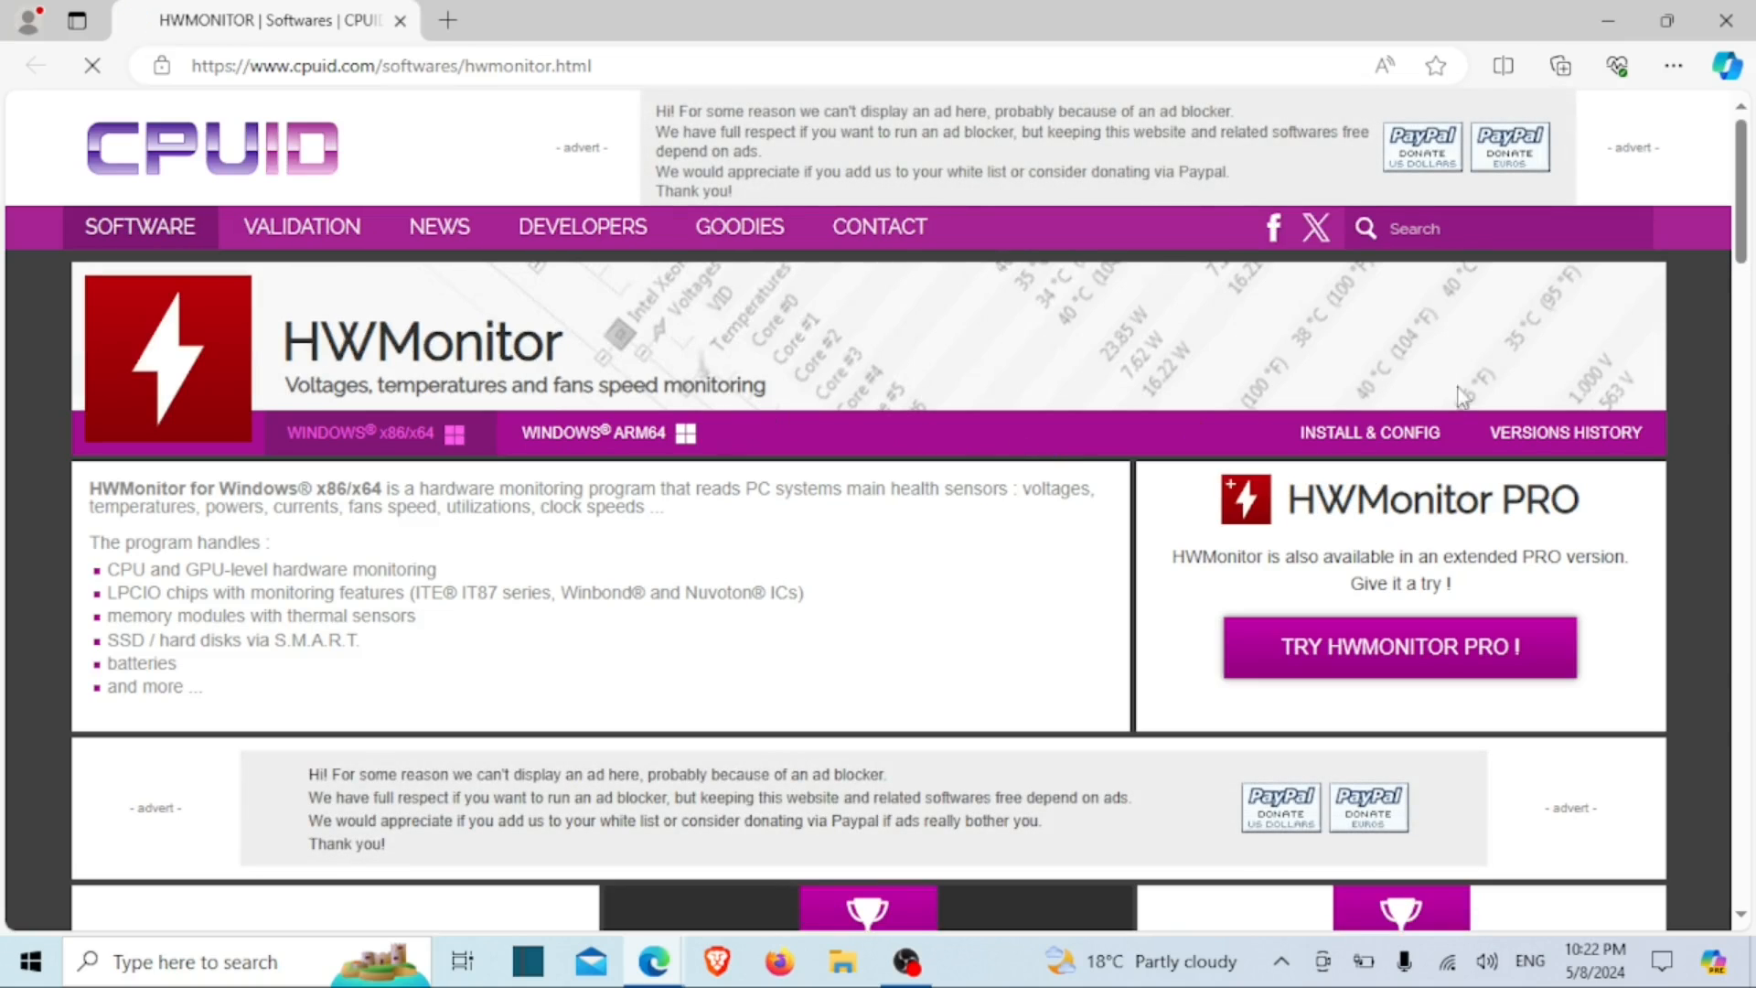
mouse_move(1645, 341)
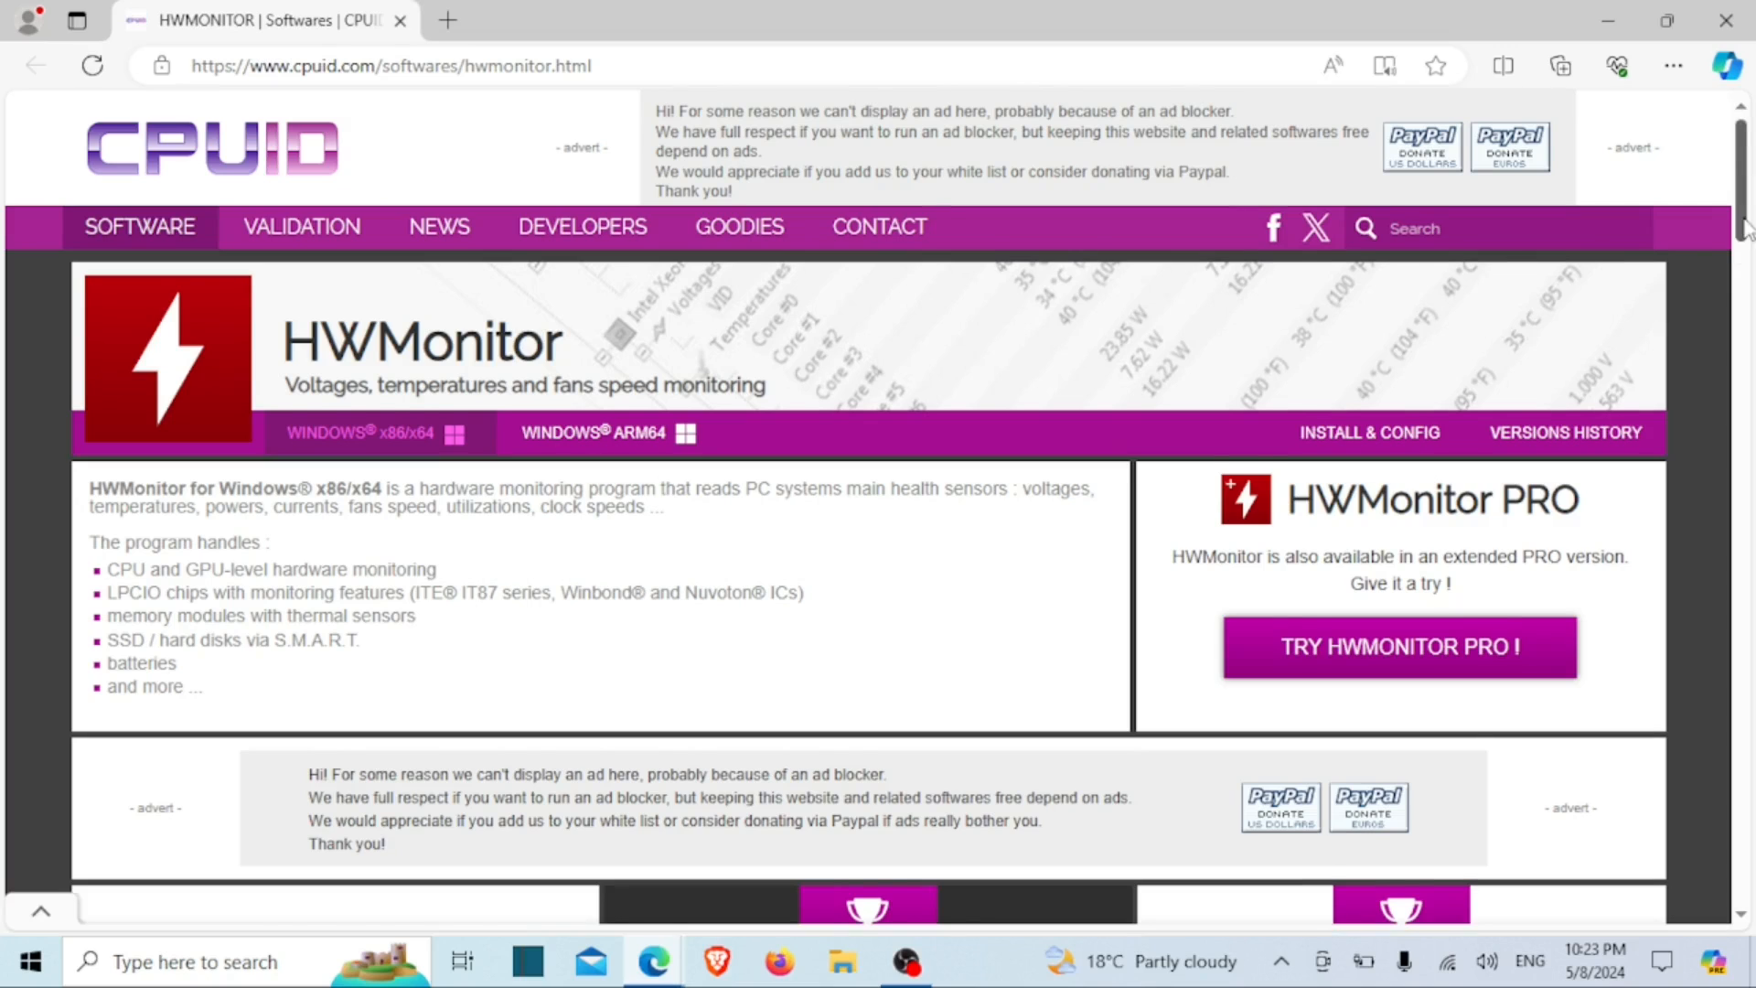
Step: Download the HWMonitor 1.53 zip from CPUID and check its progress in Downloads
scroll(down, 3)
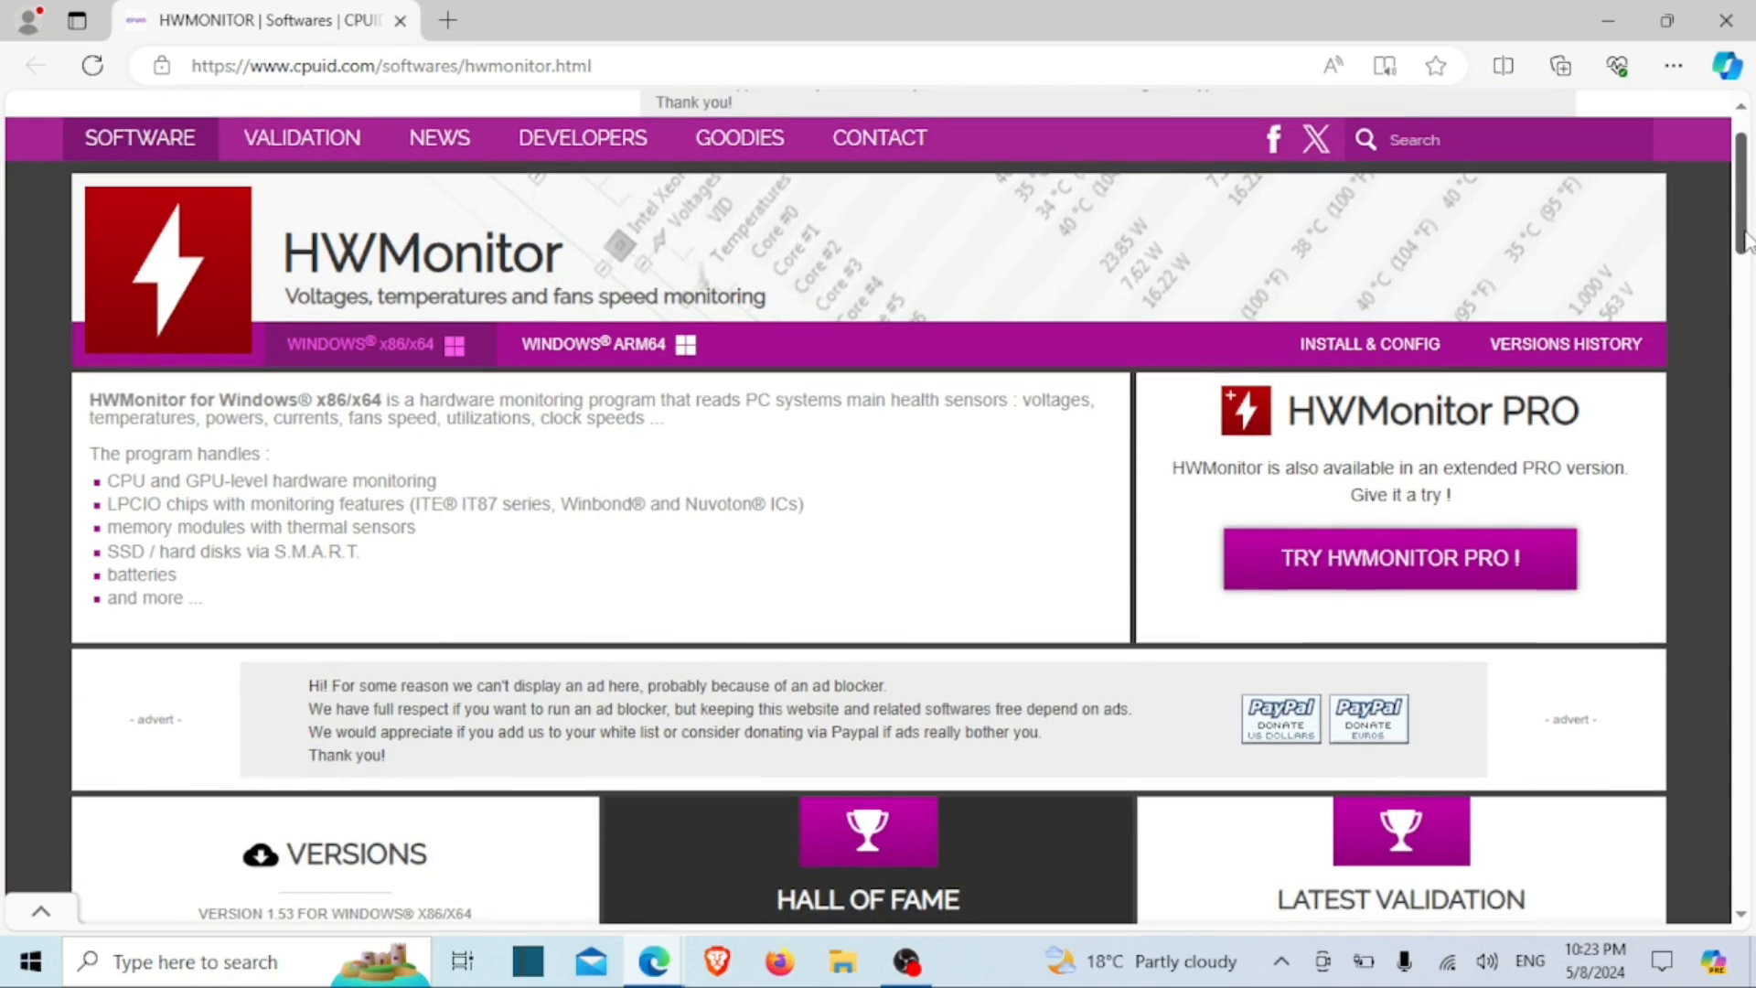
scroll(down, 3)
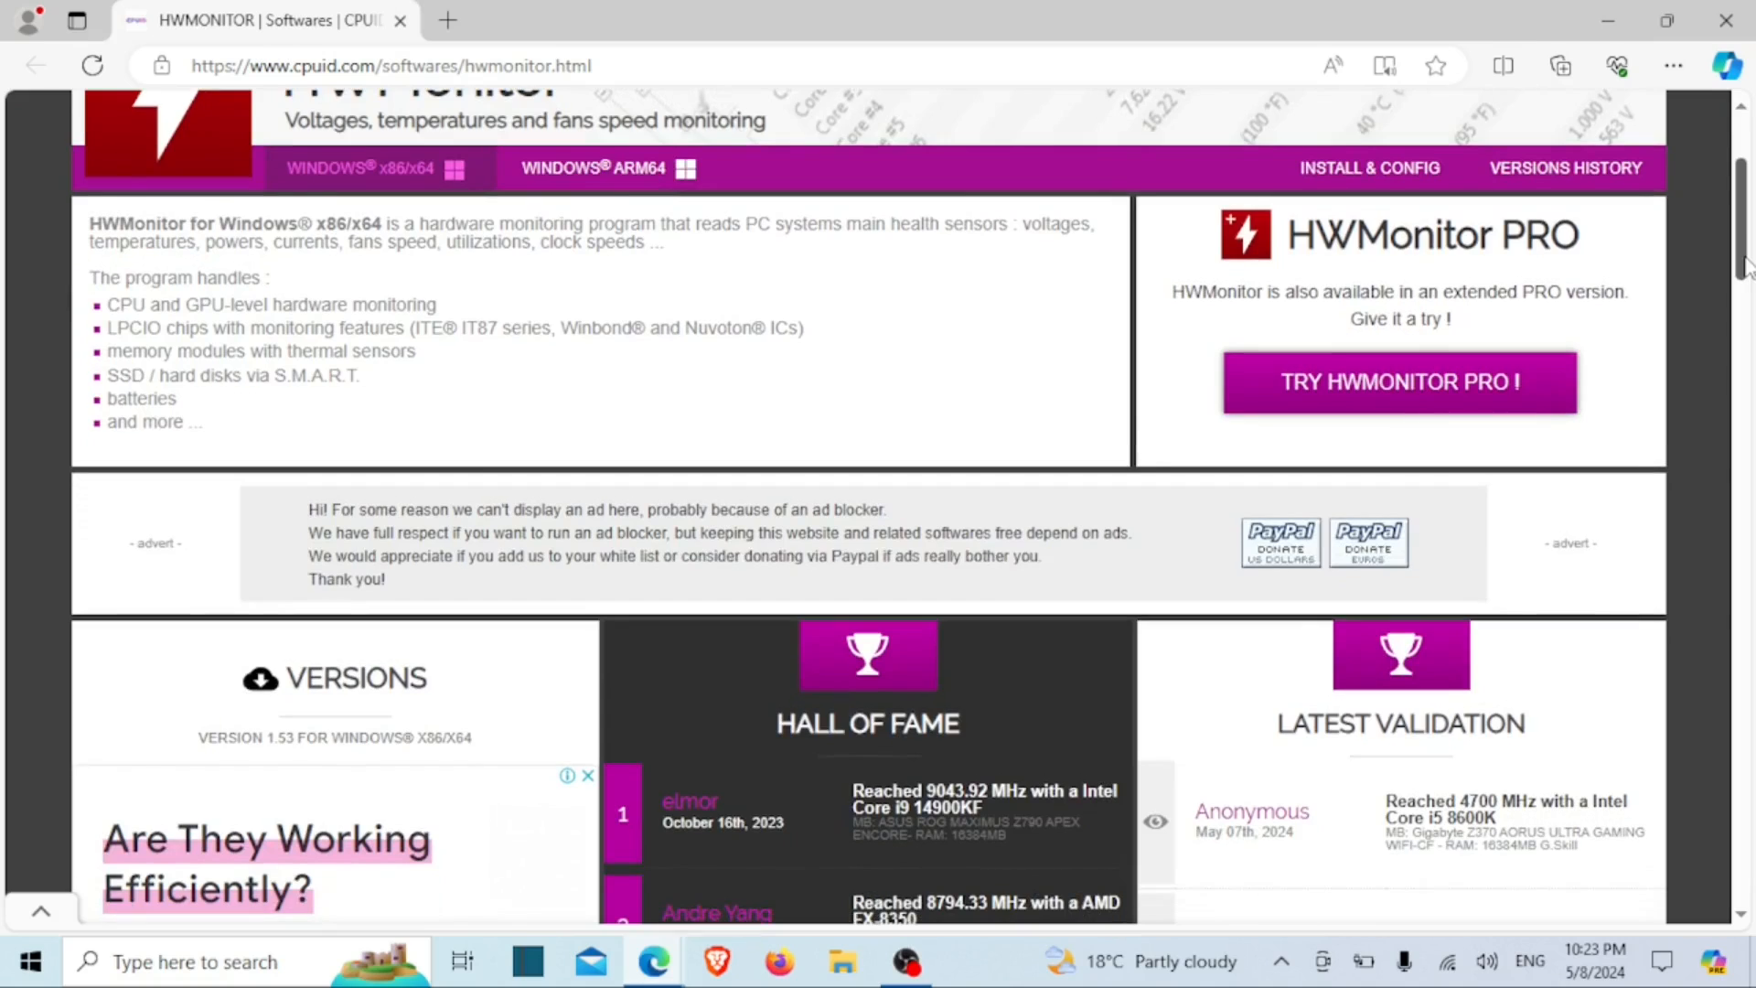
scroll(down, 3)
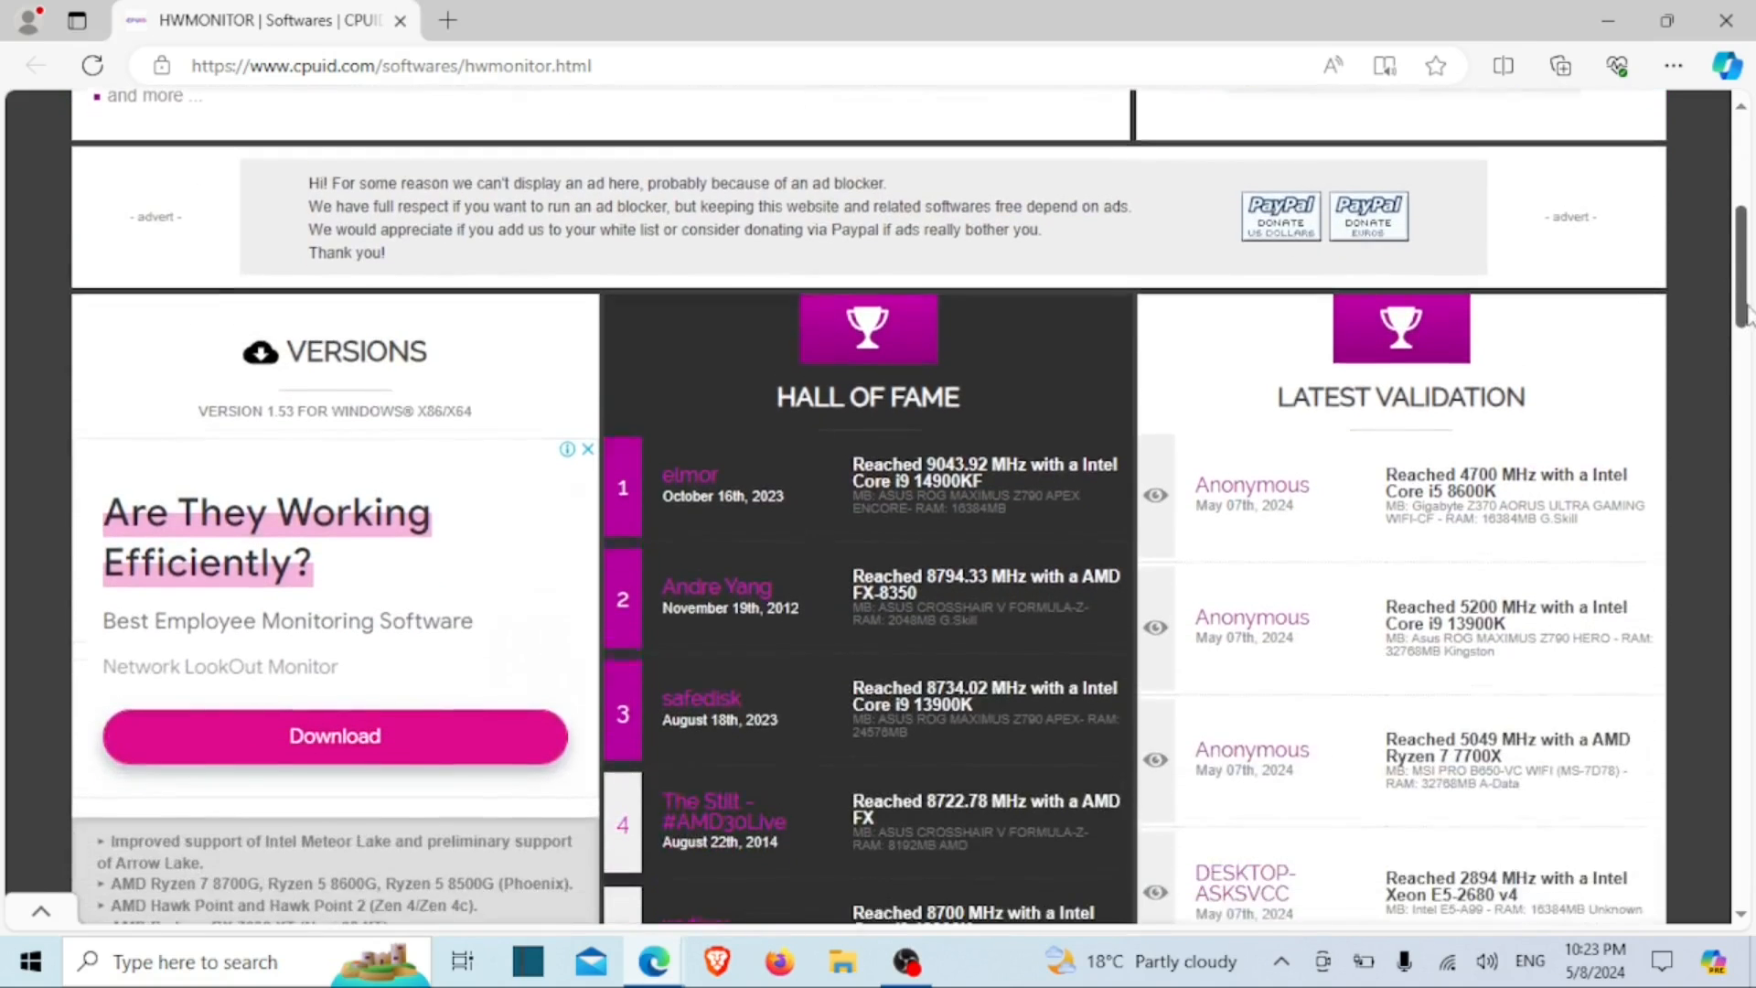
scroll(down, 3)
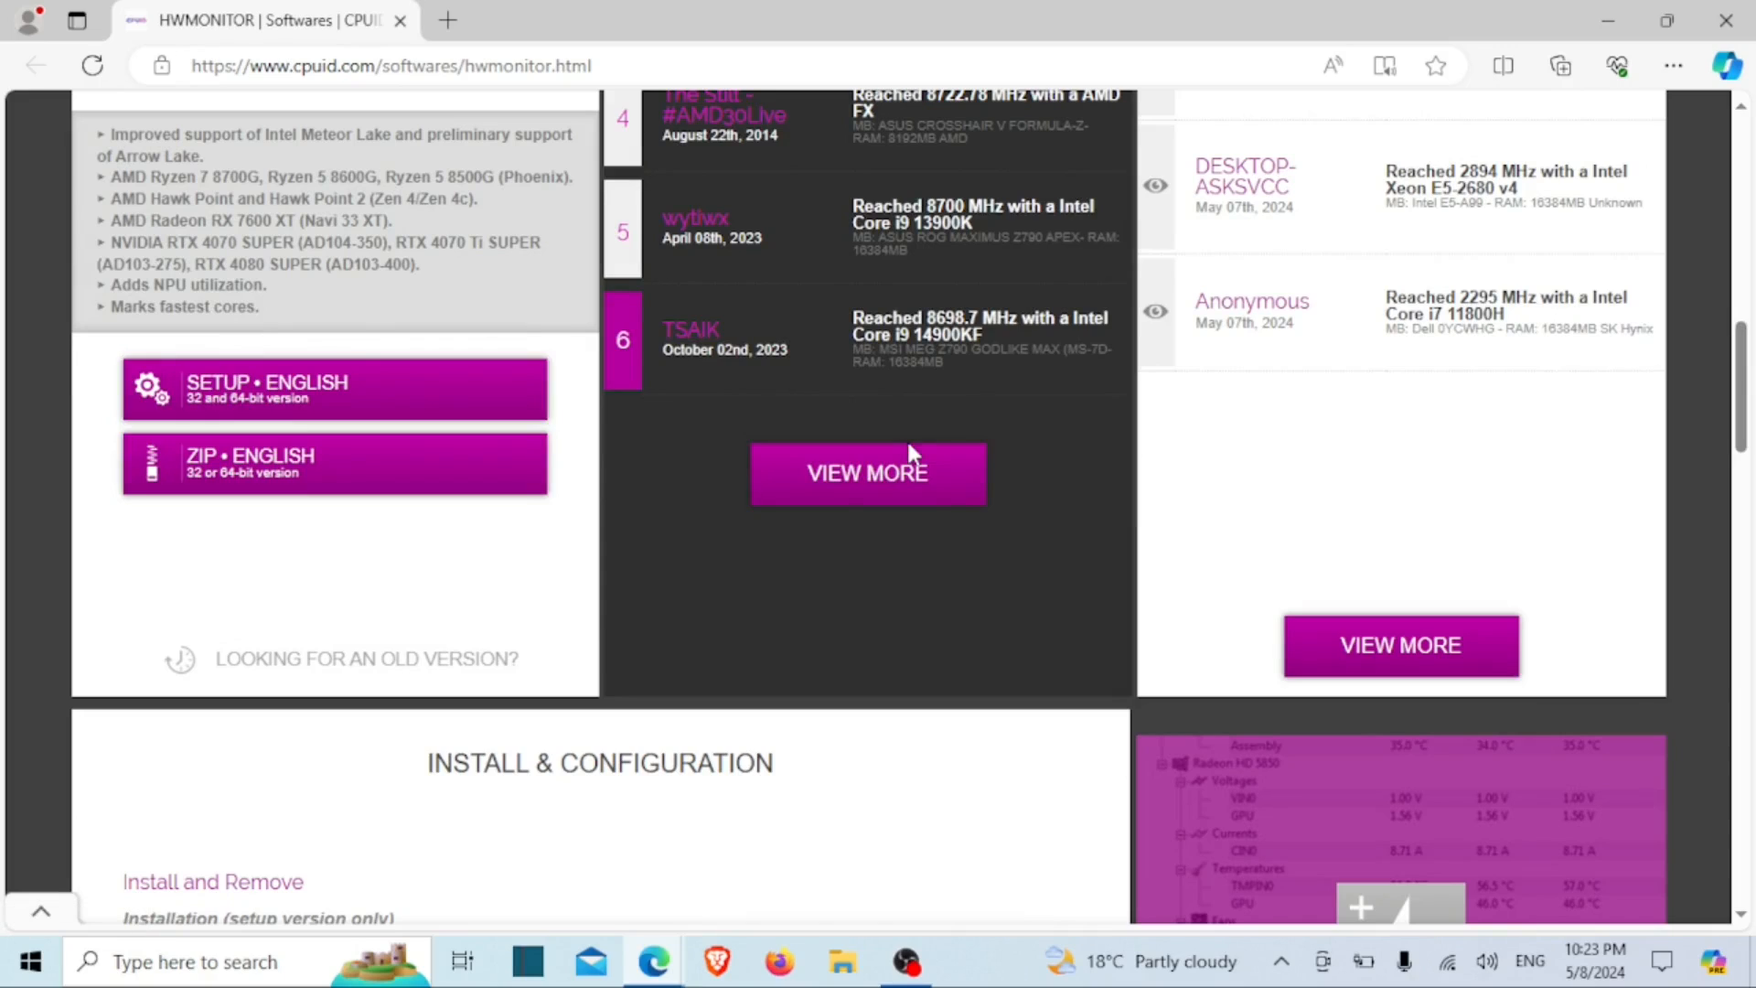
mouse_move(369, 403)
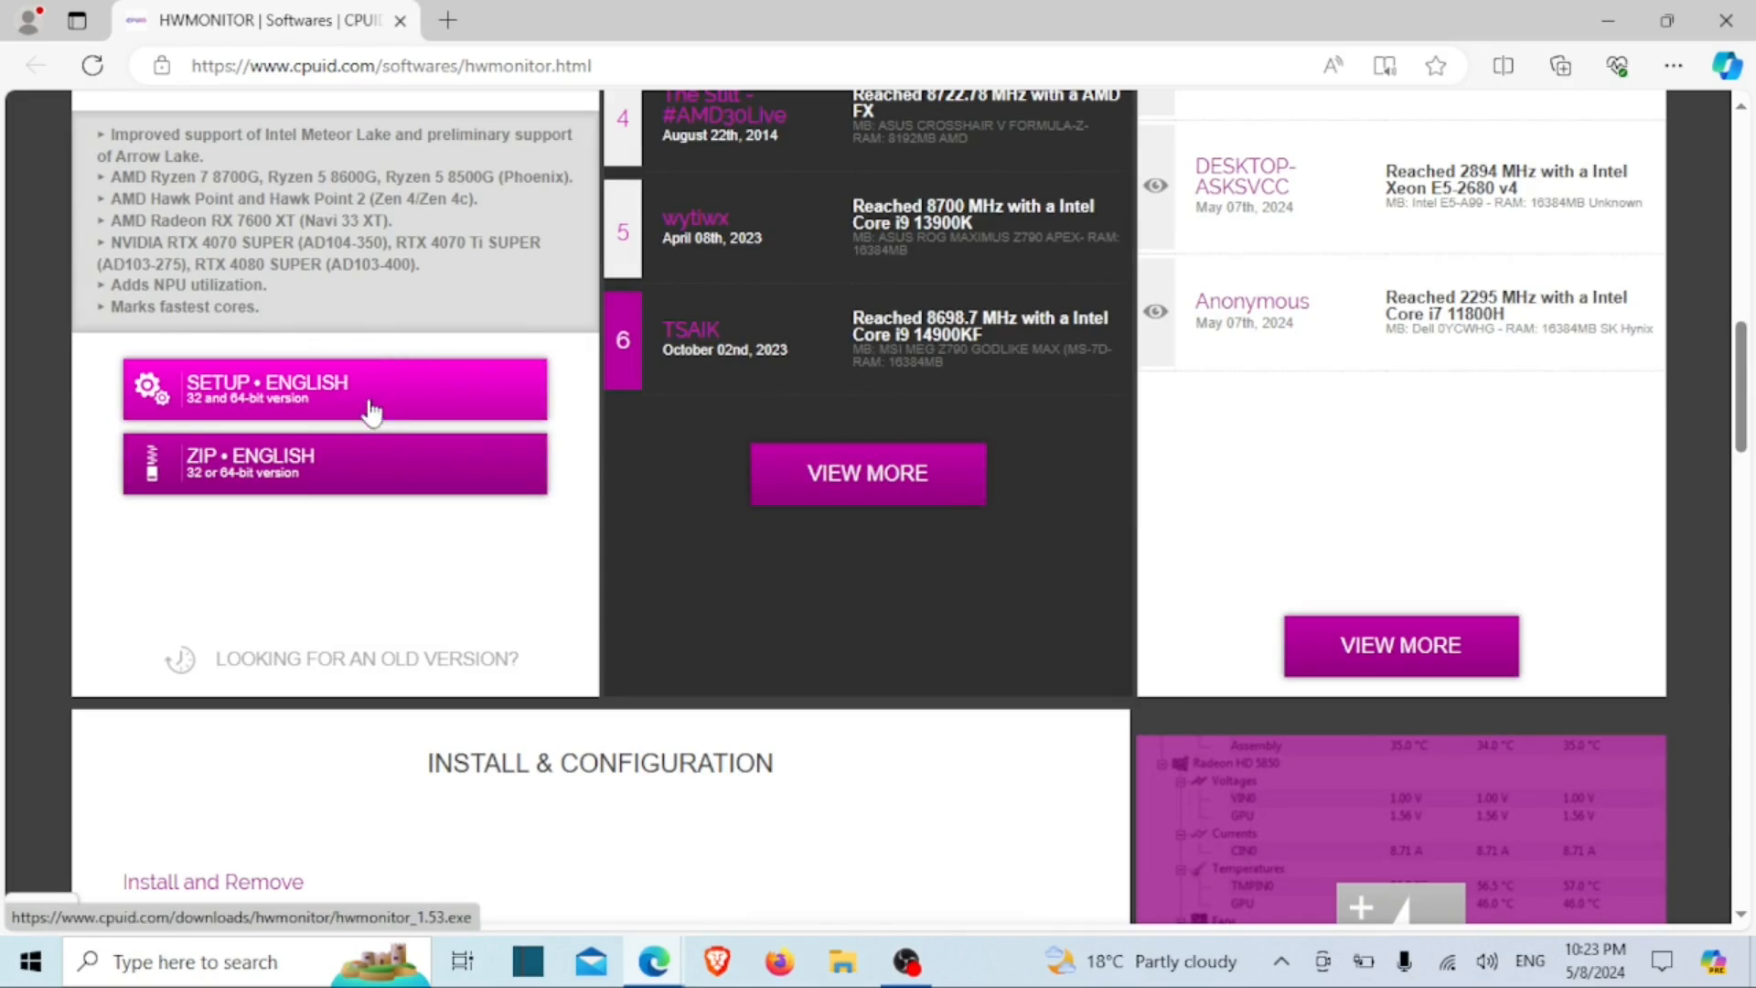
click(334, 464)
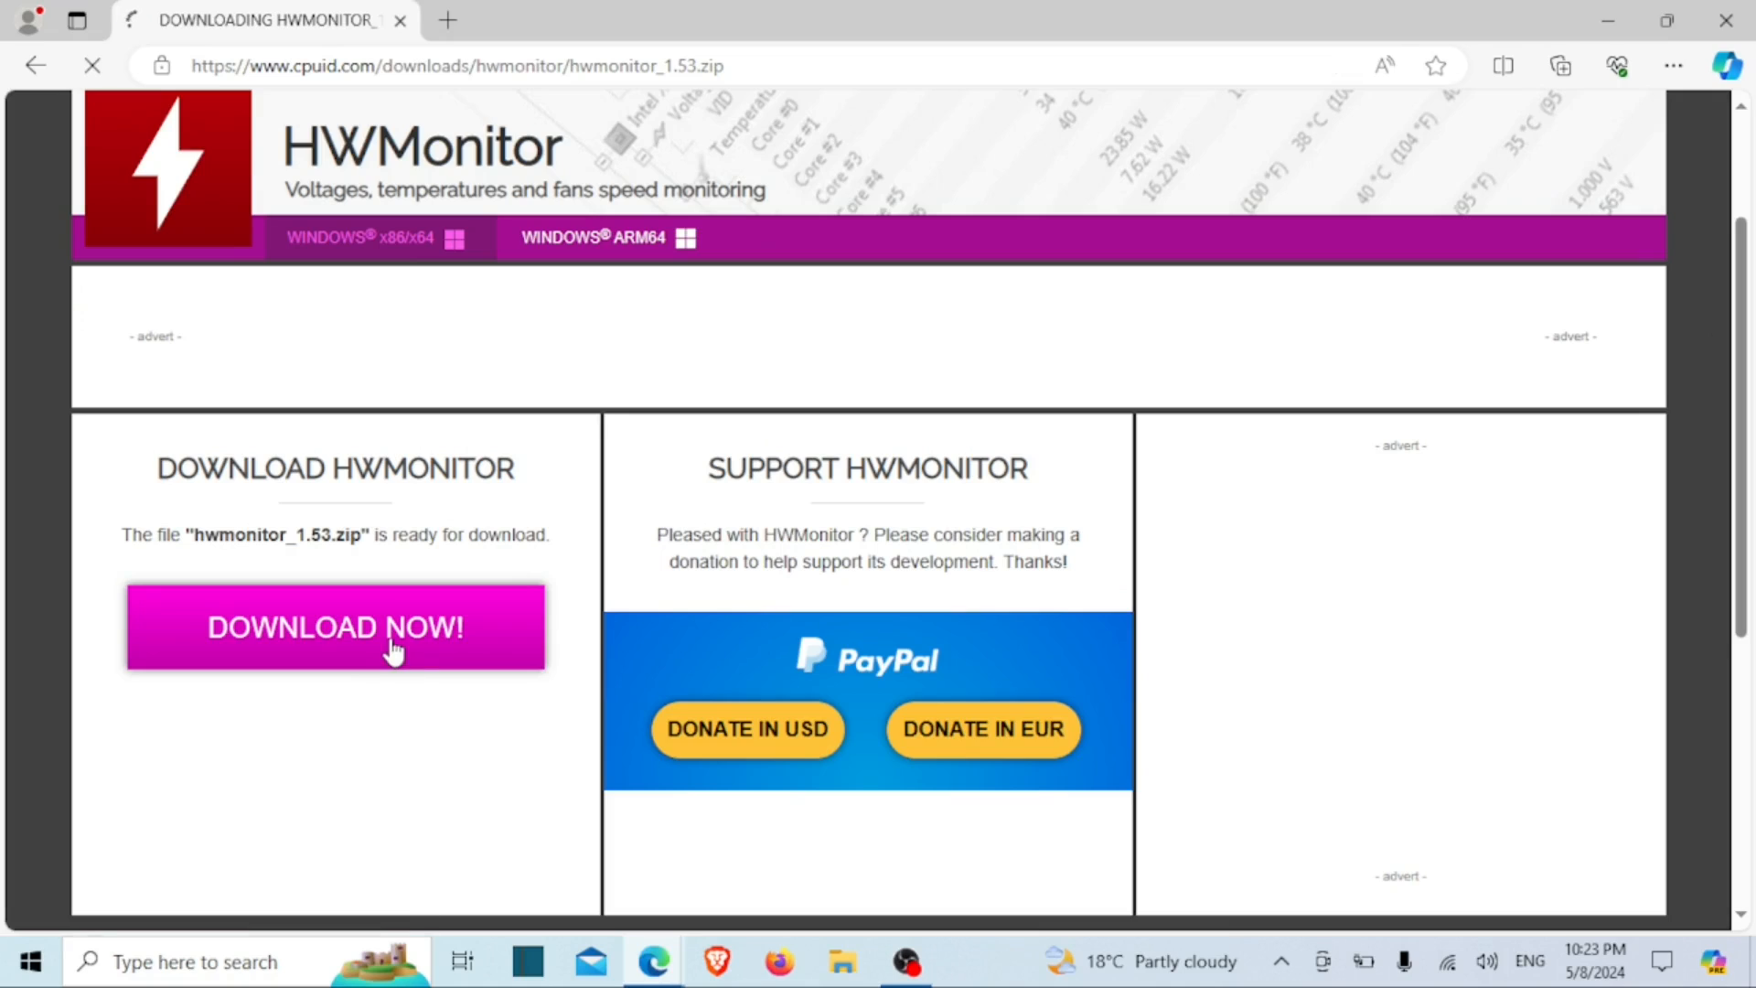
click(1558, 65)
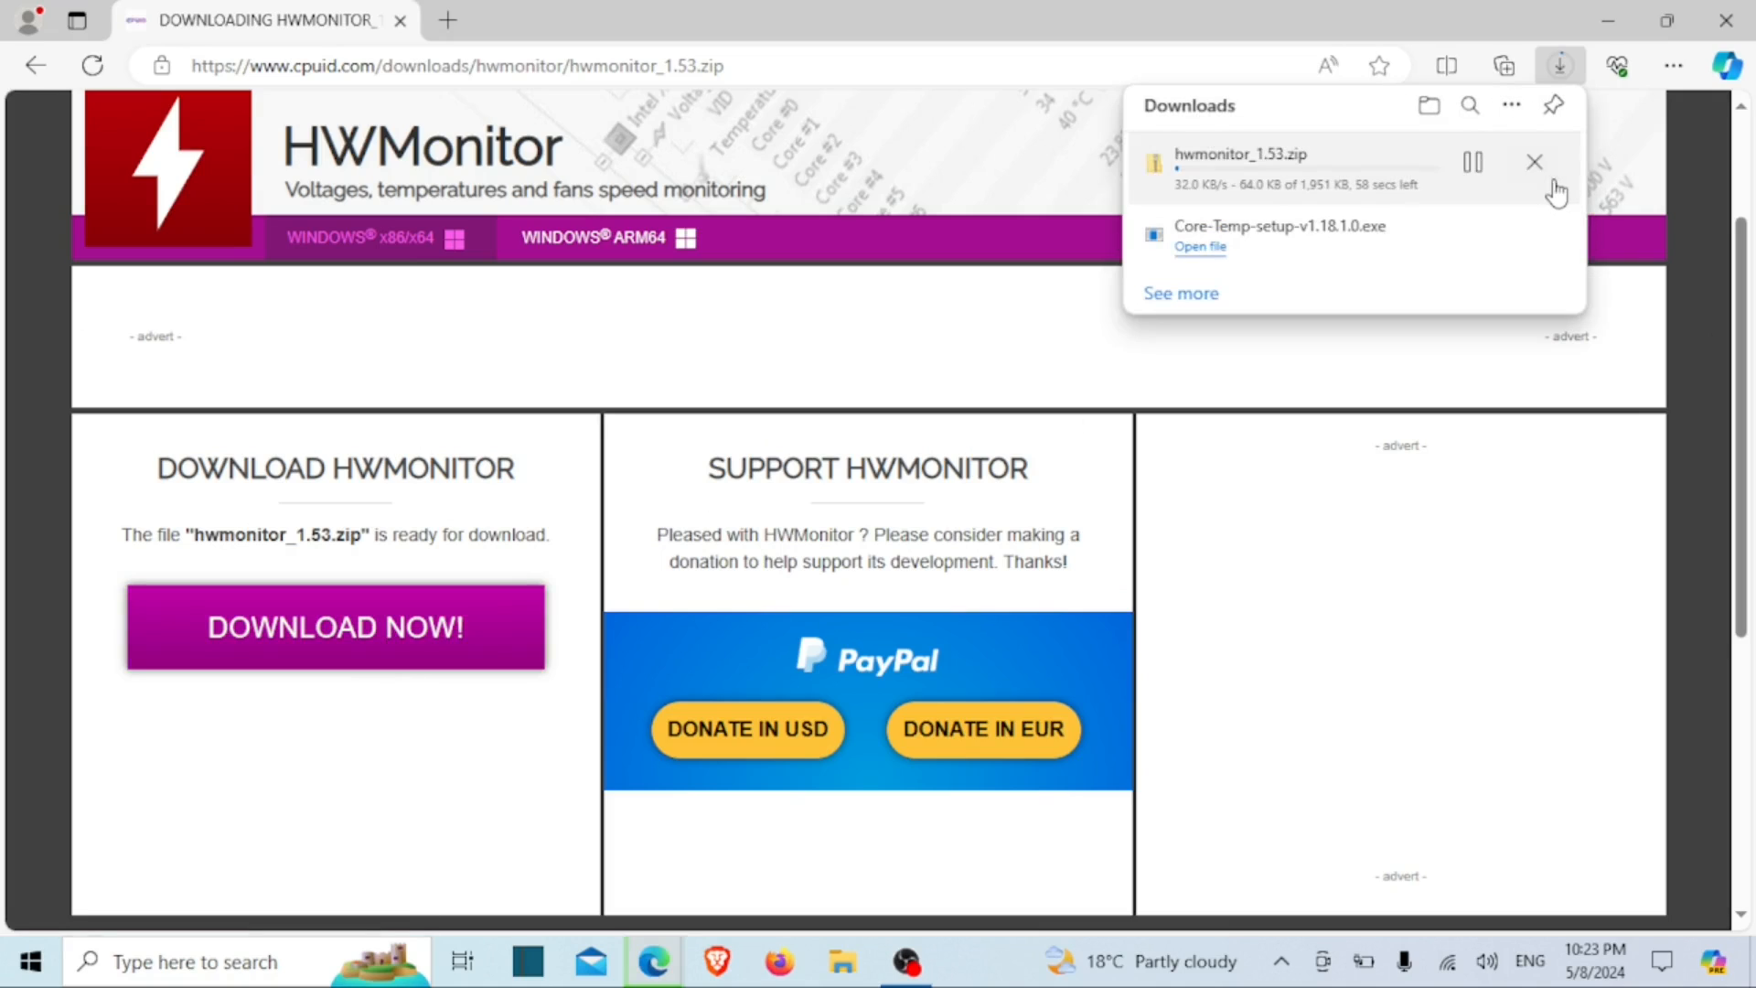
mouse_move(1280, 289)
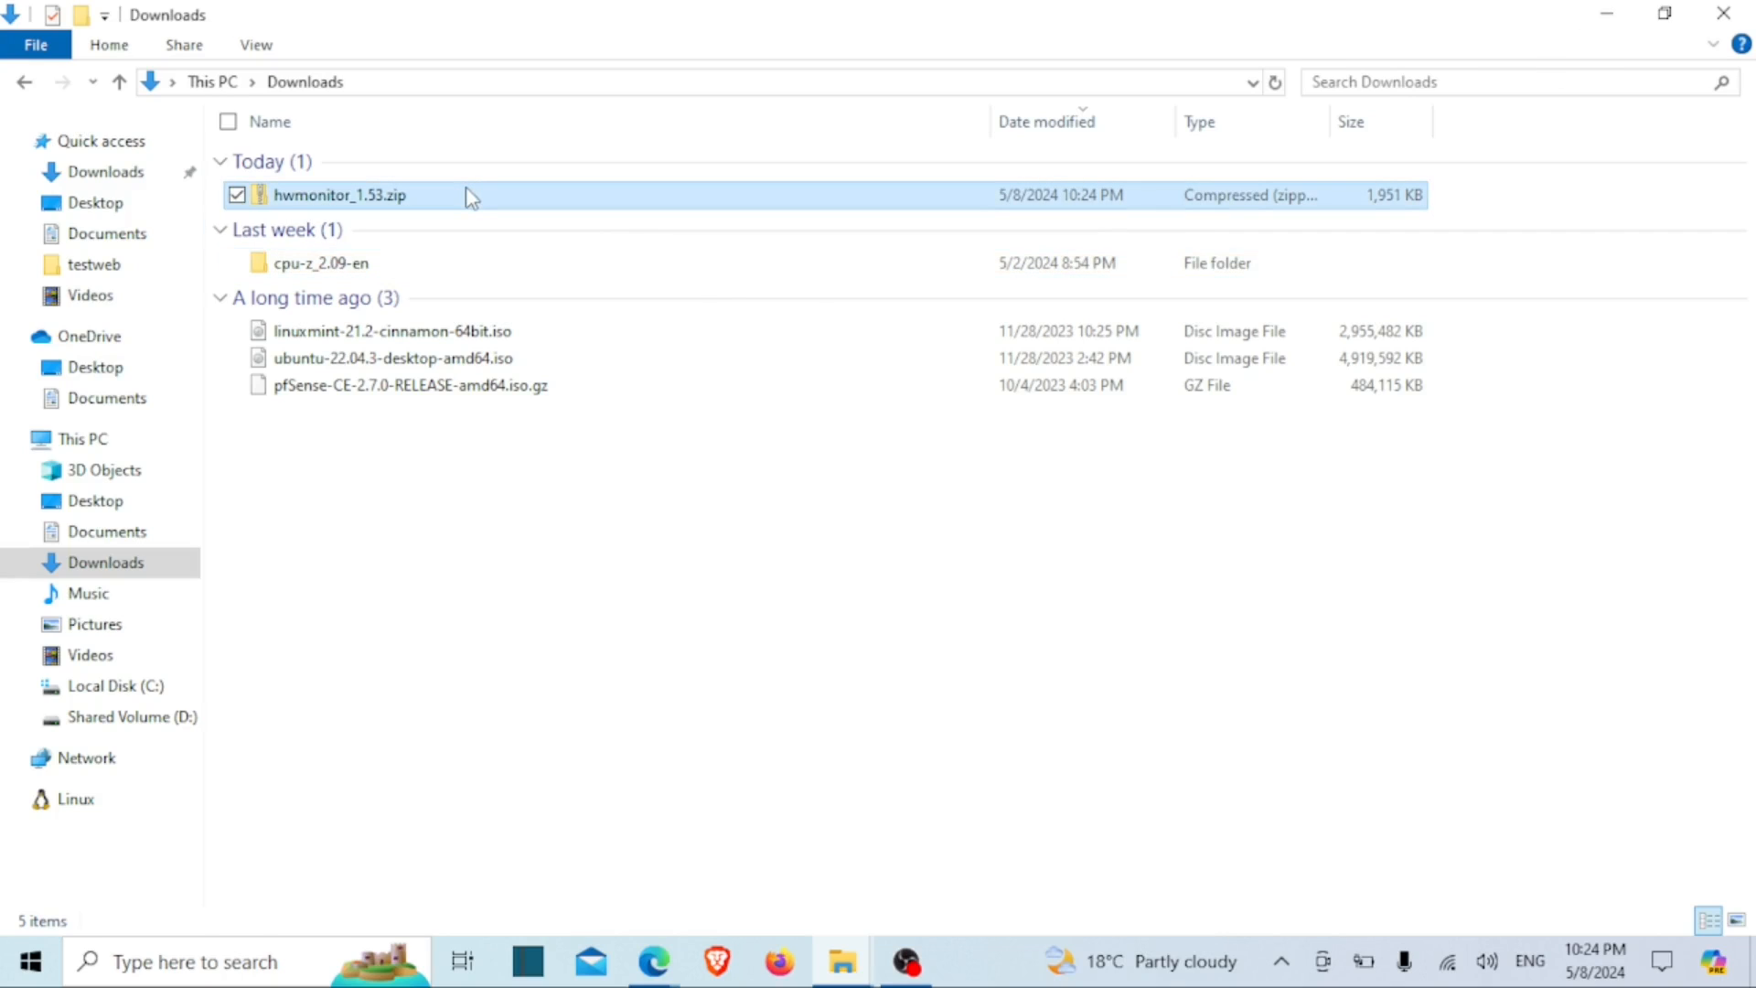
Step: Extract hwmonitor_1.53.zip into the default hwmonitor_1.53 folder
click(341, 195)
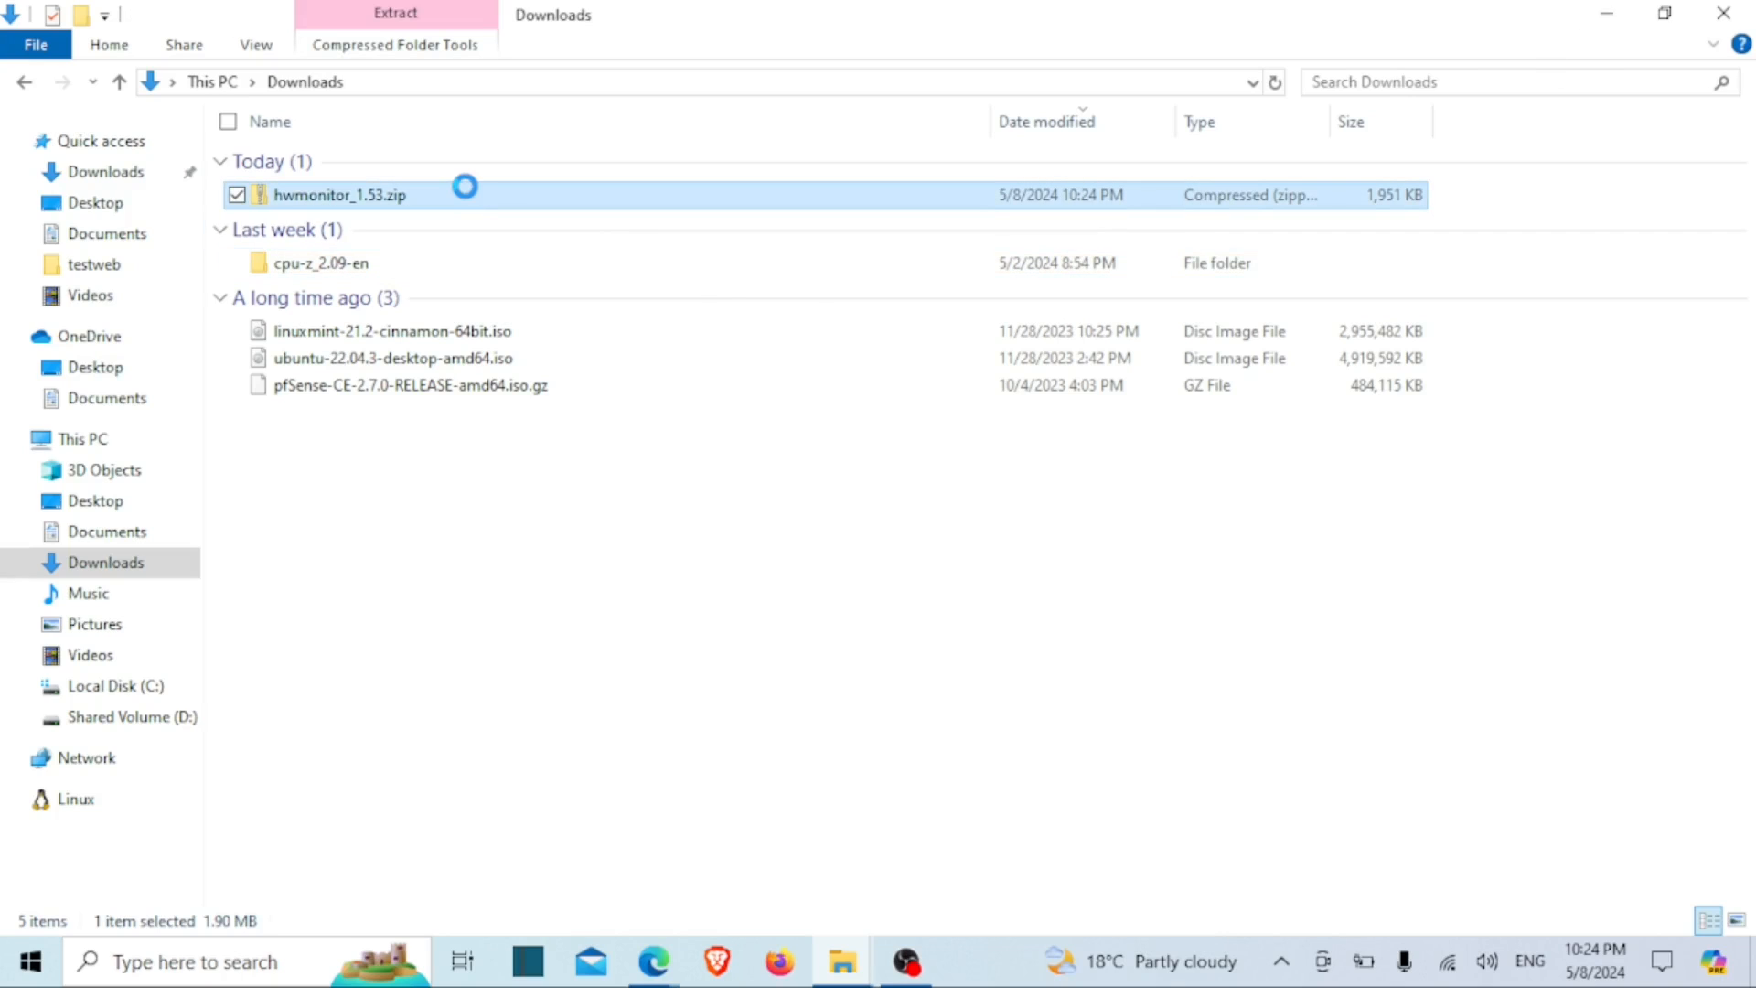
right_click(342, 194)
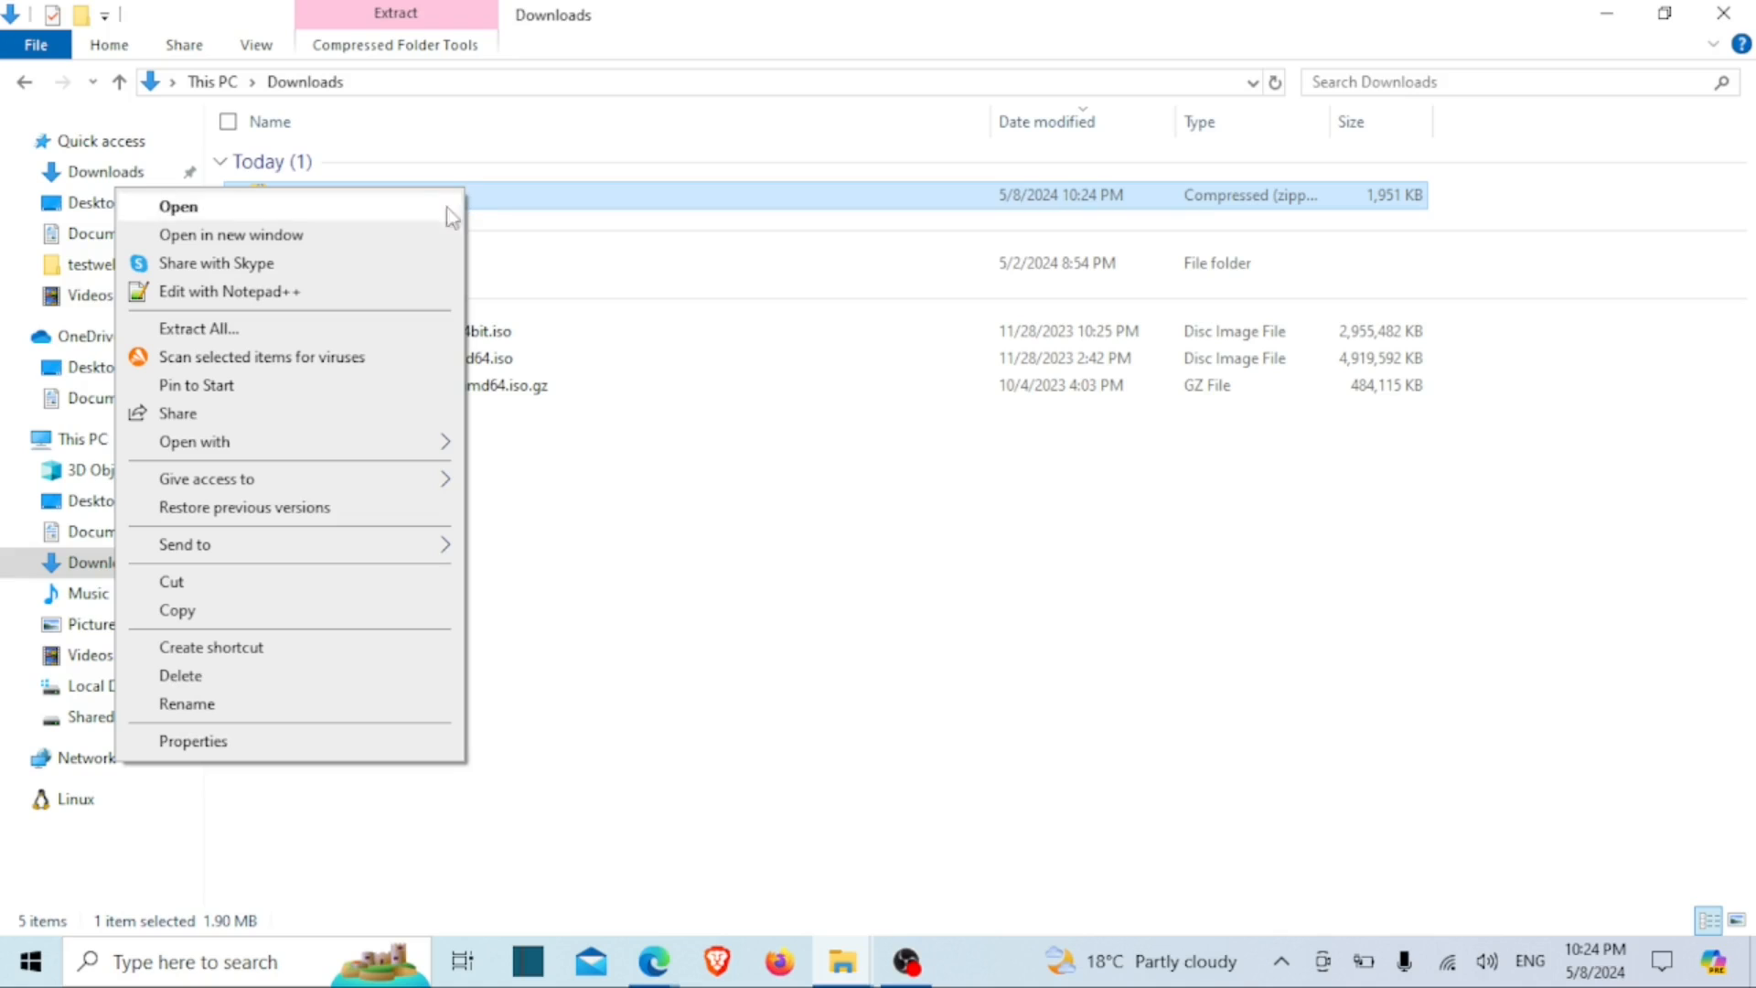
click(198, 328)
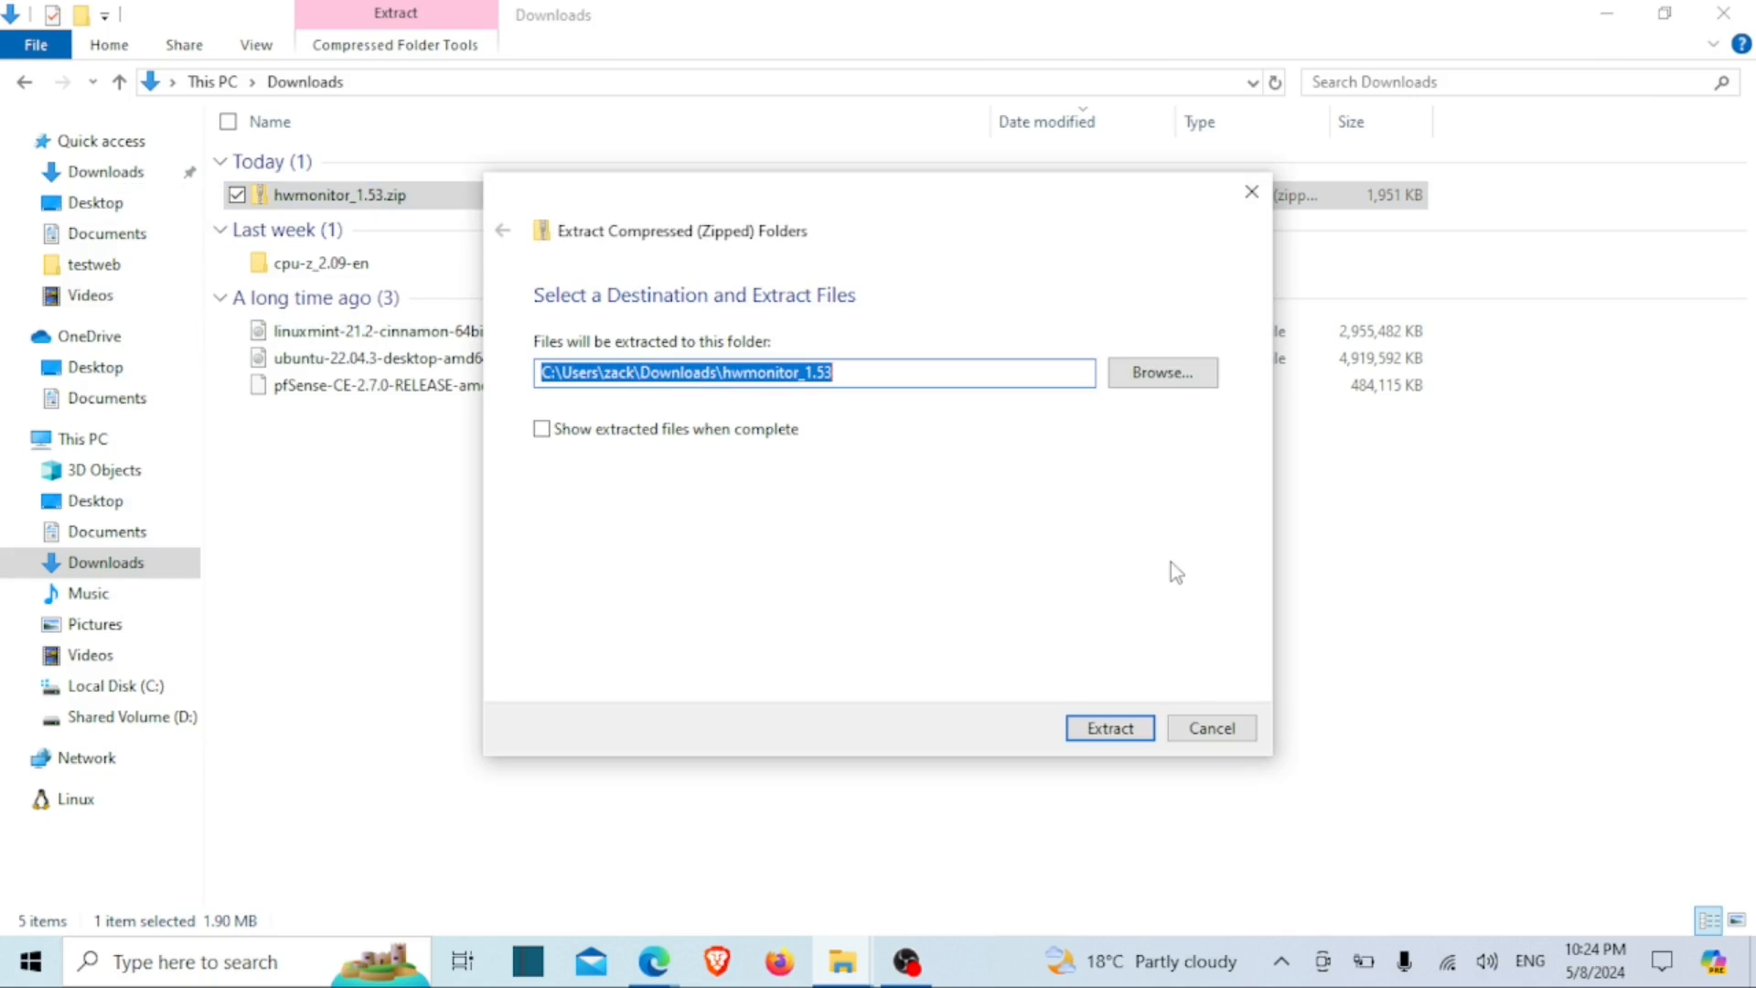
click(1107, 727)
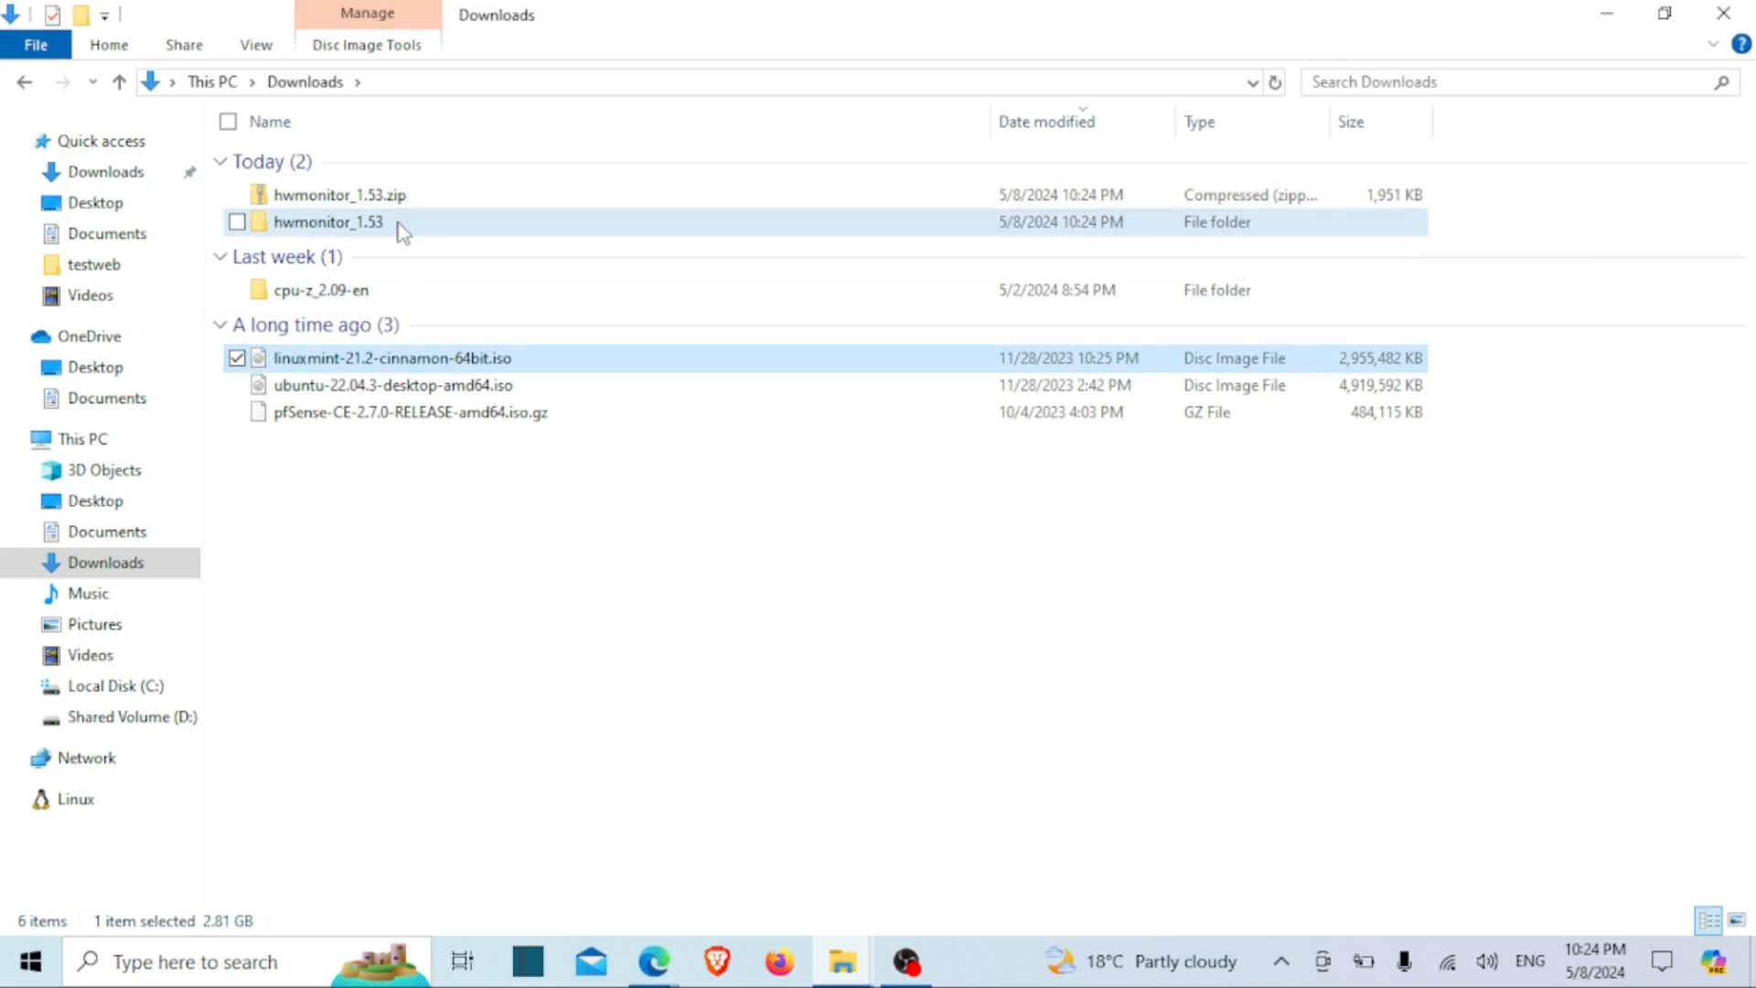
Step: Open the hwmonitor_1.53 folder and launch HWMonitor_x64.exe
double_click(328, 221)
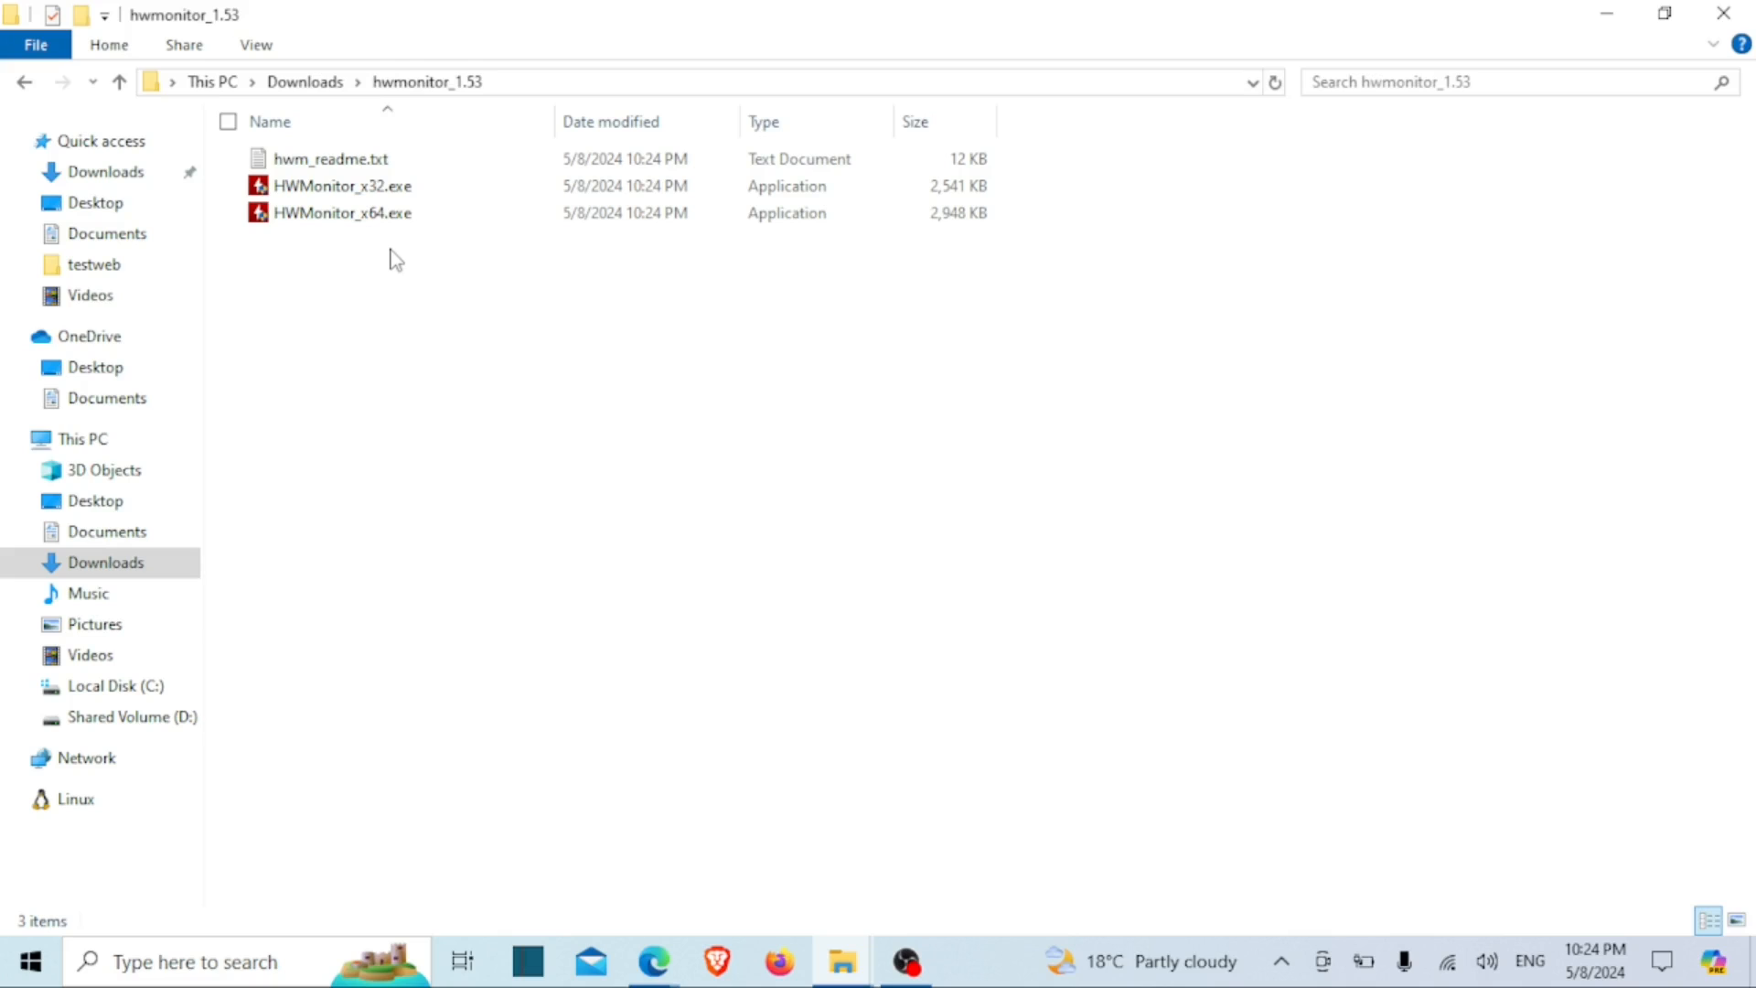
click(341, 213)
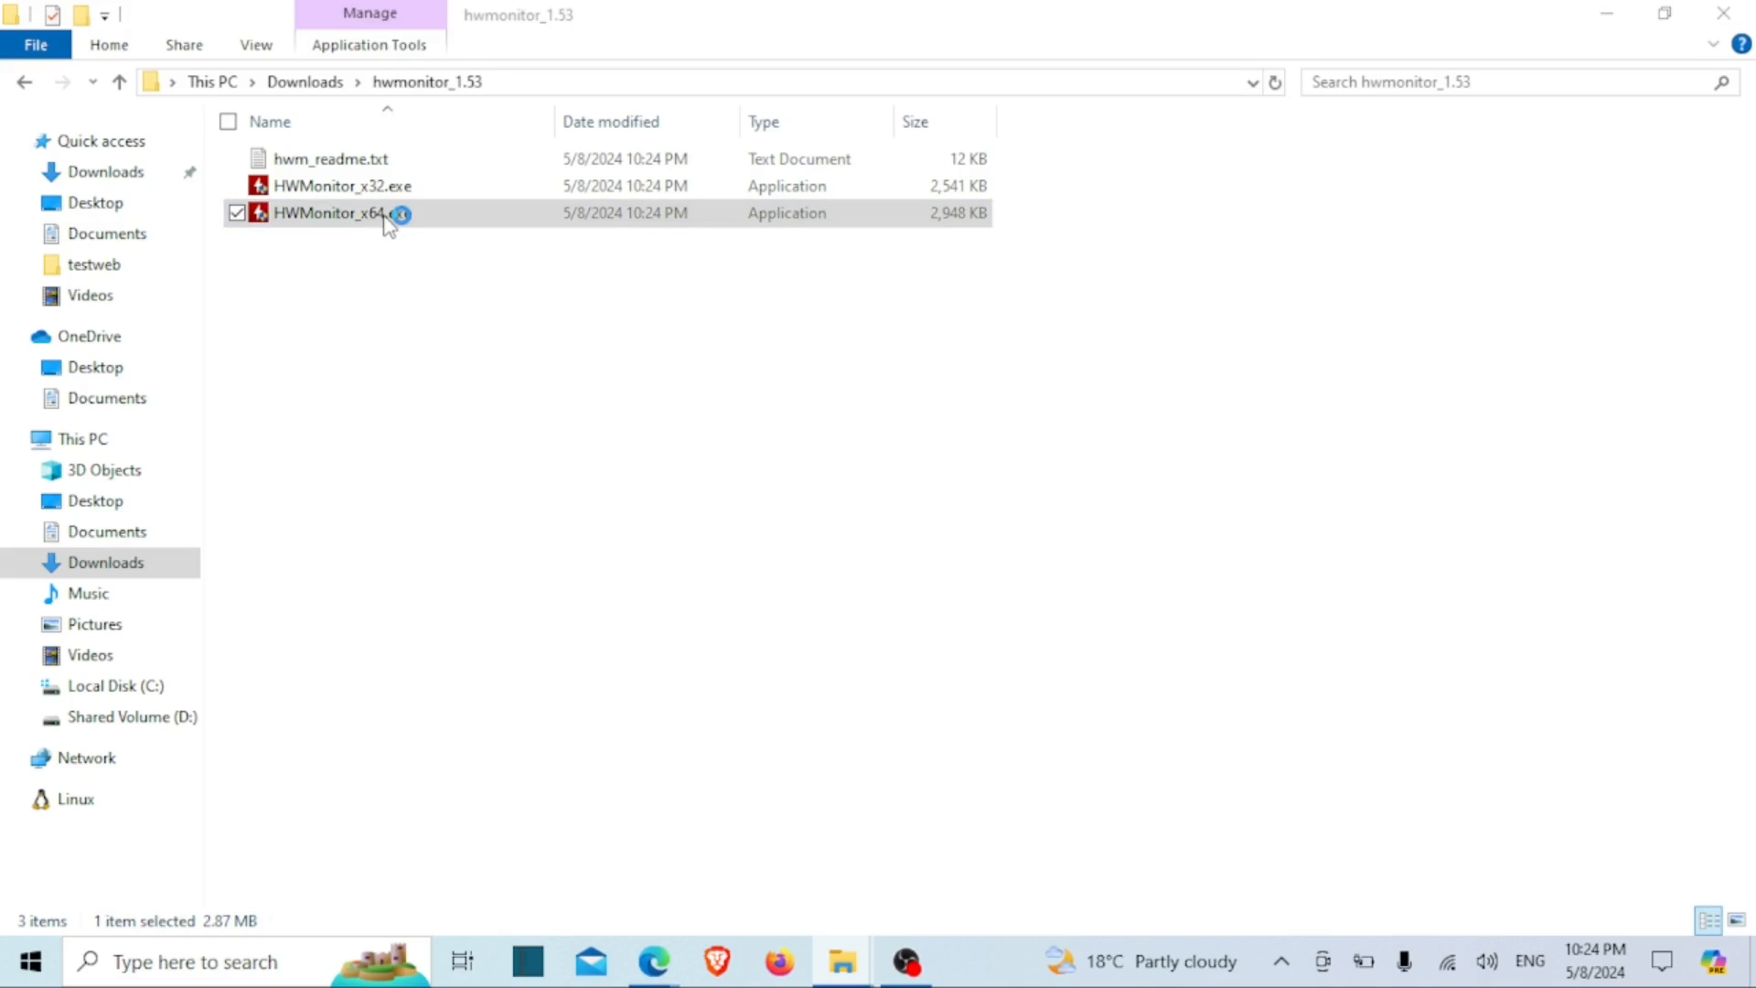
double_click(329, 213)
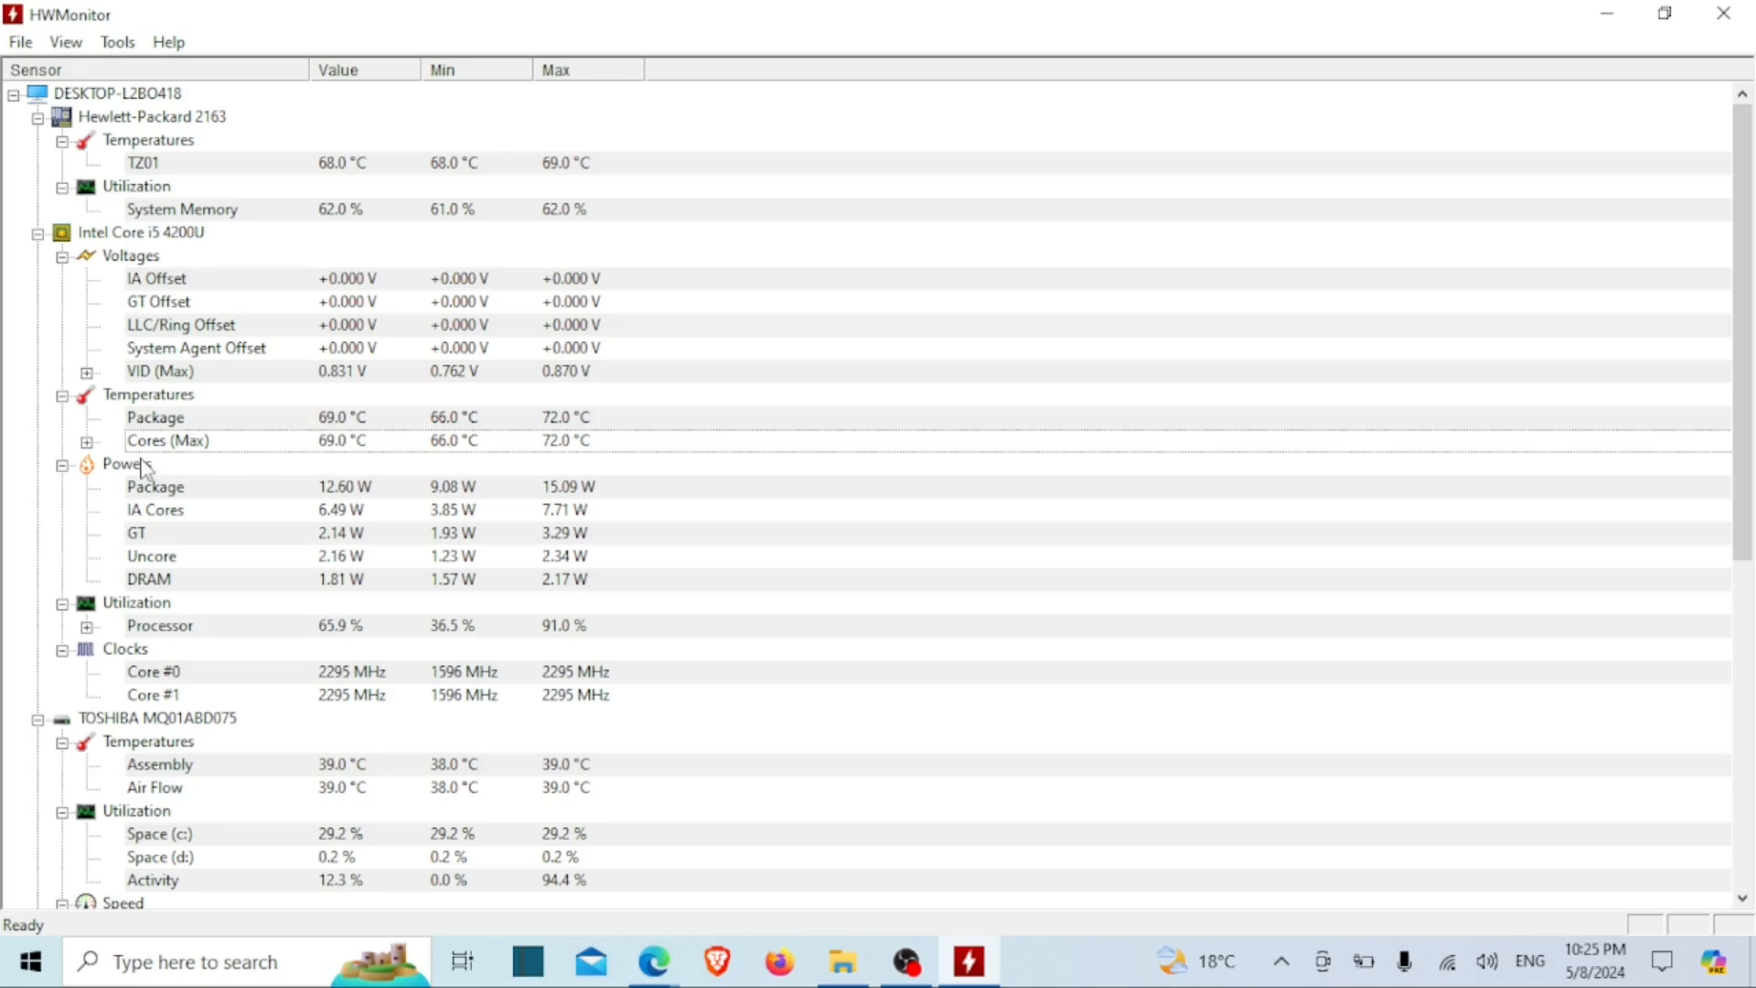
Step: Expand Cores (Max) to show Core #0 and Core #1 temperatures, then scroll the sensors
click(86, 440)
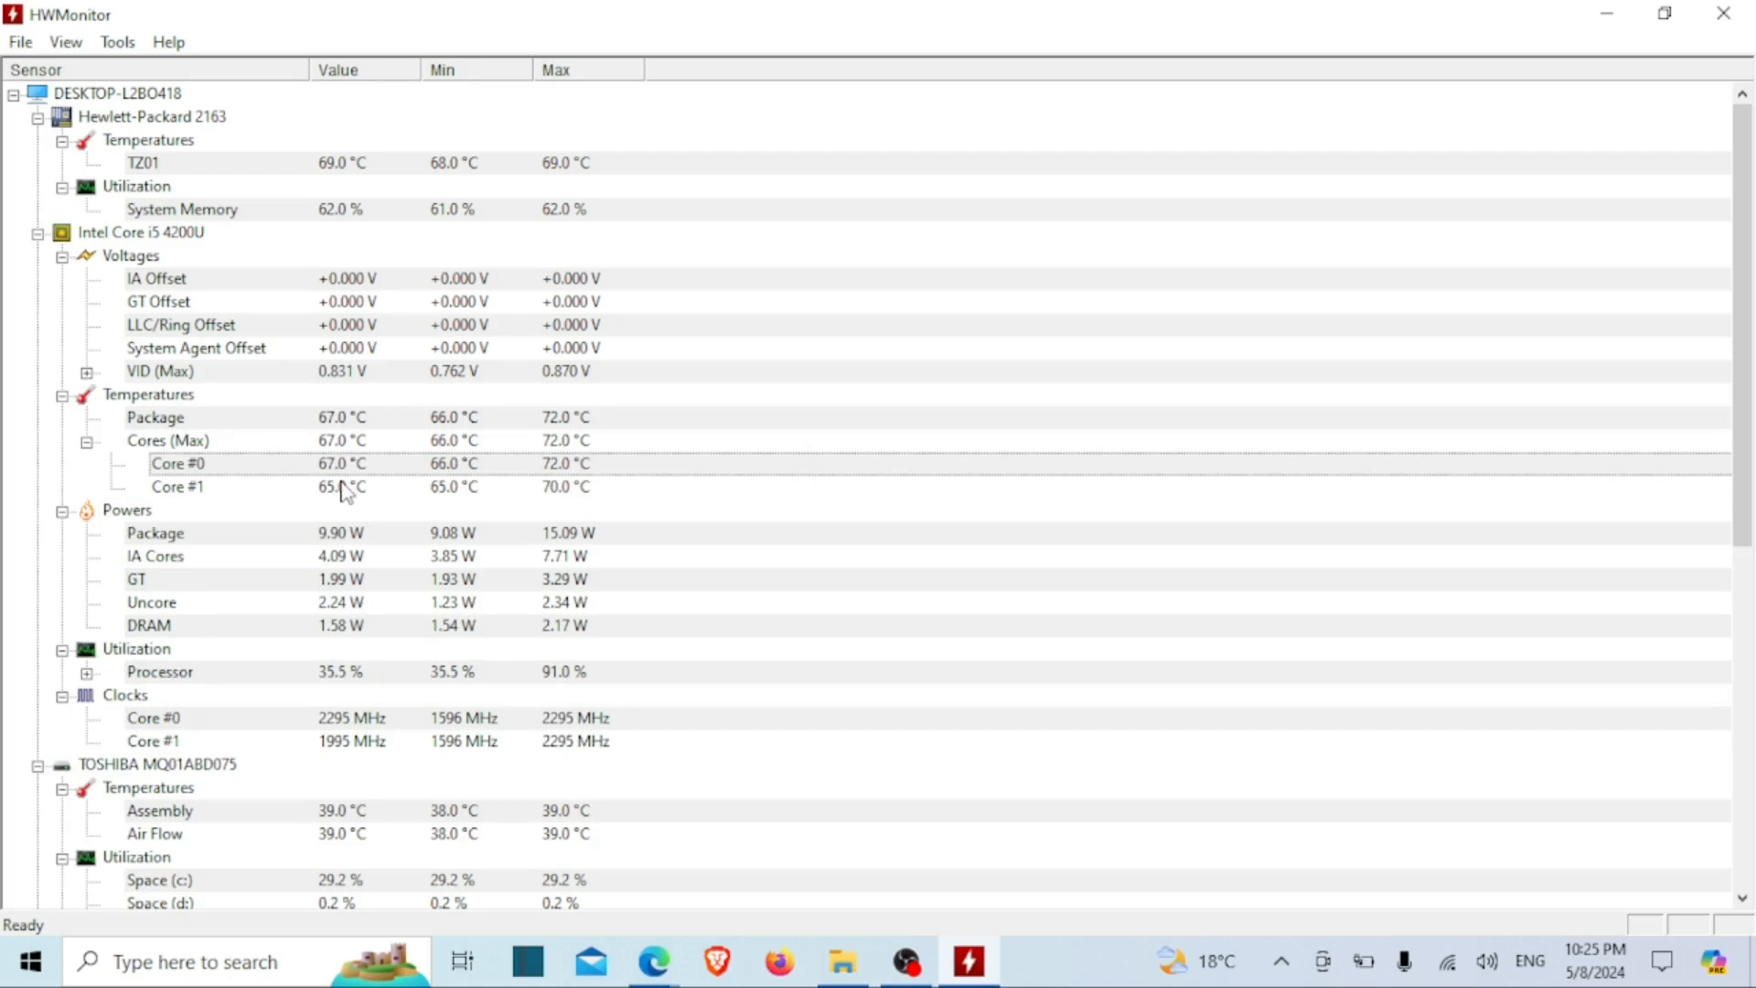
mouse_move(479, 479)
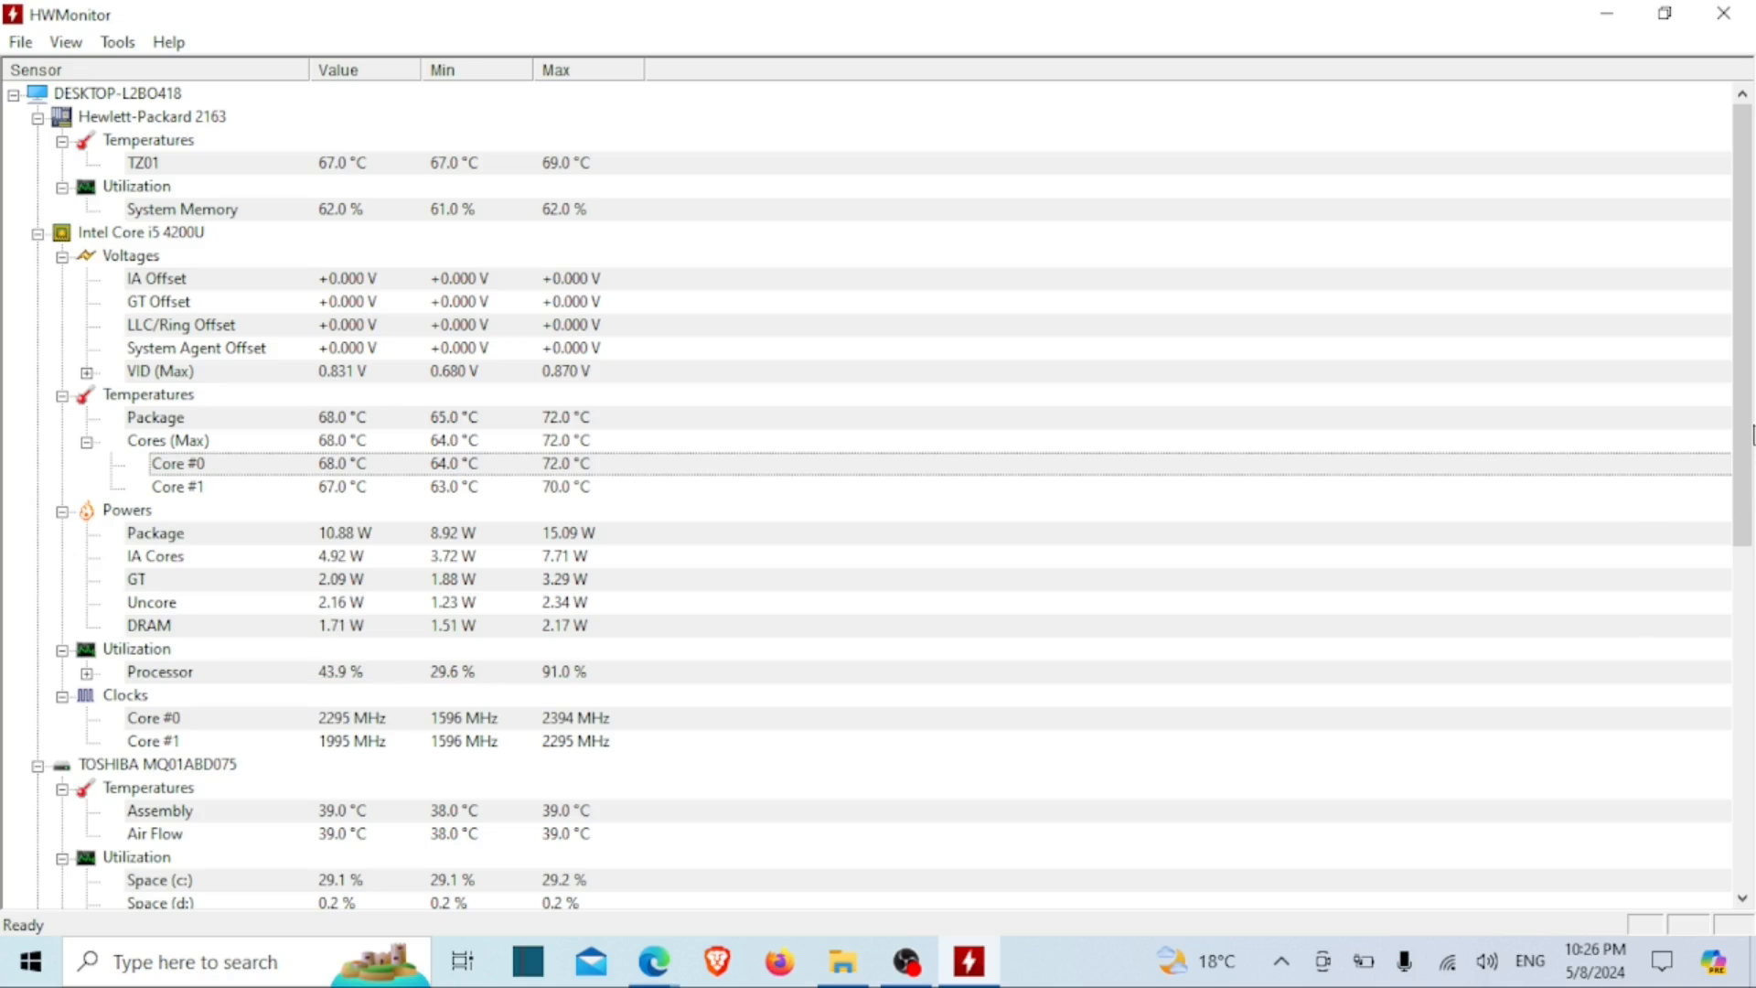
scroll(down, 3)
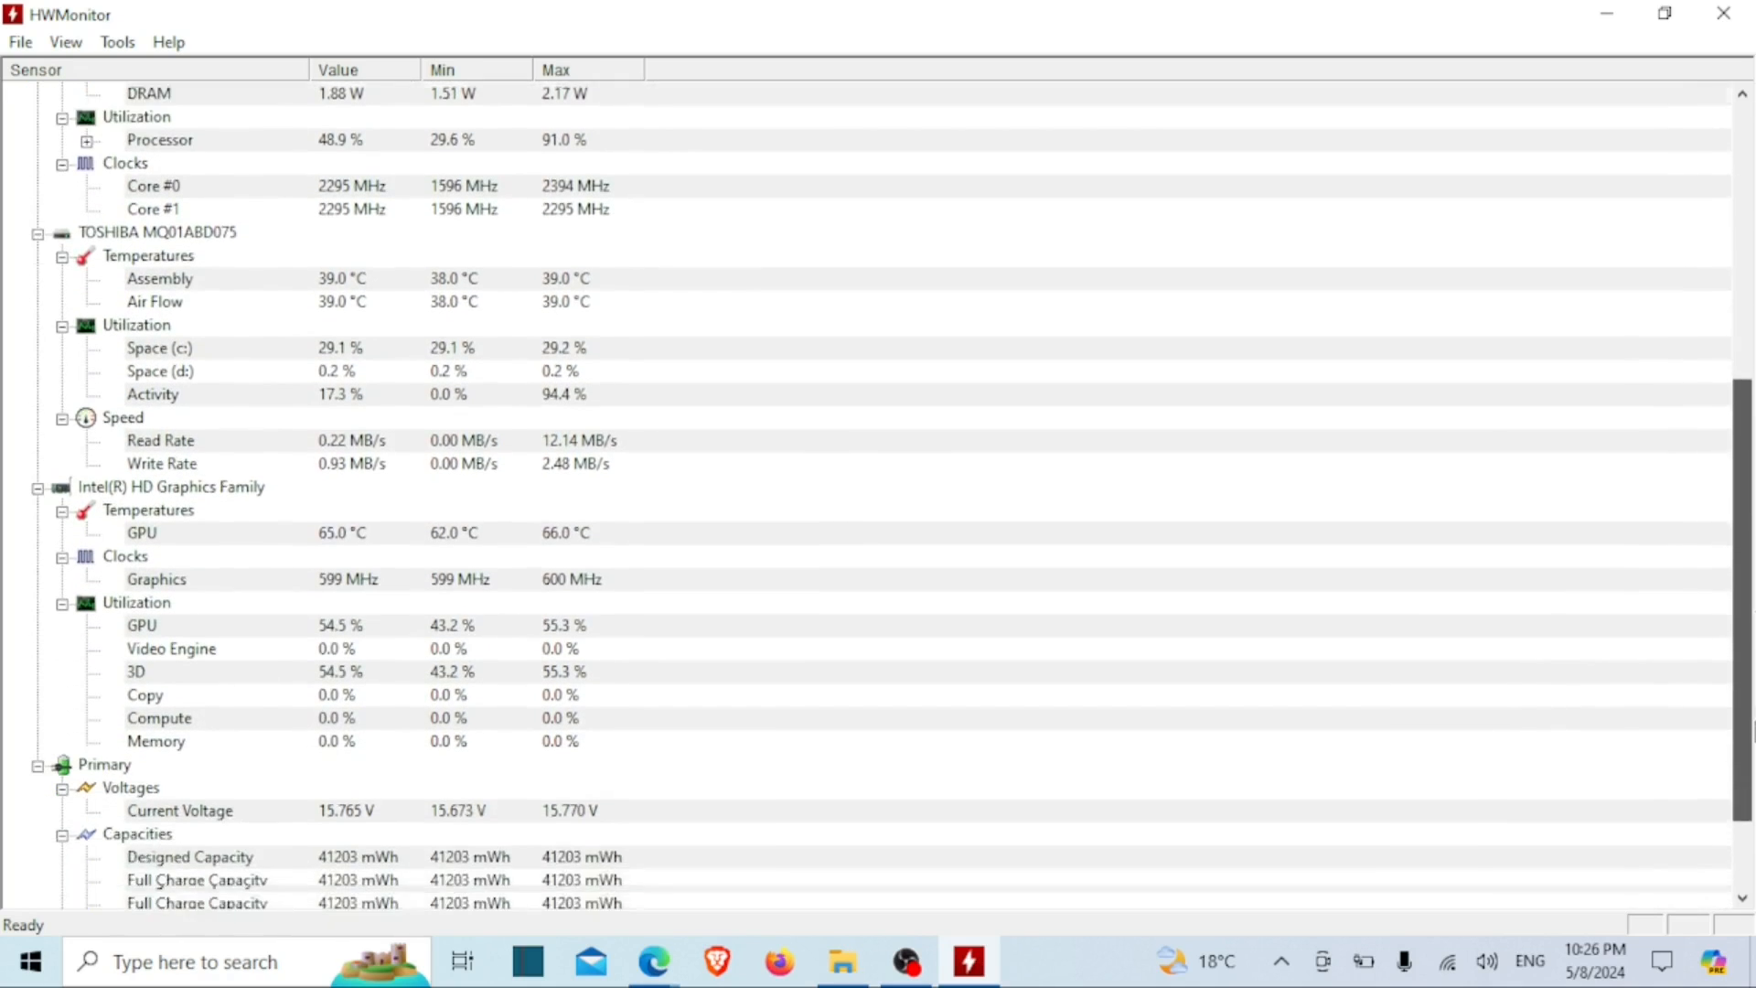
scroll(down, 3)
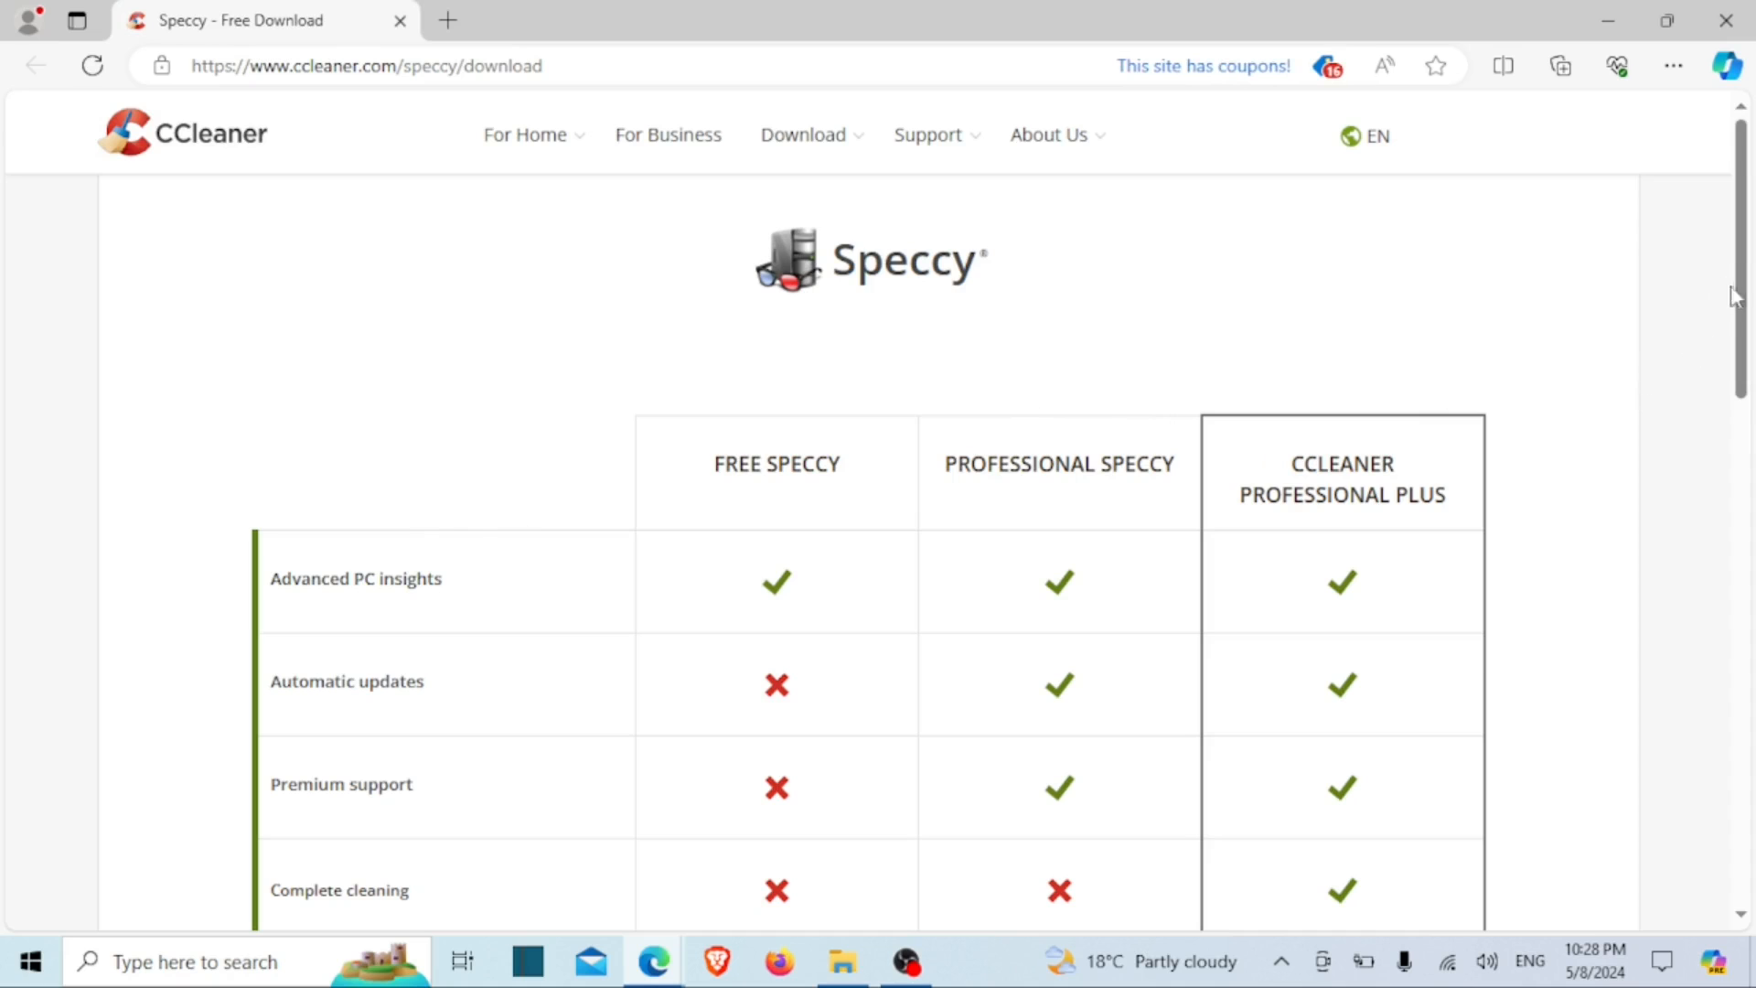
Step: Get spsetup132.exe from the FREE SPECCY column on the ccleaner.com Speccy page
scroll(down, 3)
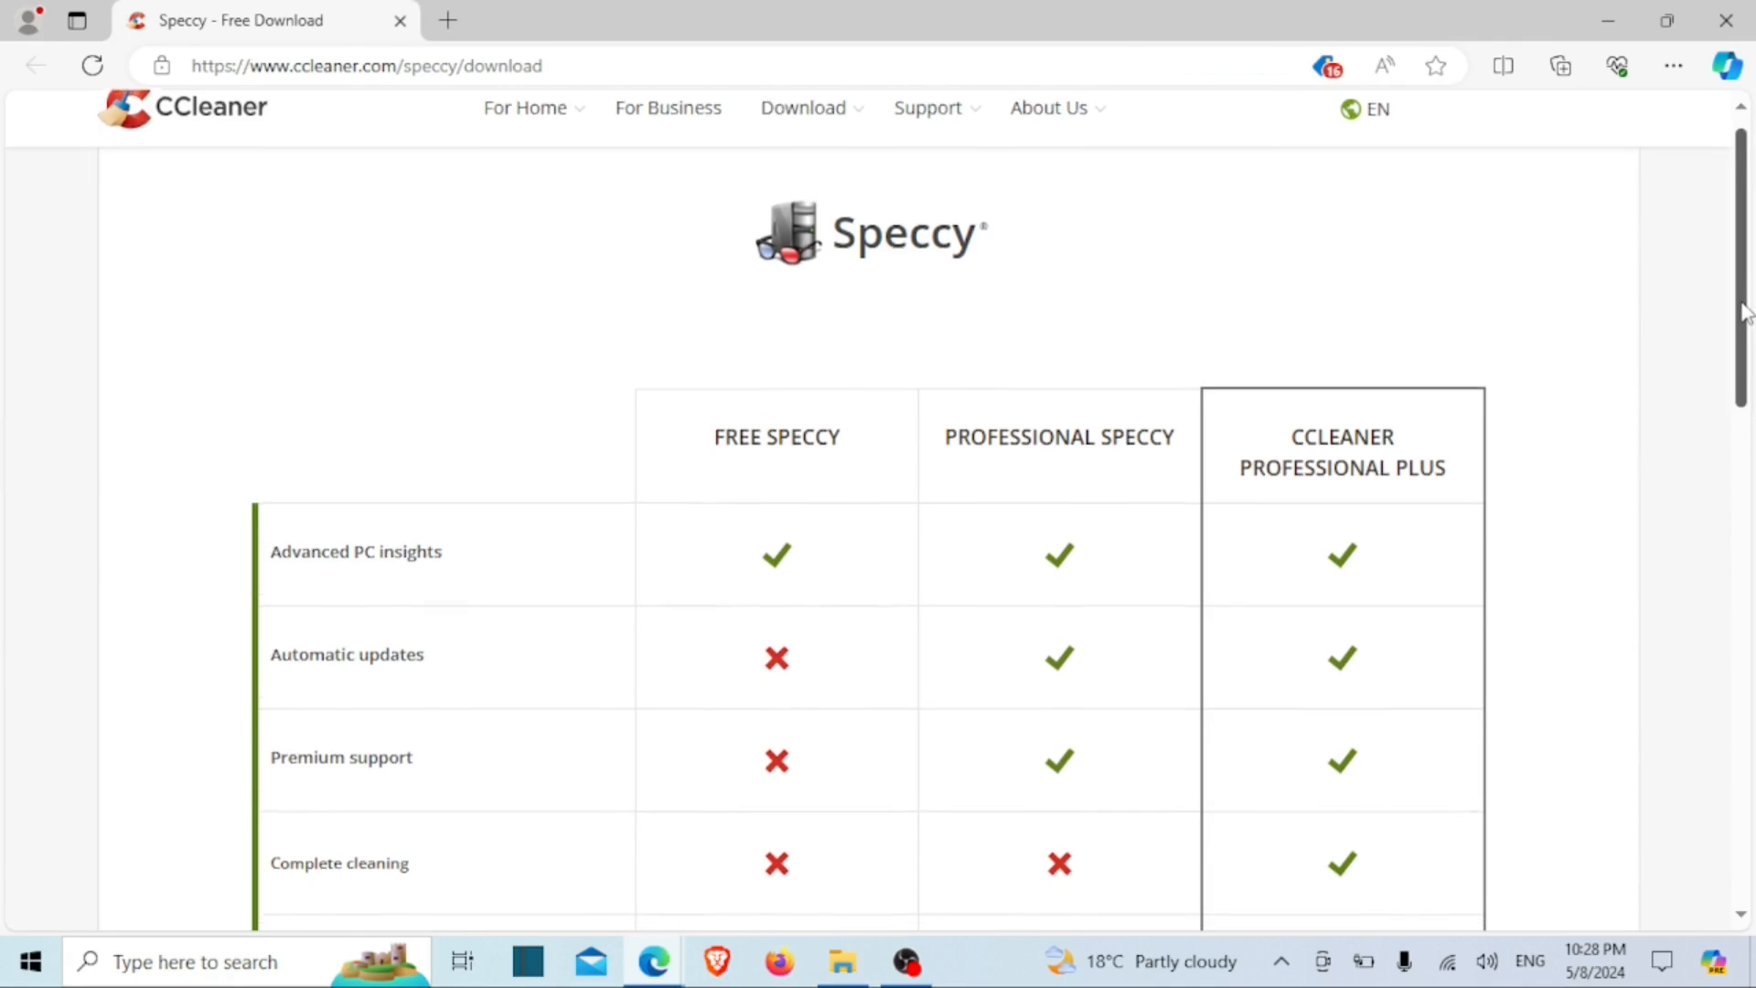
scroll(down, 3)
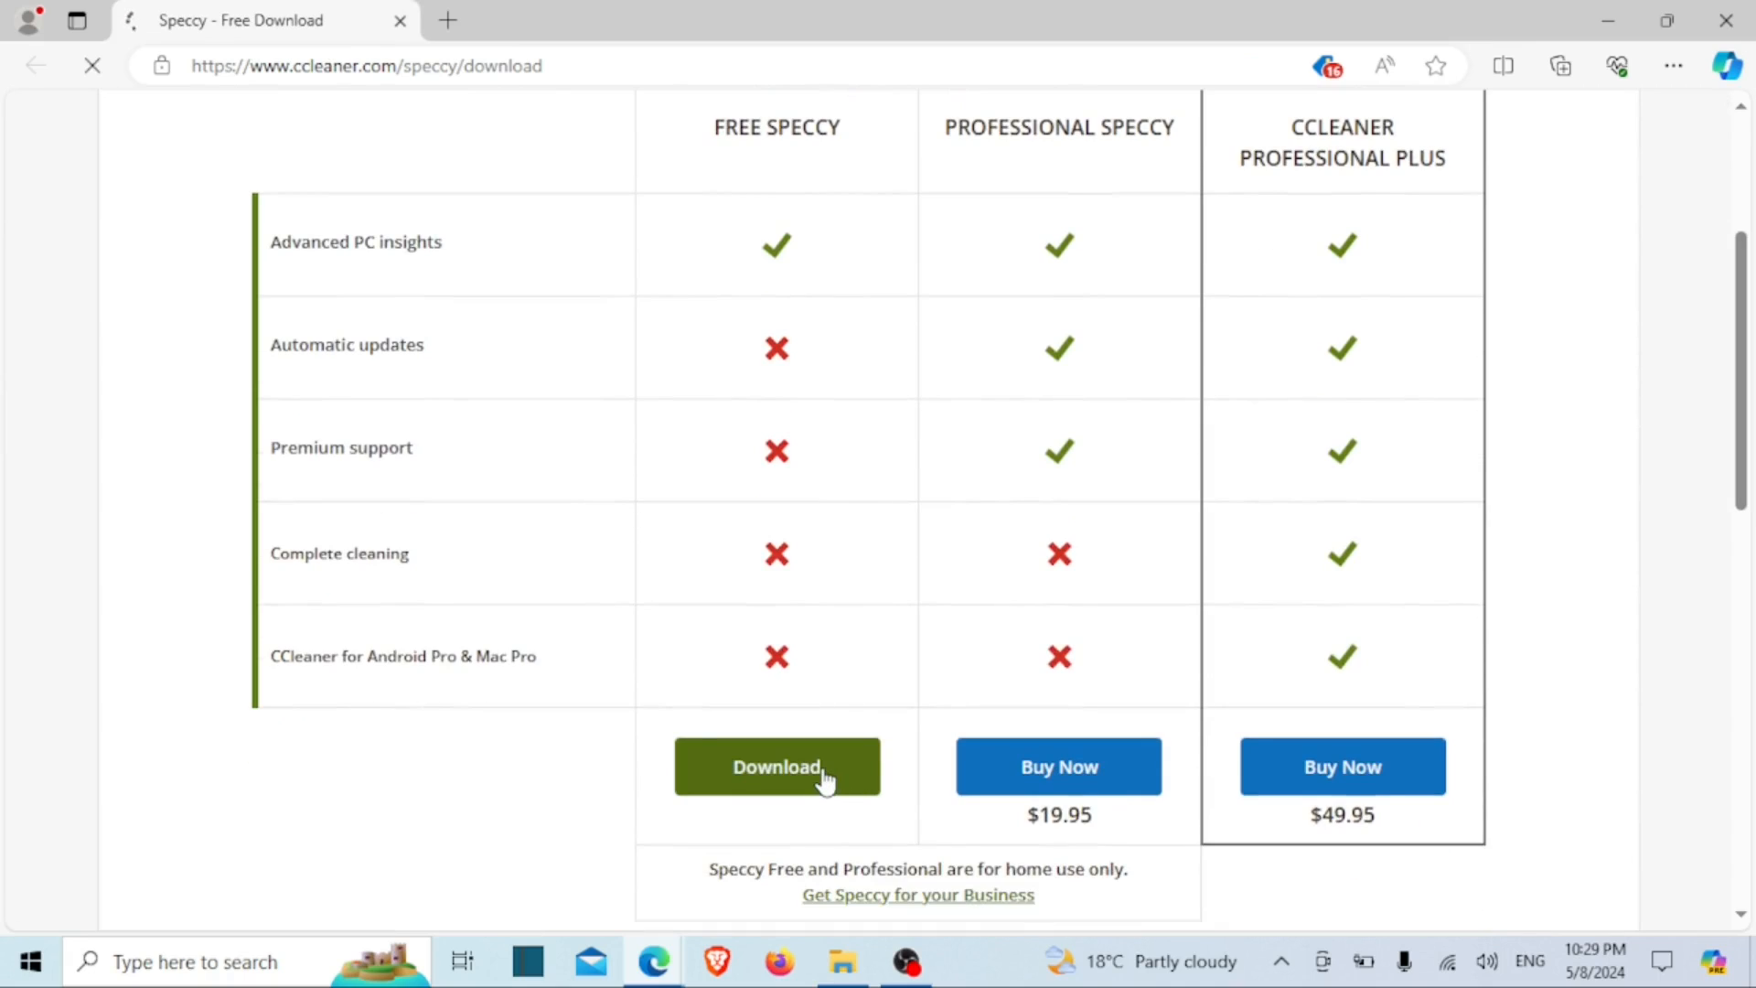
click(775, 766)
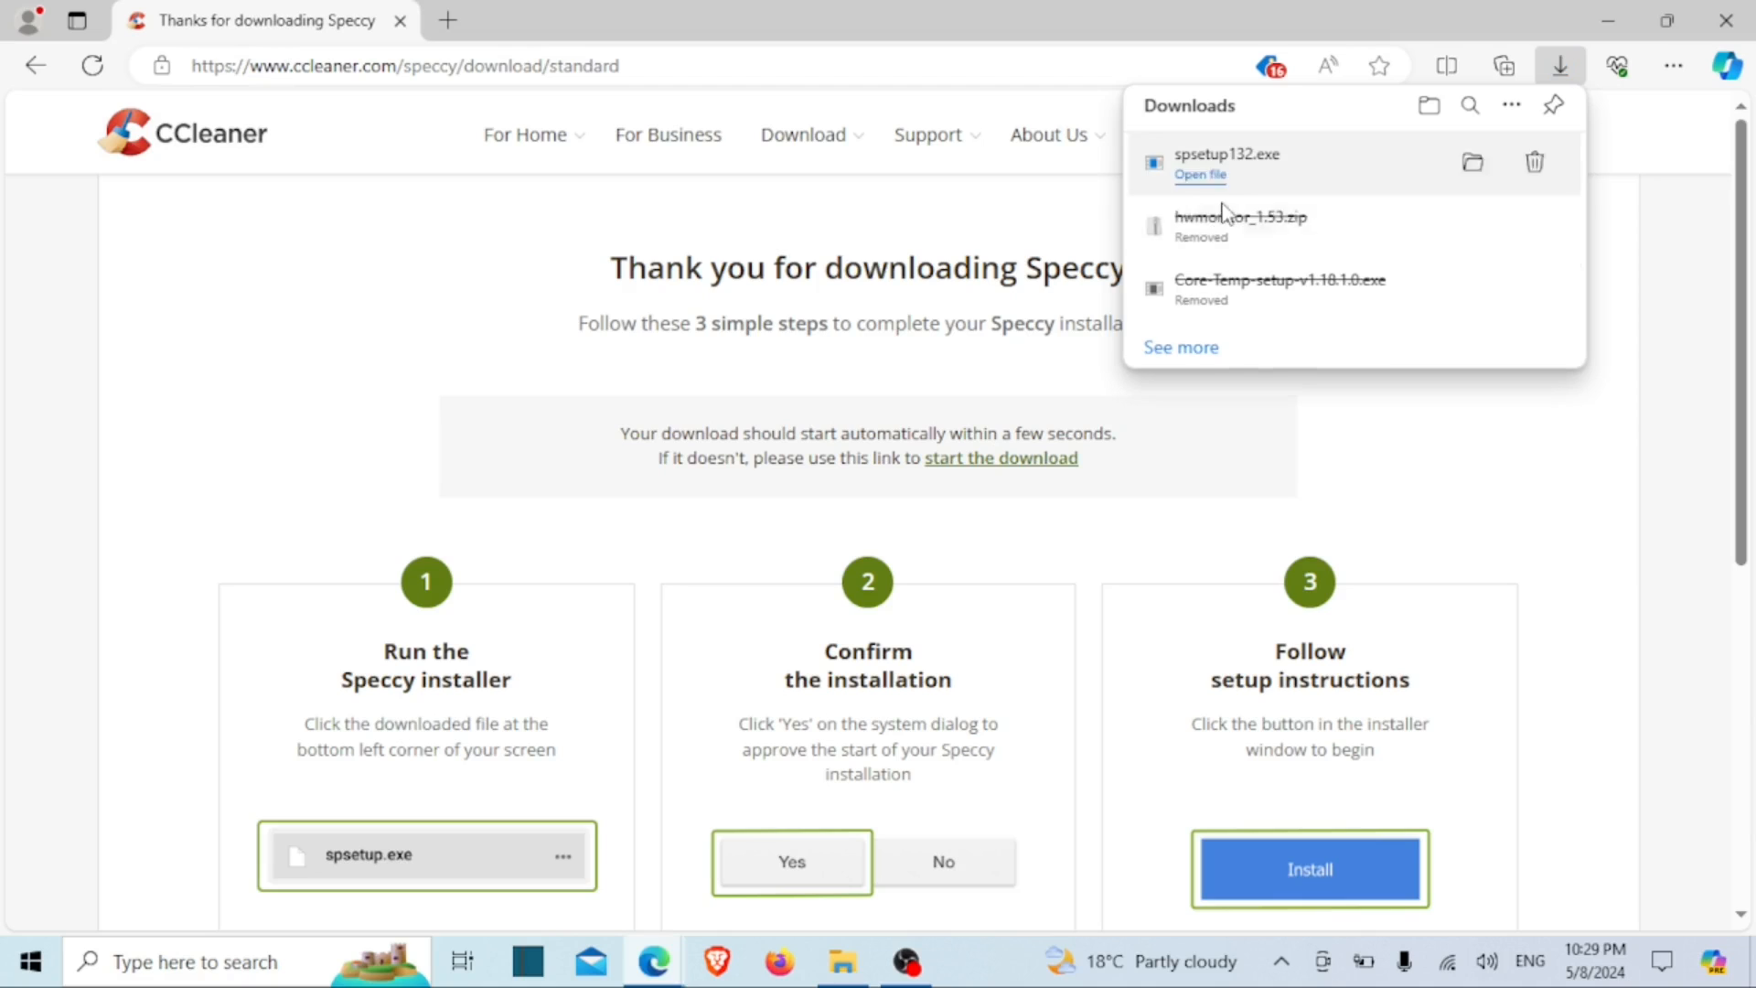
Step: Open spsetup132.exe, install Speccy v1.32 with default settings, and run it
click(1199, 174)
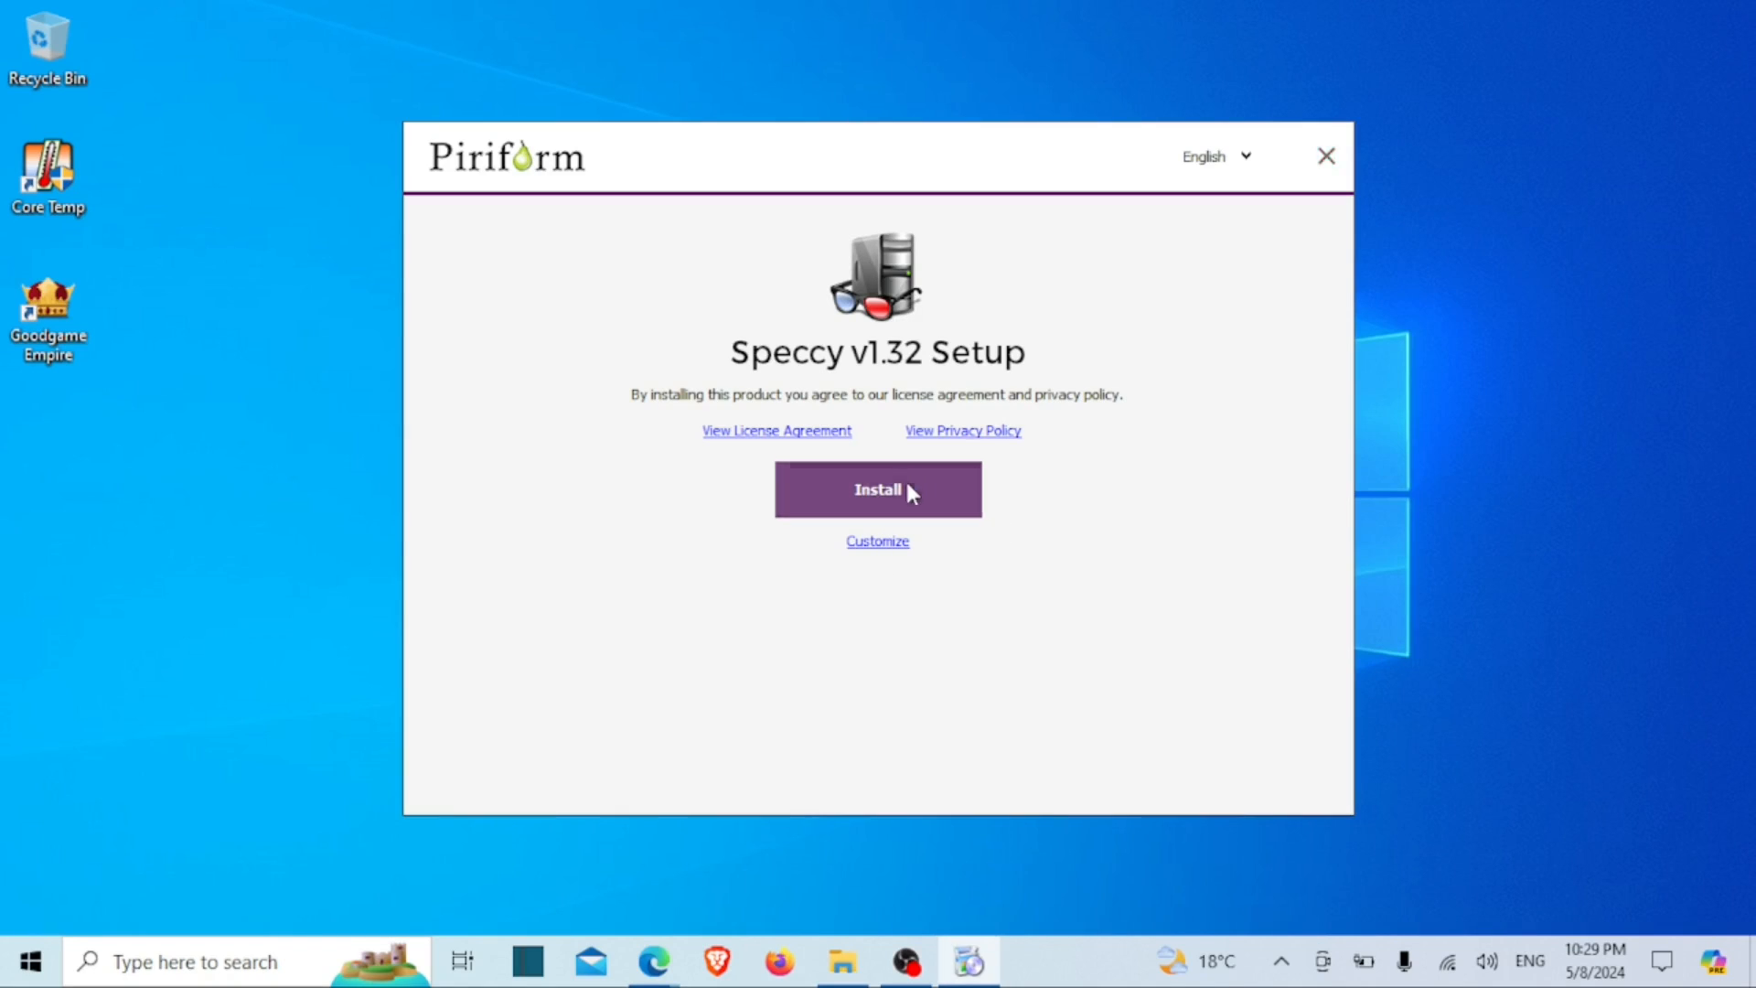
click(878, 489)
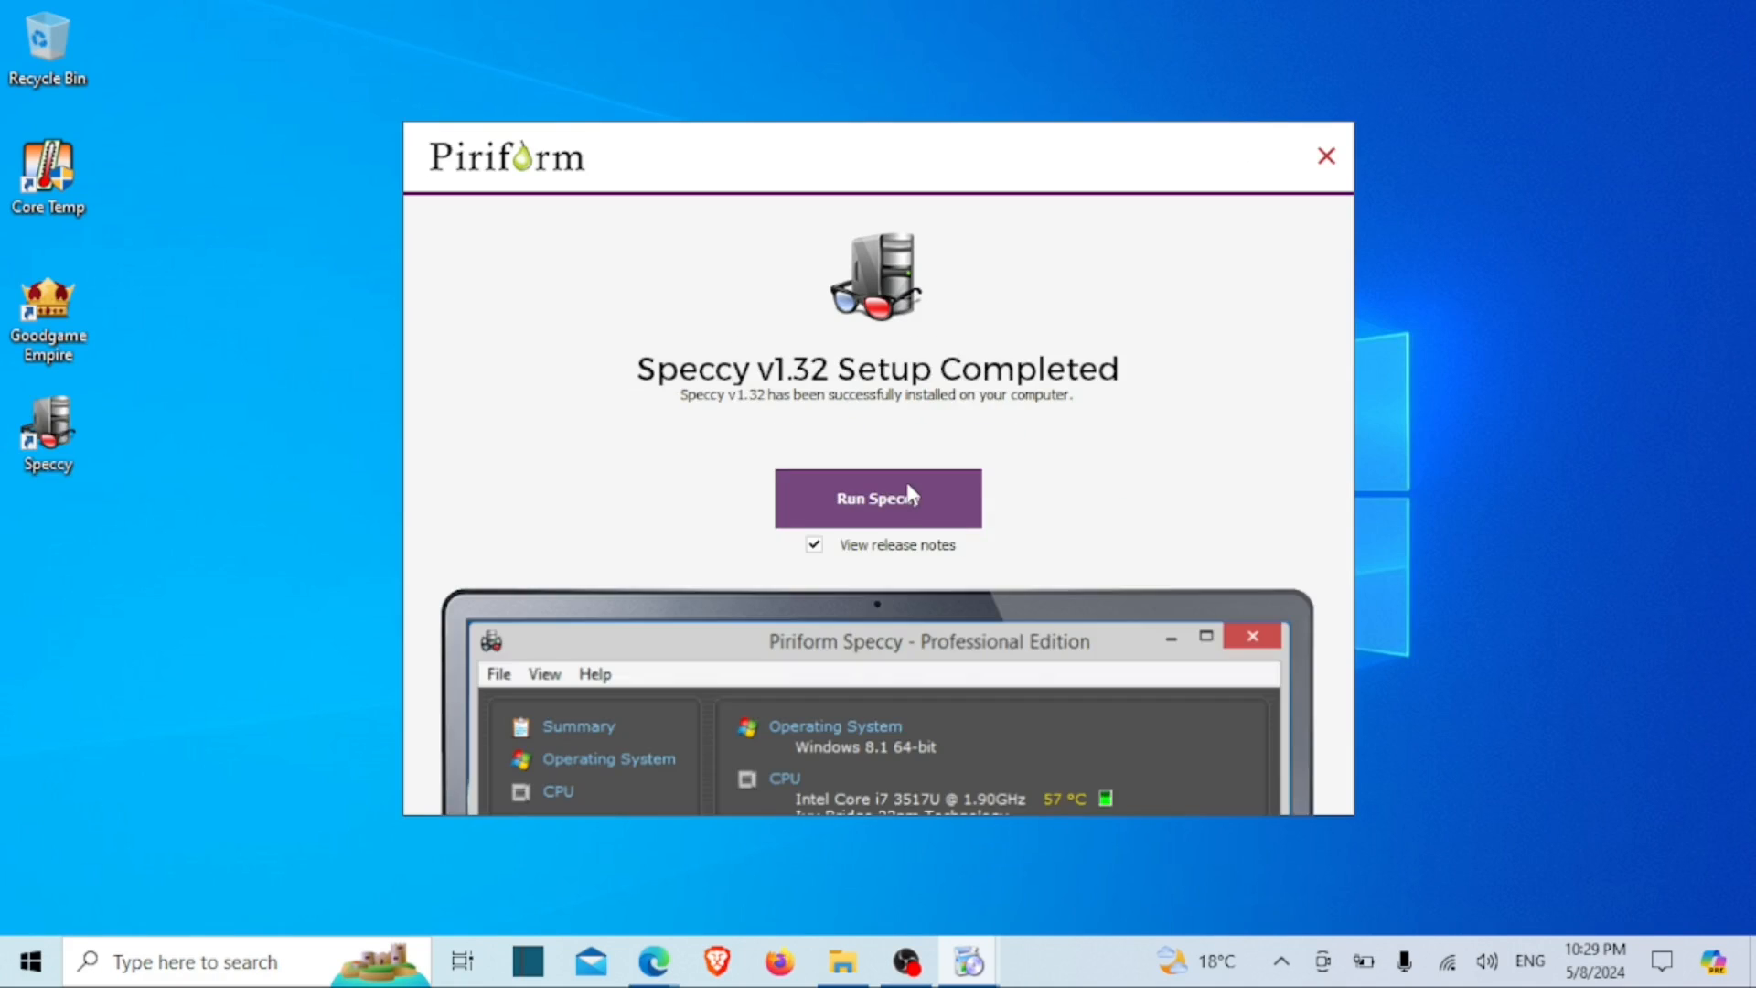
click(877, 498)
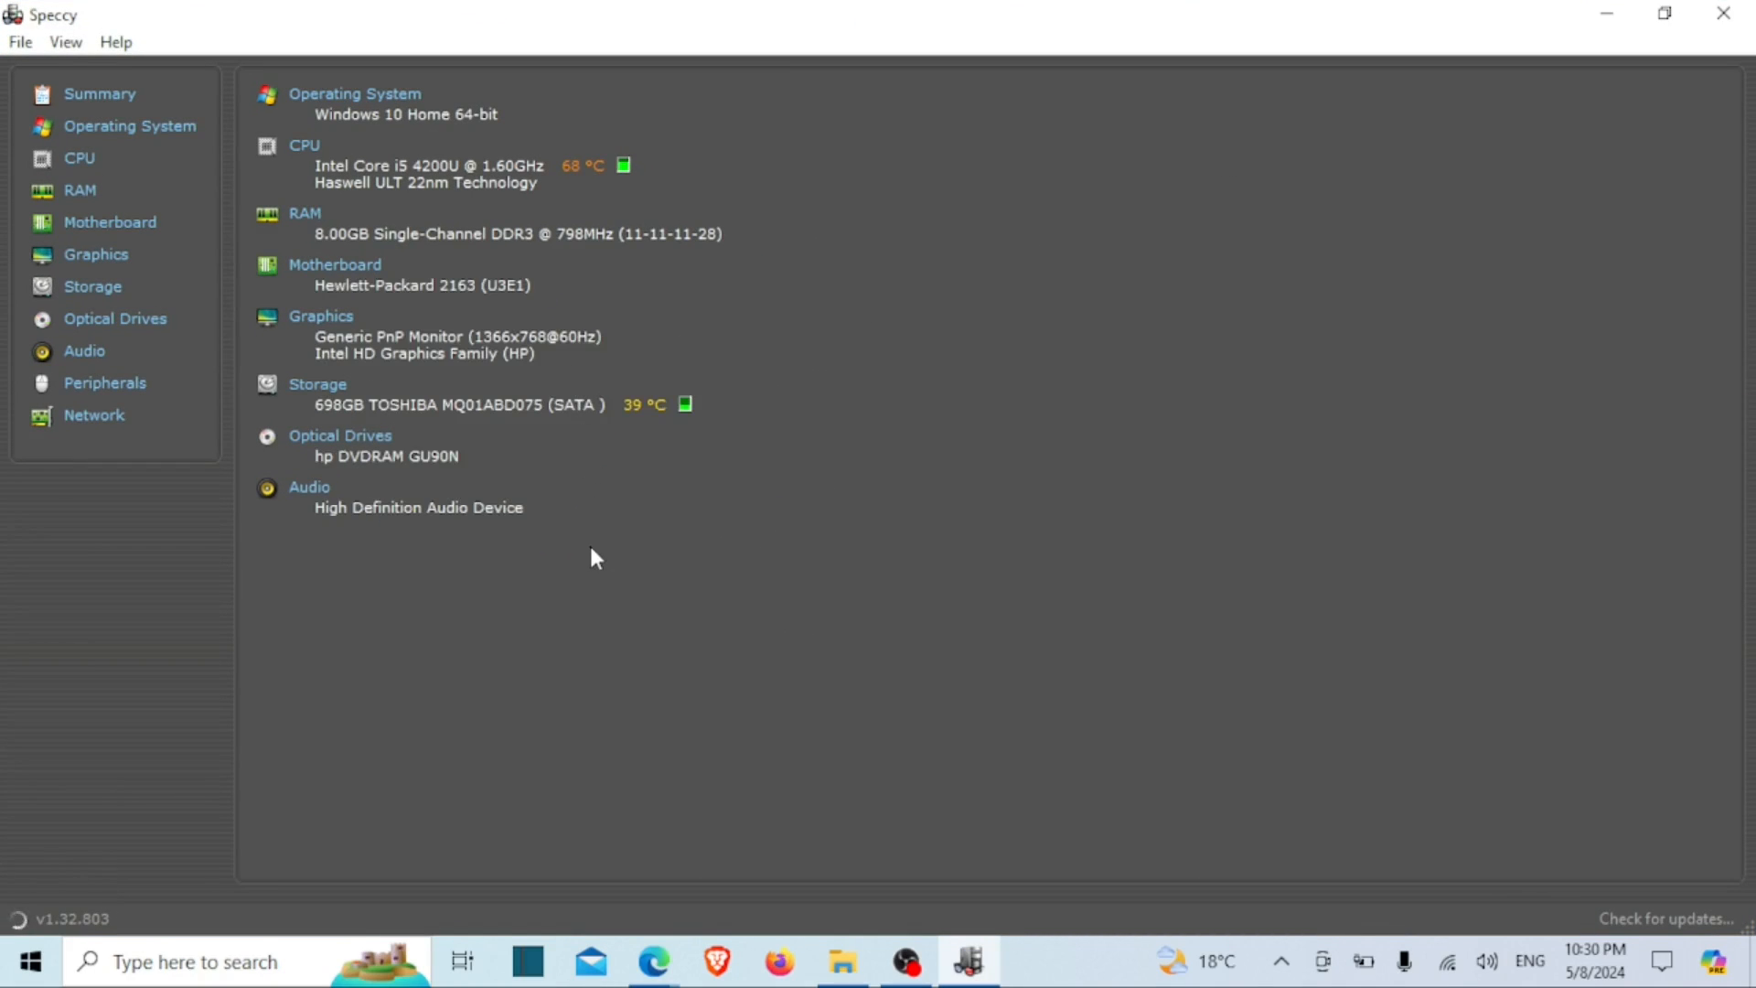
mouse_move(456, 603)
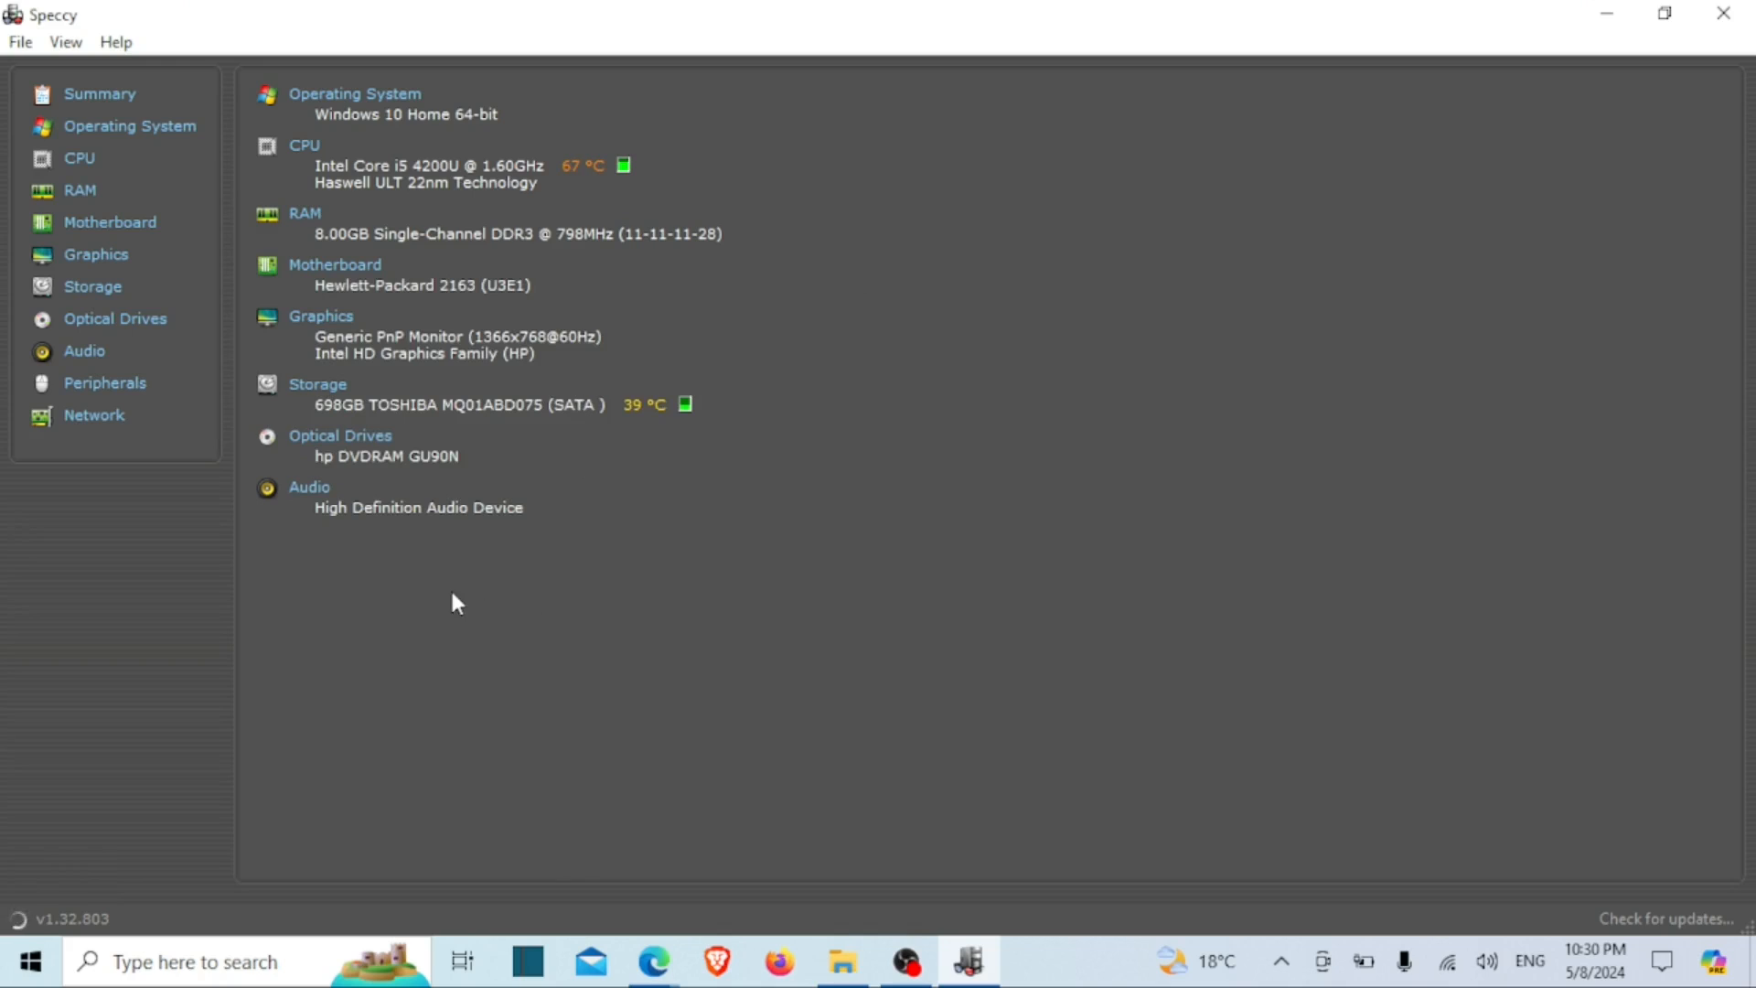
Step: Show Speccy's CPU page with the Intel Core i5 4200U's Core 0 and Core 1 temperatures
click(80, 156)
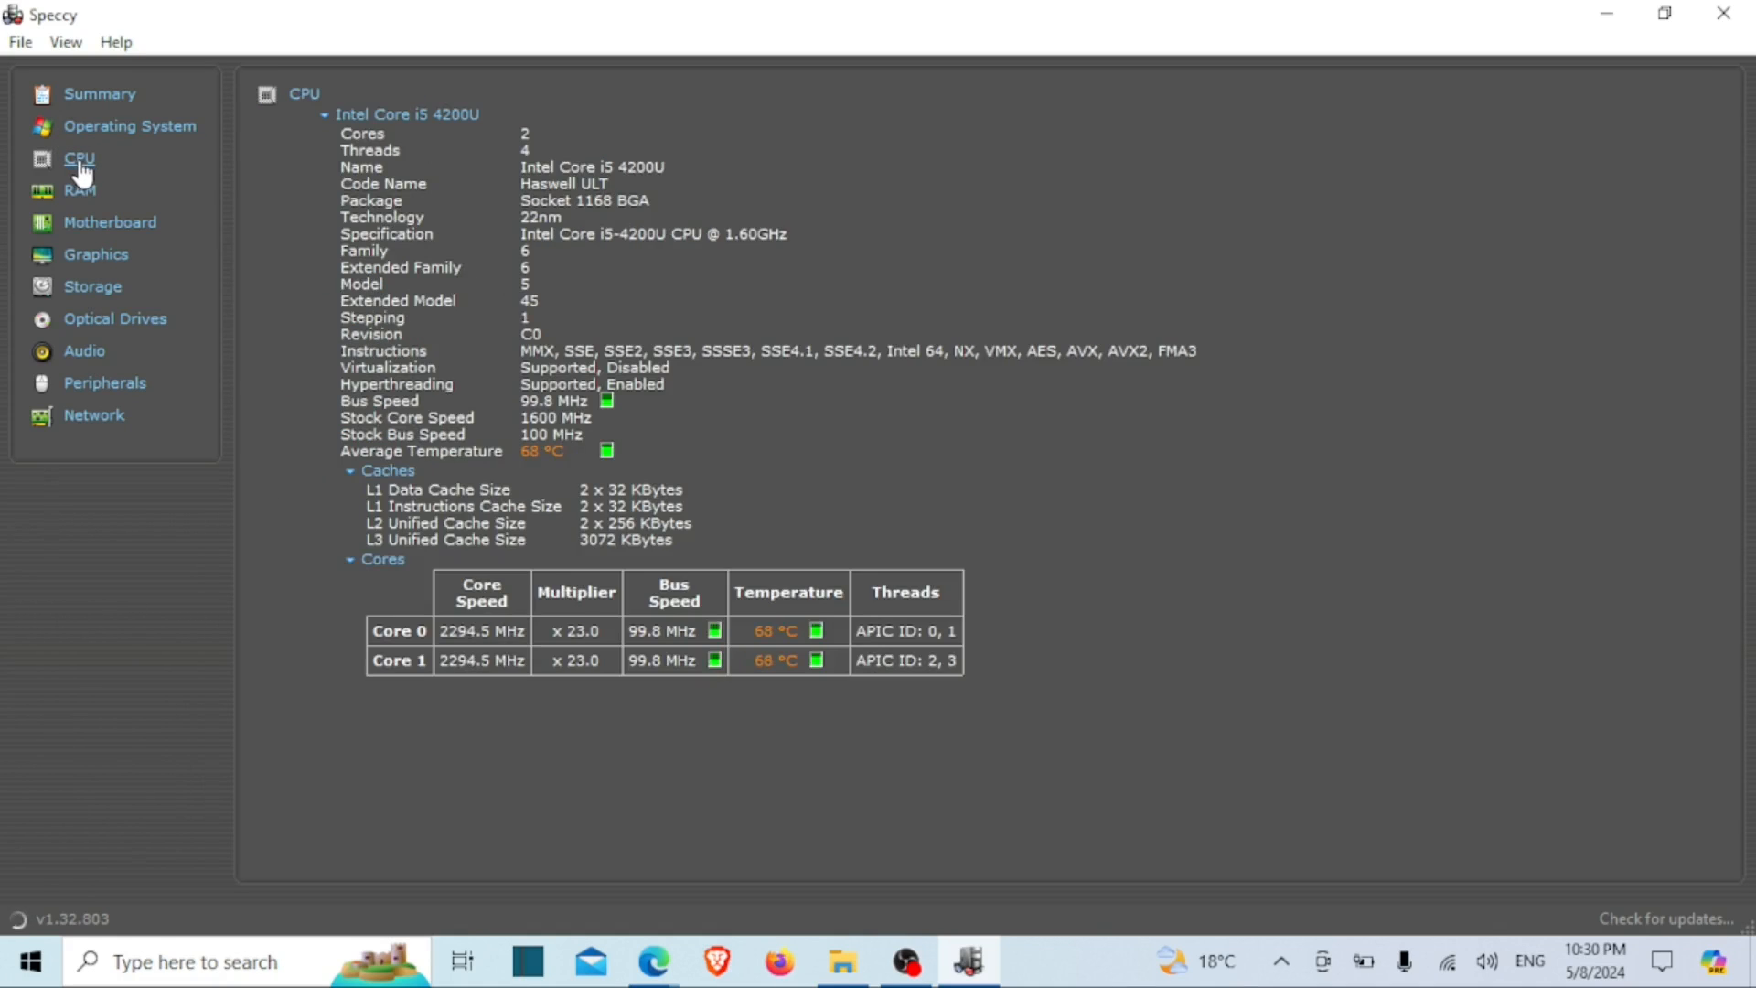
mouse_move(718, 789)
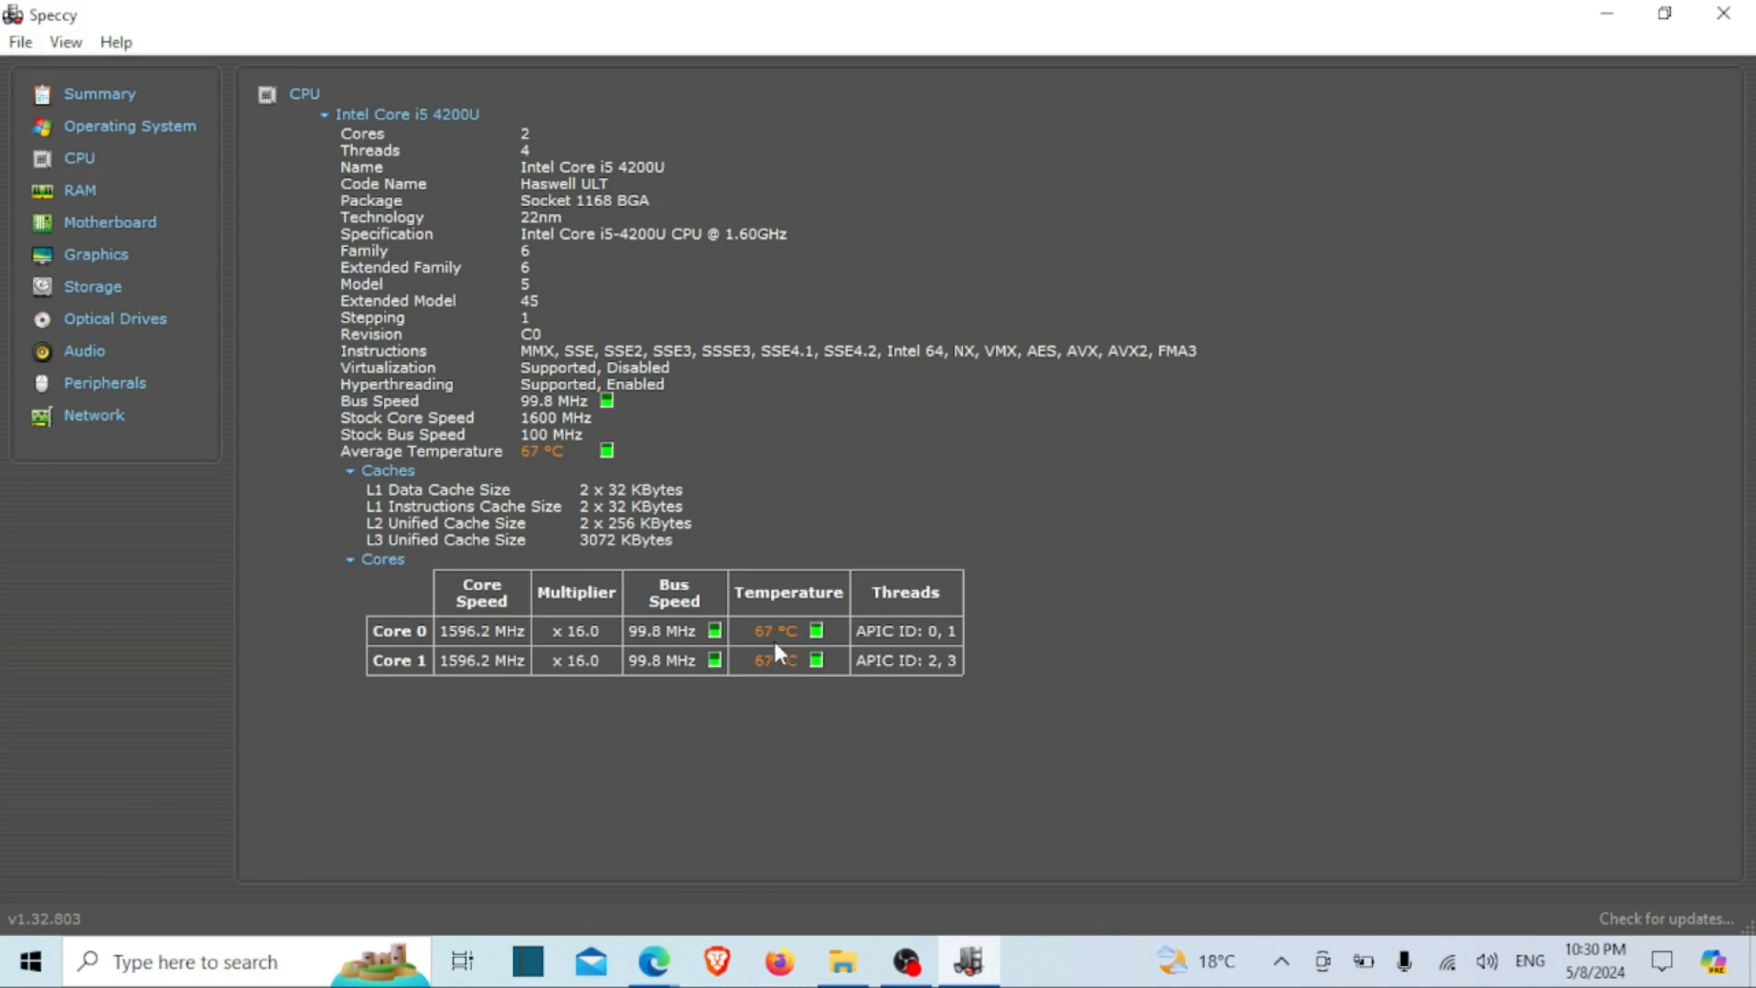
mouse_move(728, 688)
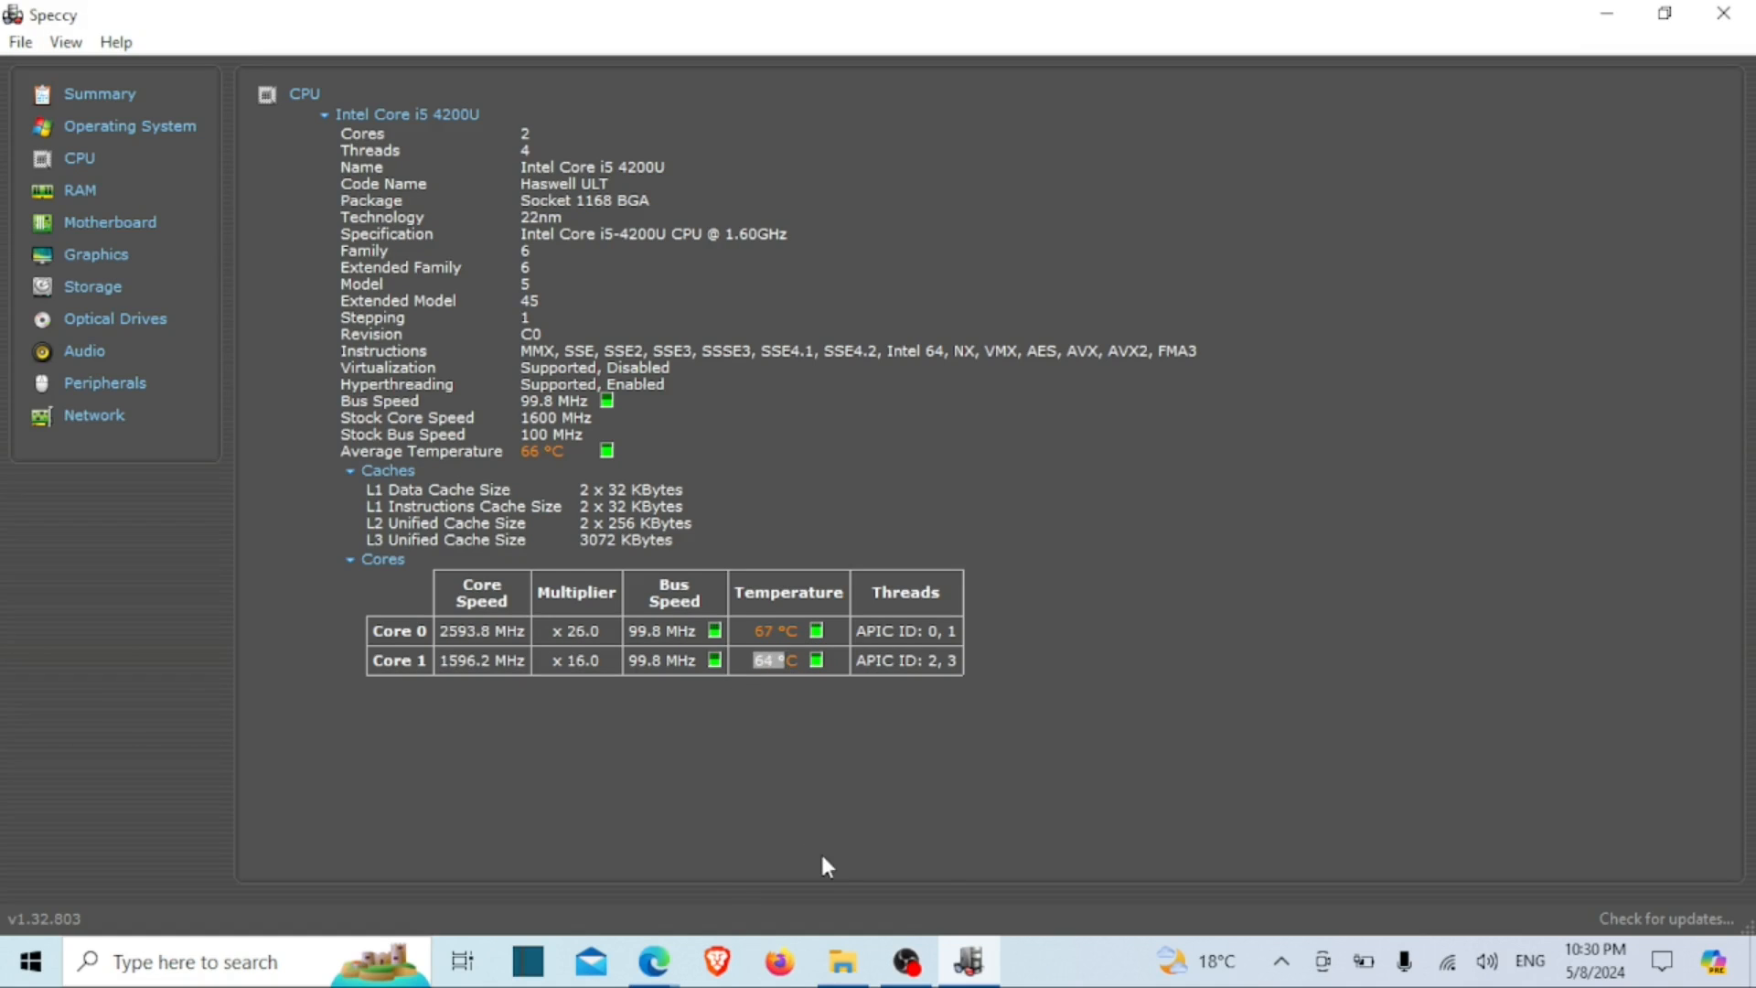
mouse_move(1041, 841)
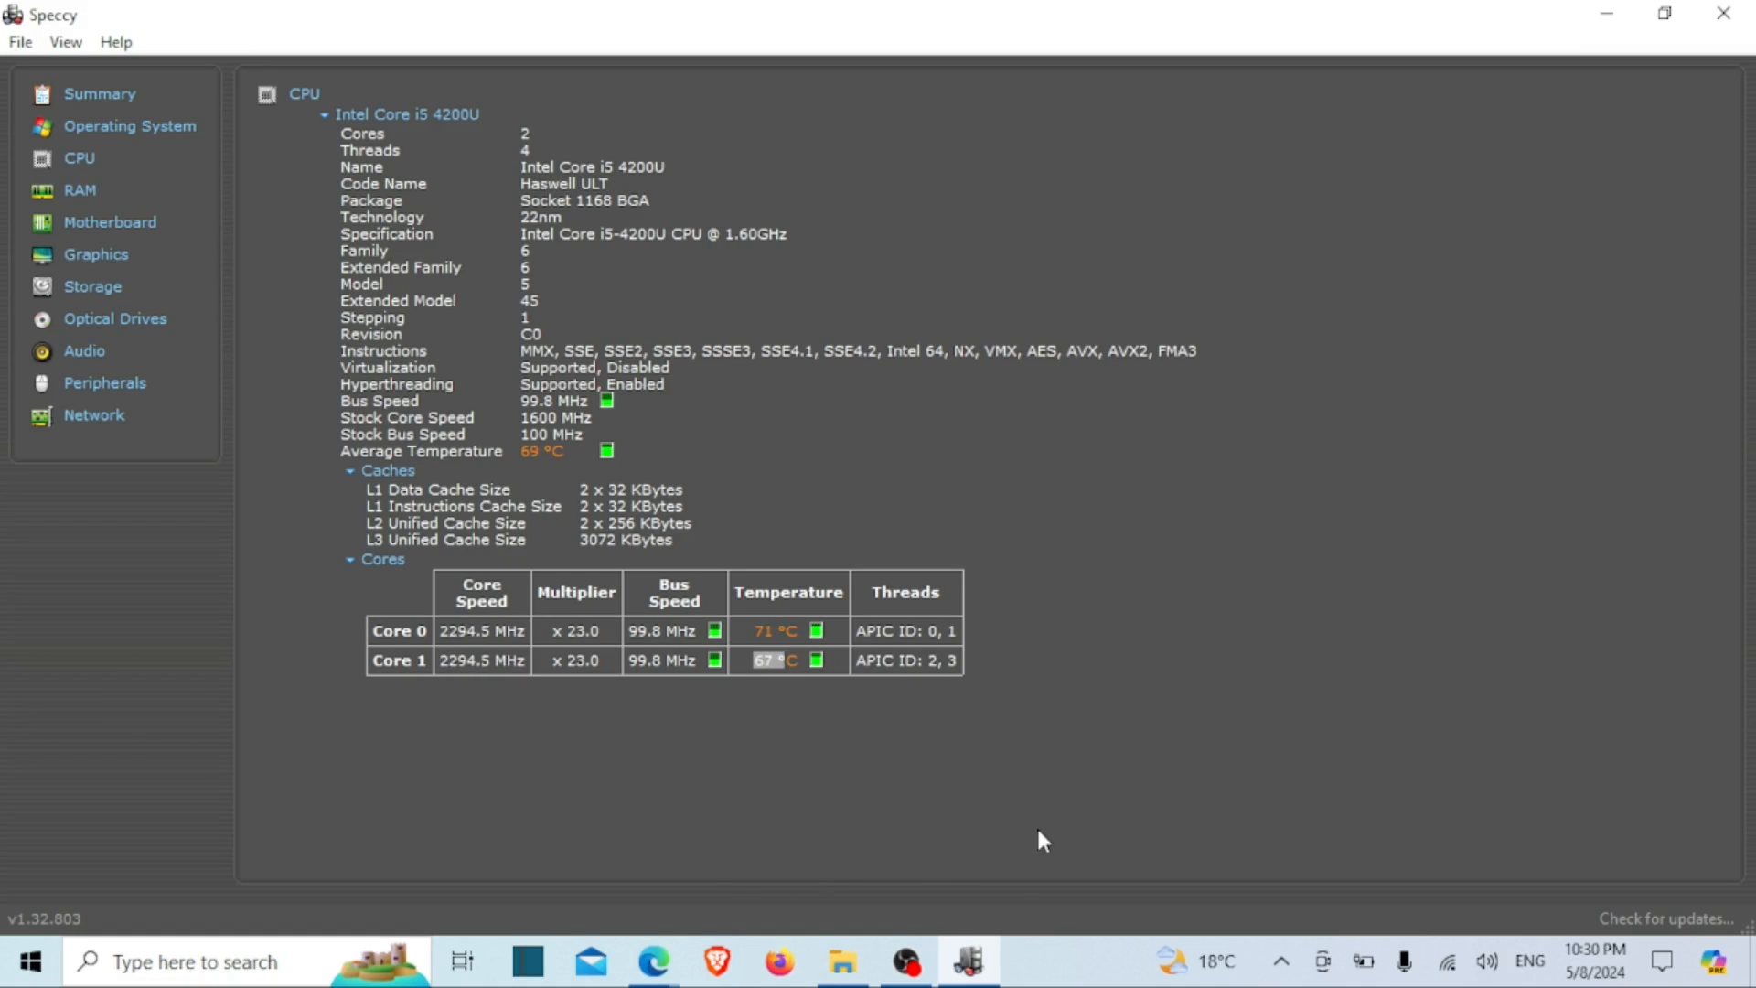